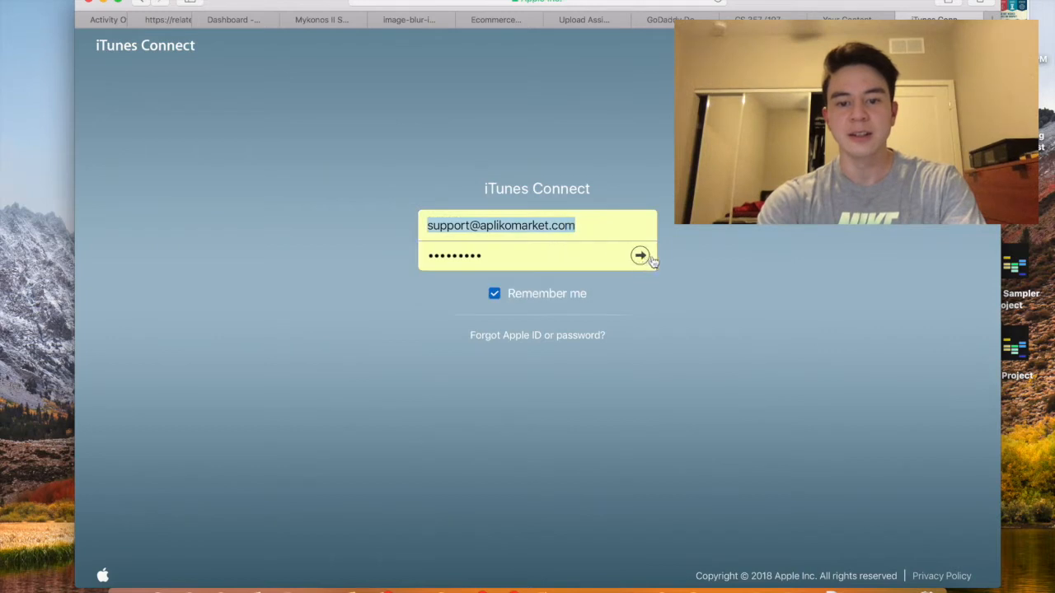
# Sign in, start a New App from My Apps, and follow the link to register a bundle ID.
pyautogui.click(640, 256)
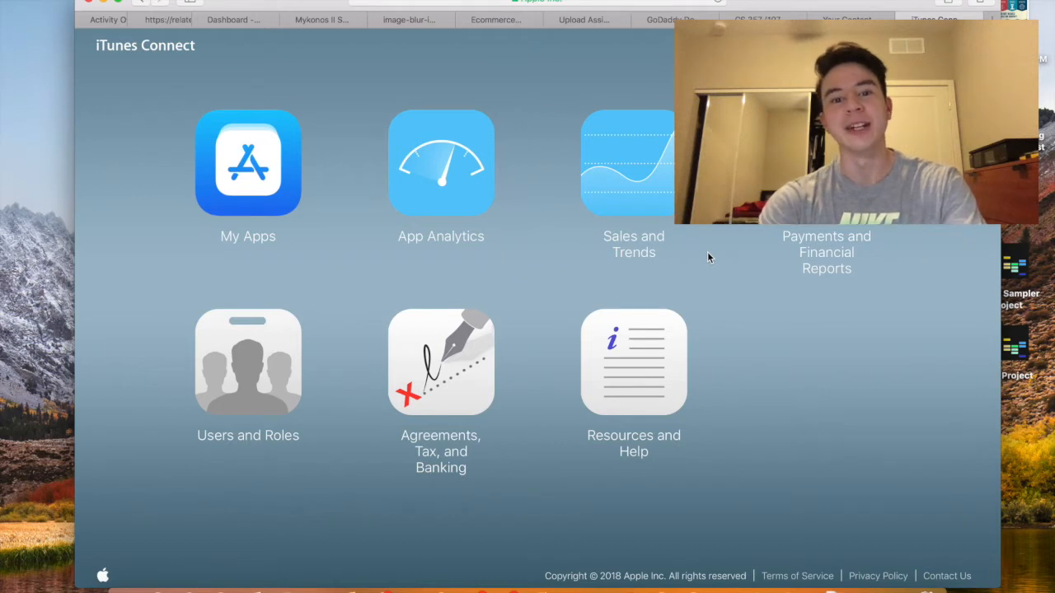
pyautogui.moveTo(250, 146)
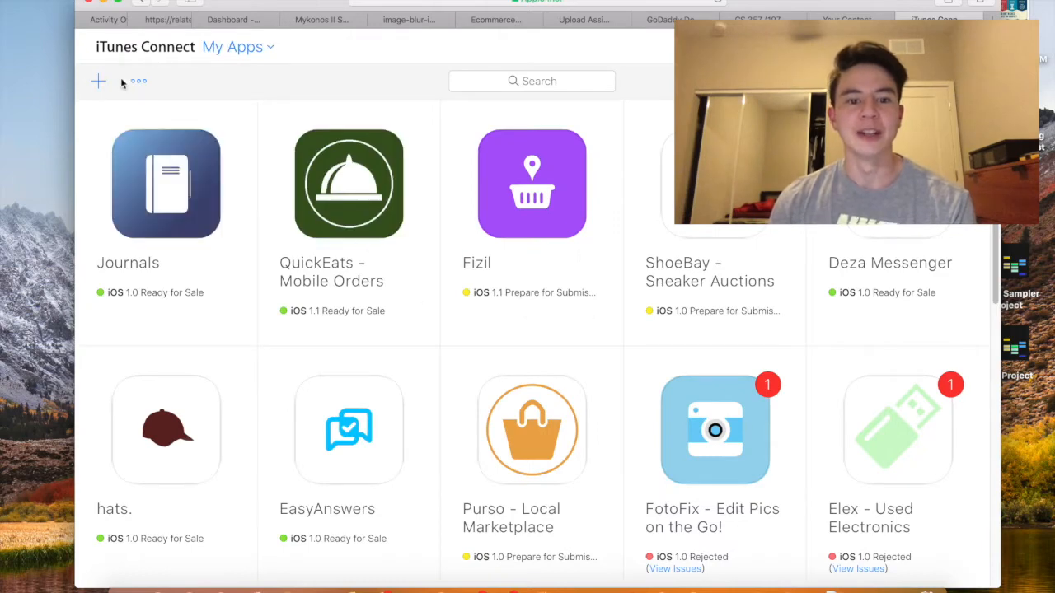
pyautogui.moveTo(99, 83)
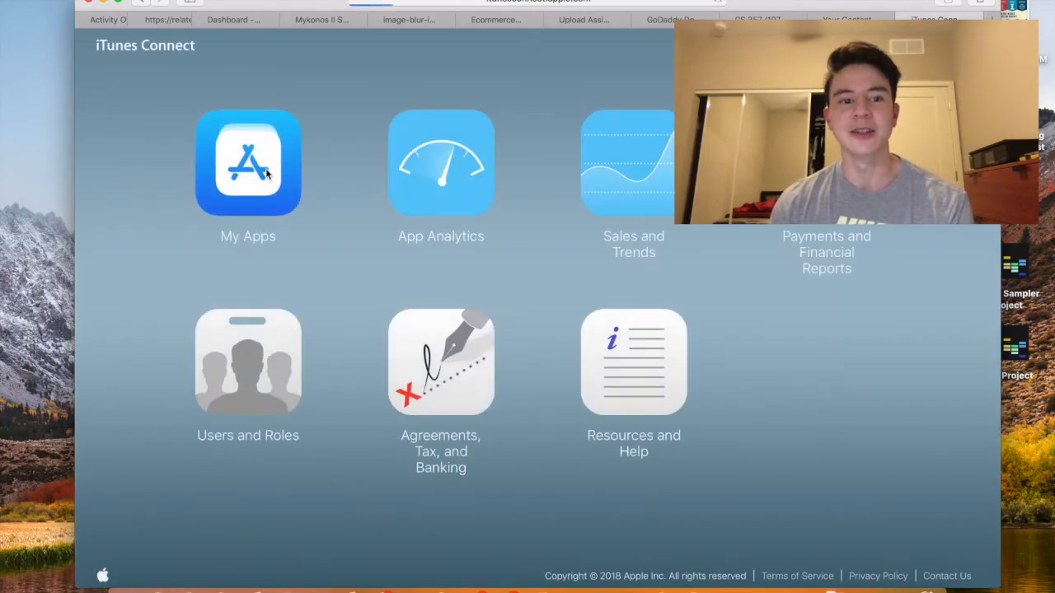
pyautogui.click(247, 163)
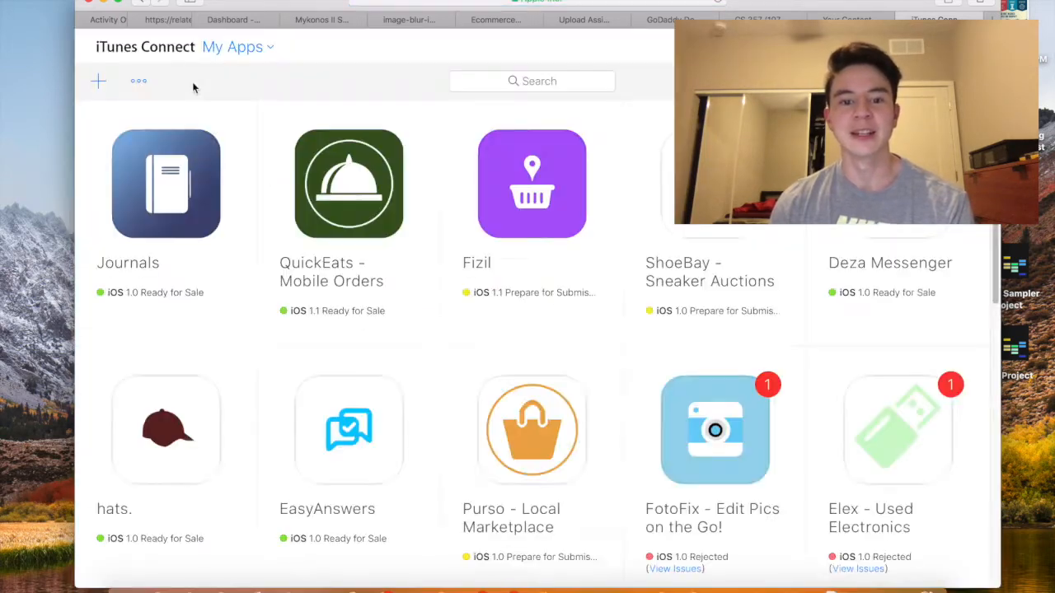
pyautogui.click(98, 81)
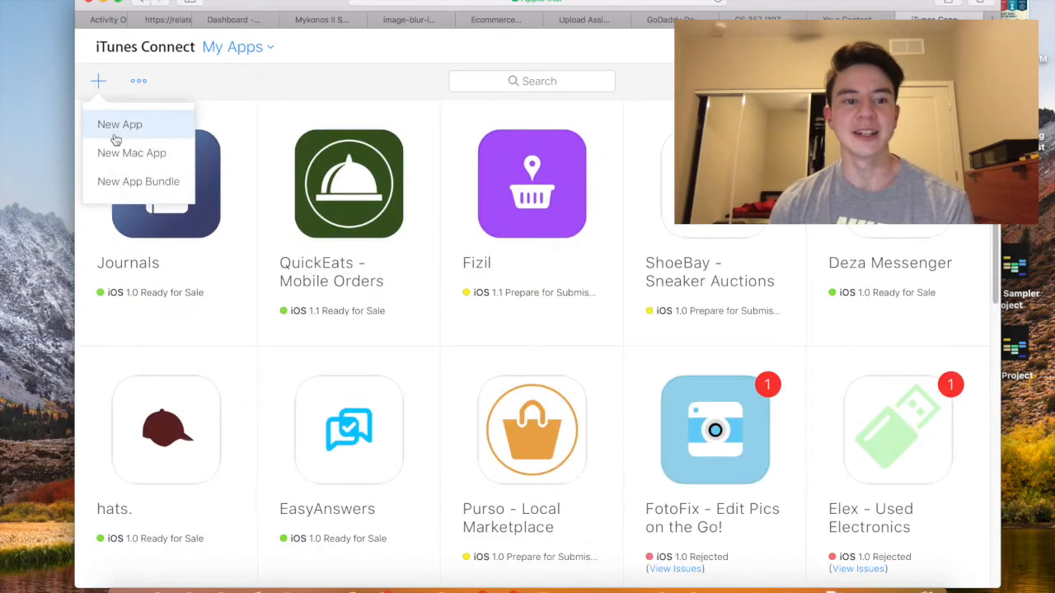
pyautogui.click(119, 124)
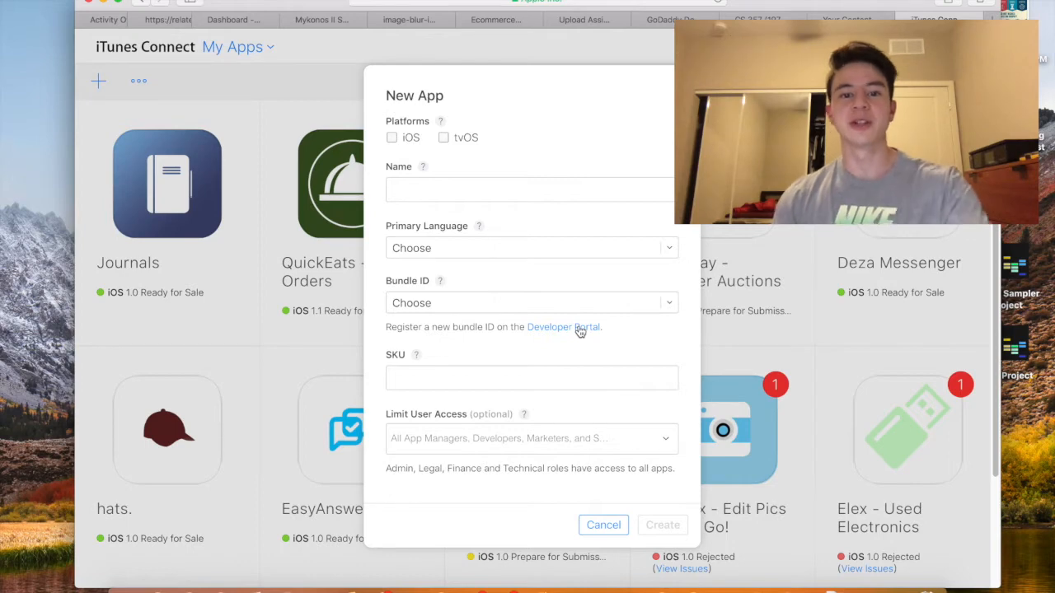
pyautogui.click(564, 326)
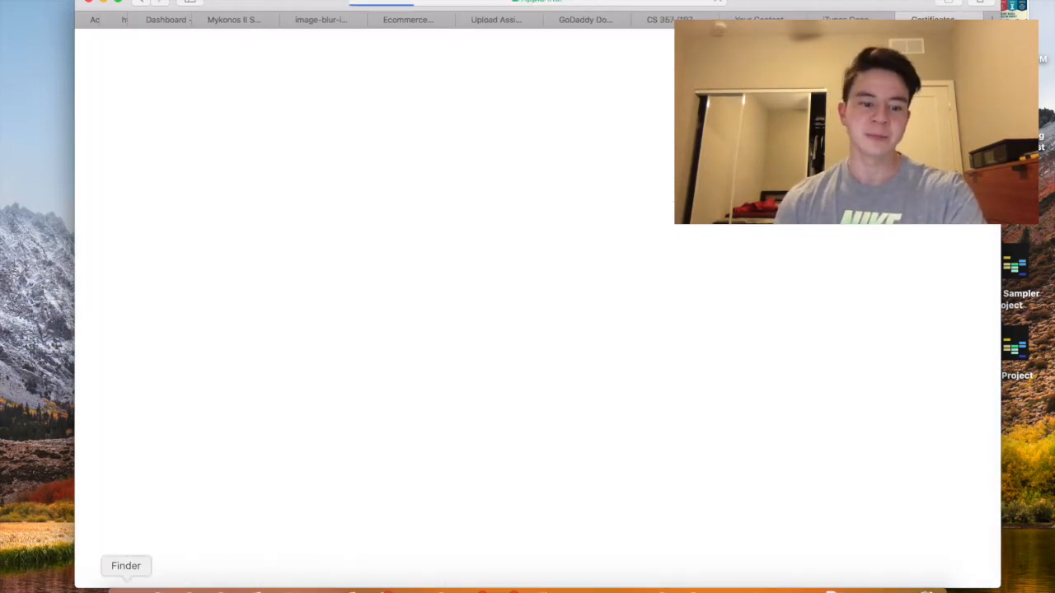
# Open FavoriteFashion.xcworkspace from Documents > Development > CommercePro in Xcode.
pyautogui.click(125, 565)
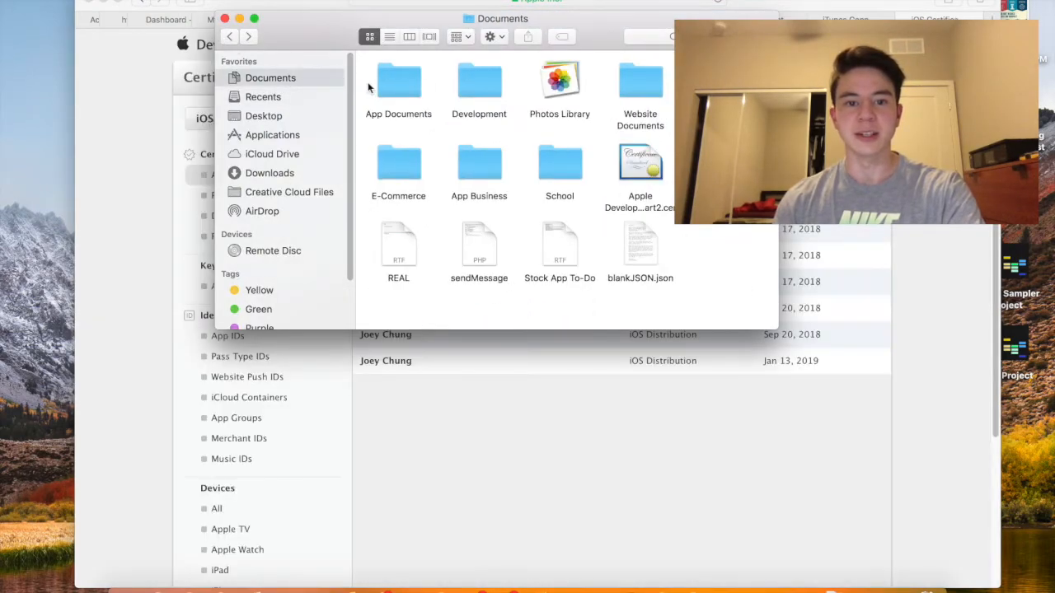
pyautogui.doubleClick(478, 86)
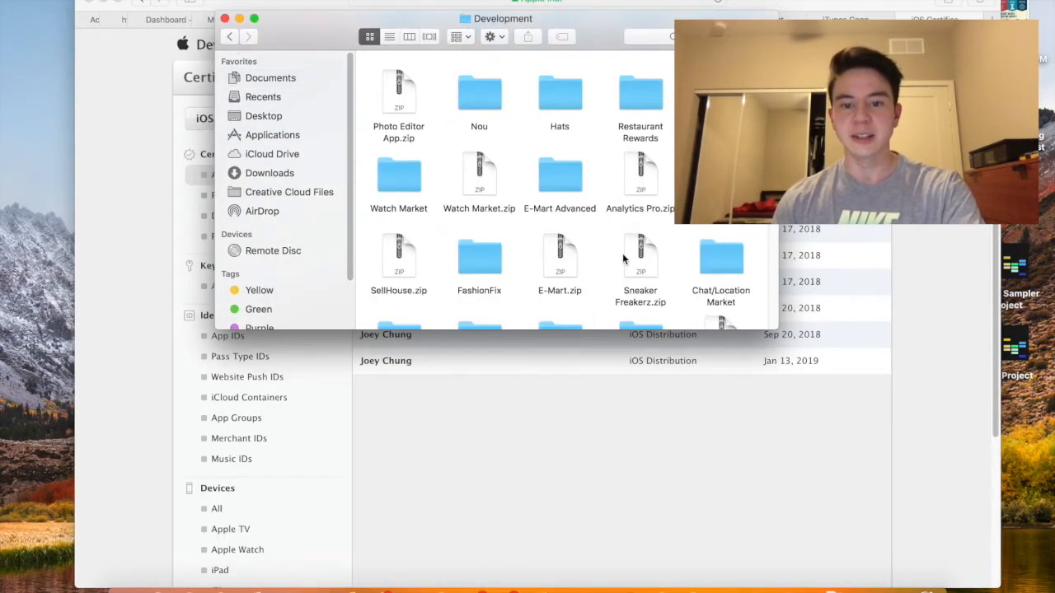
pyautogui.scroll(-3)
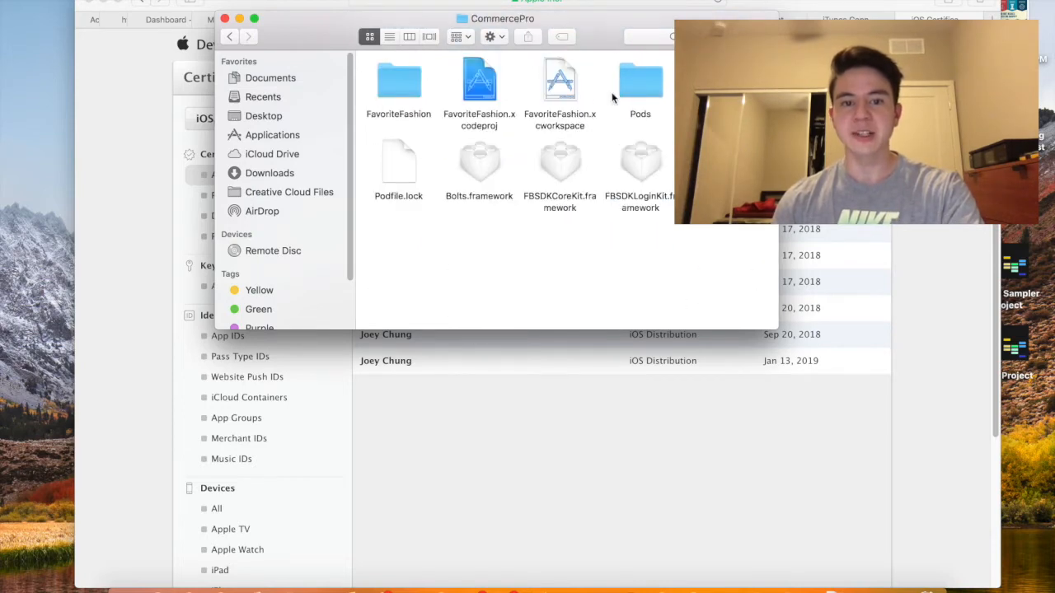
pyautogui.click(561, 82)
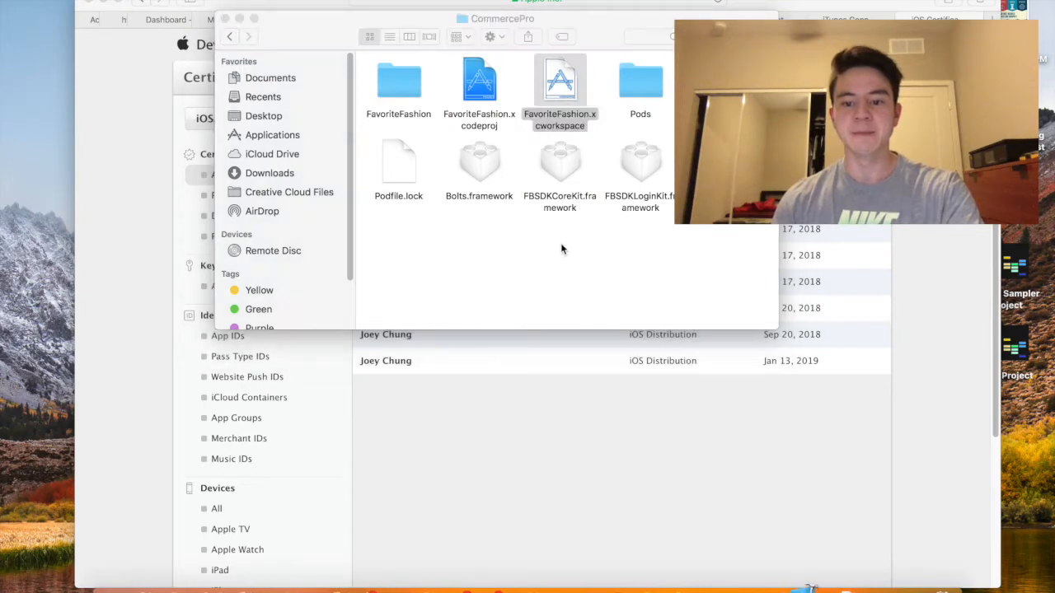
pyautogui.moveTo(559, 290)
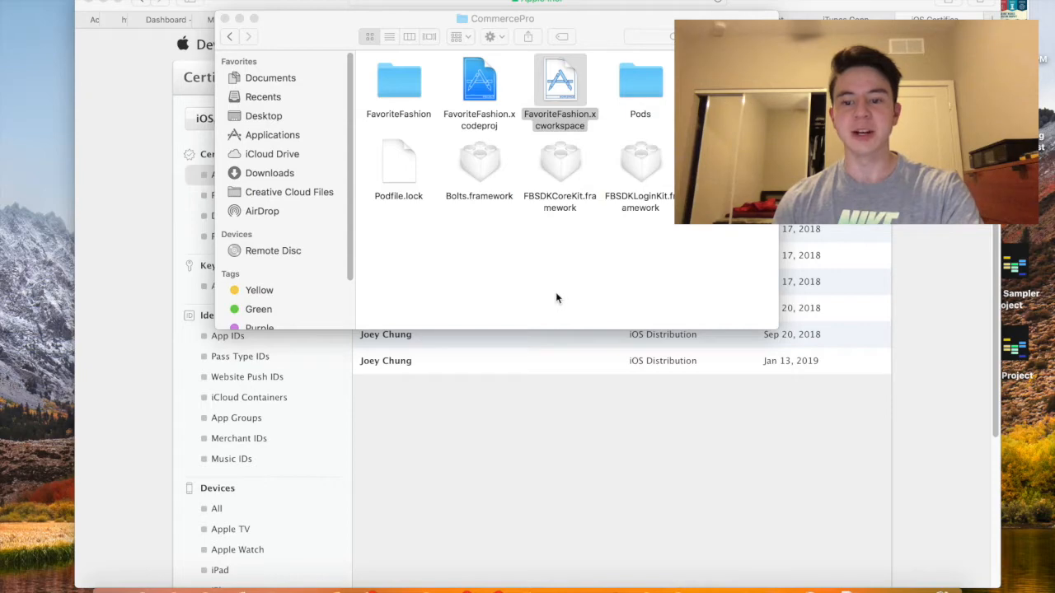
pyautogui.doubleClick(560, 81)
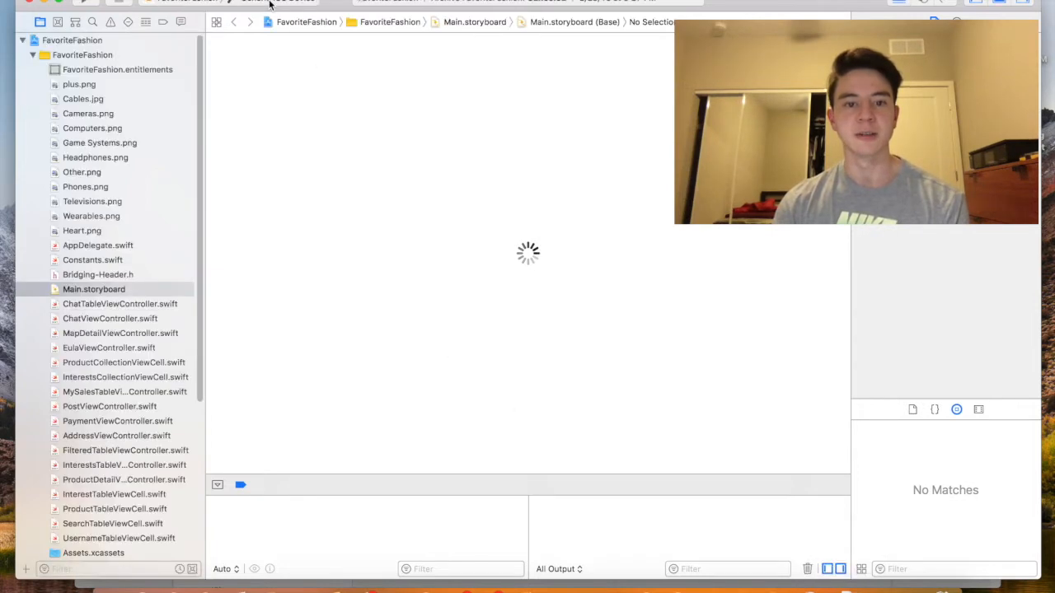
# Select the bundle identifier com.chung.commercepro on the project's General settings.
pyautogui.click(92, 290)
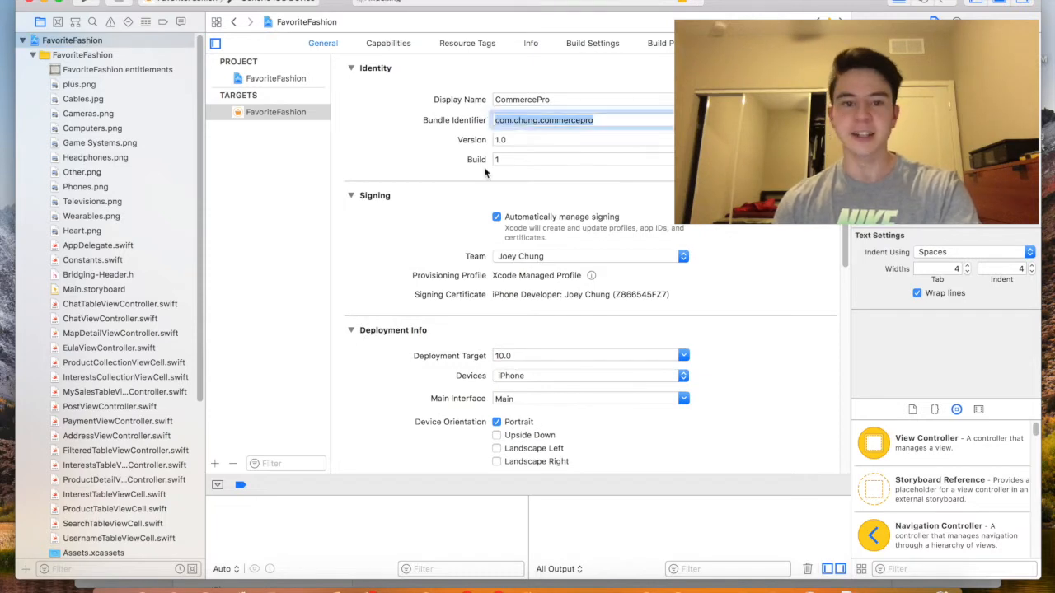
pyautogui.click(17, 3)
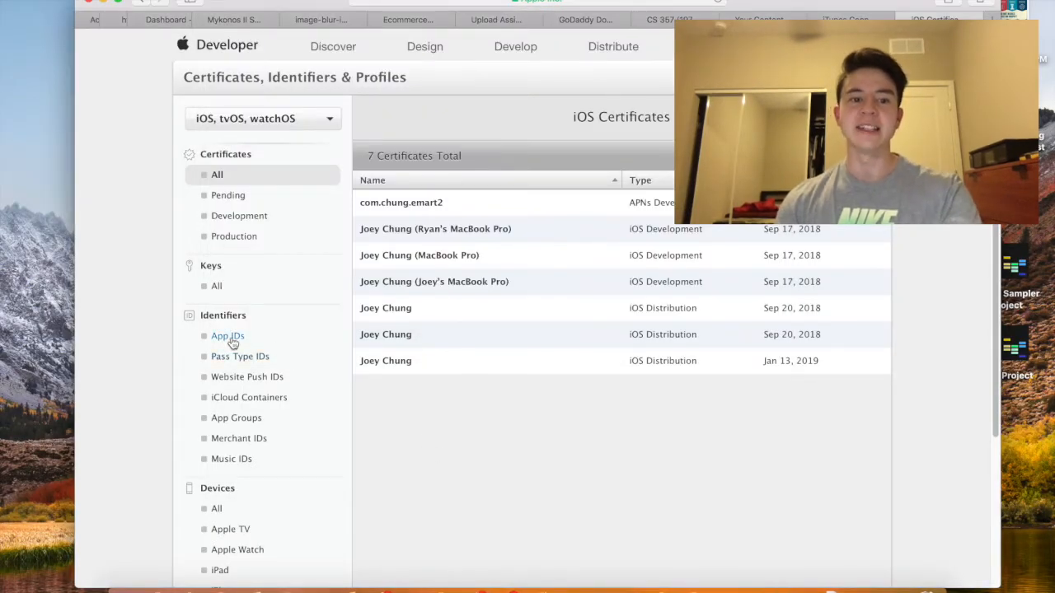
# Start a new App ID for CommercePro with Game Center and In-App Purchase, hitting an unavailable-identifier error.
pyautogui.click(228, 337)
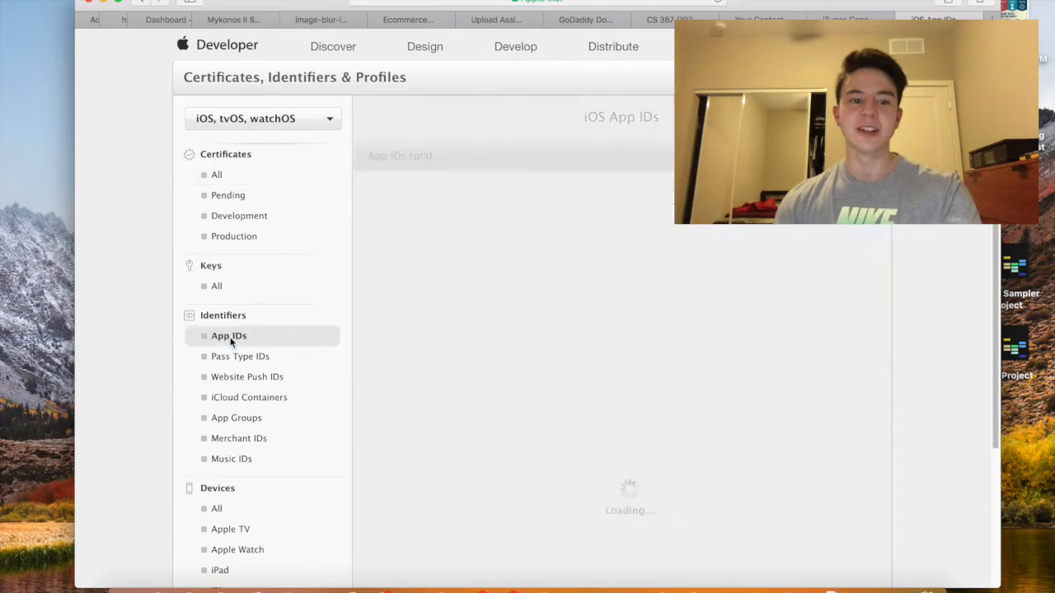
pyautogui.click(227, 336)
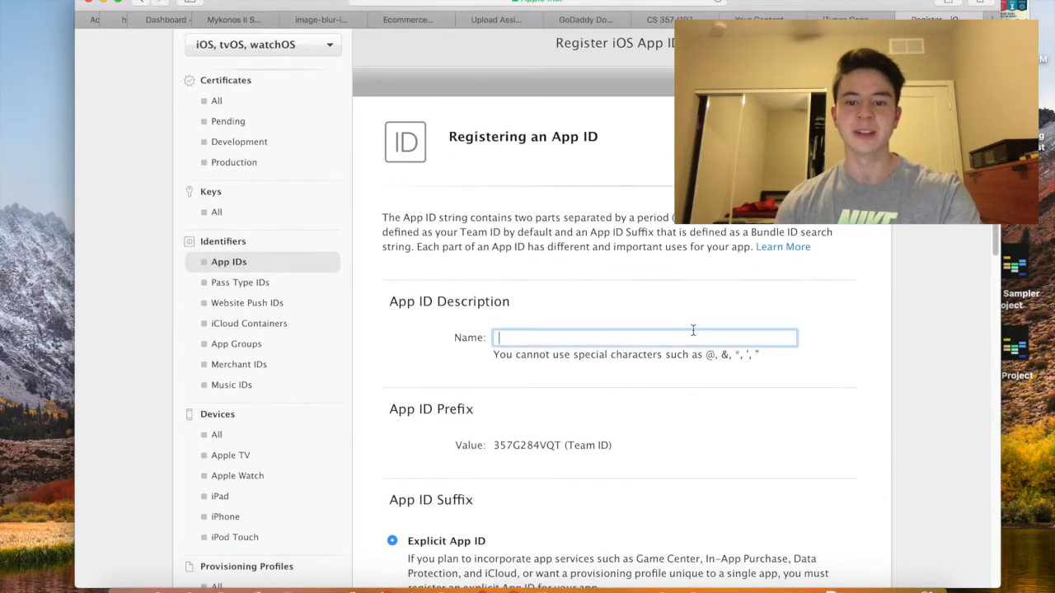
pyautogui.write('Com')
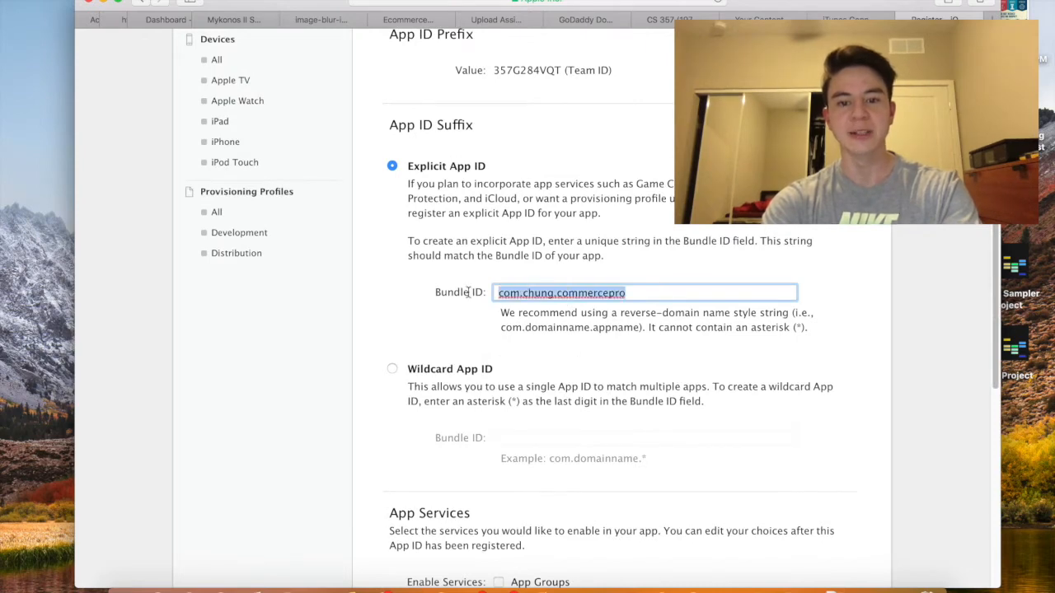
pyautogui.scroll(-3)
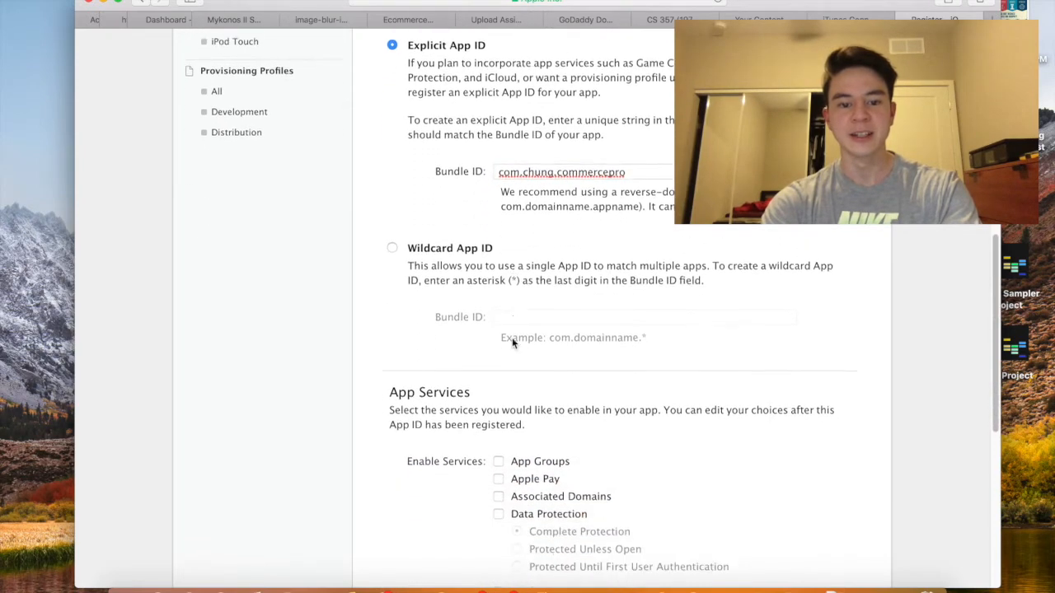
pyautogui.scroll(-3)
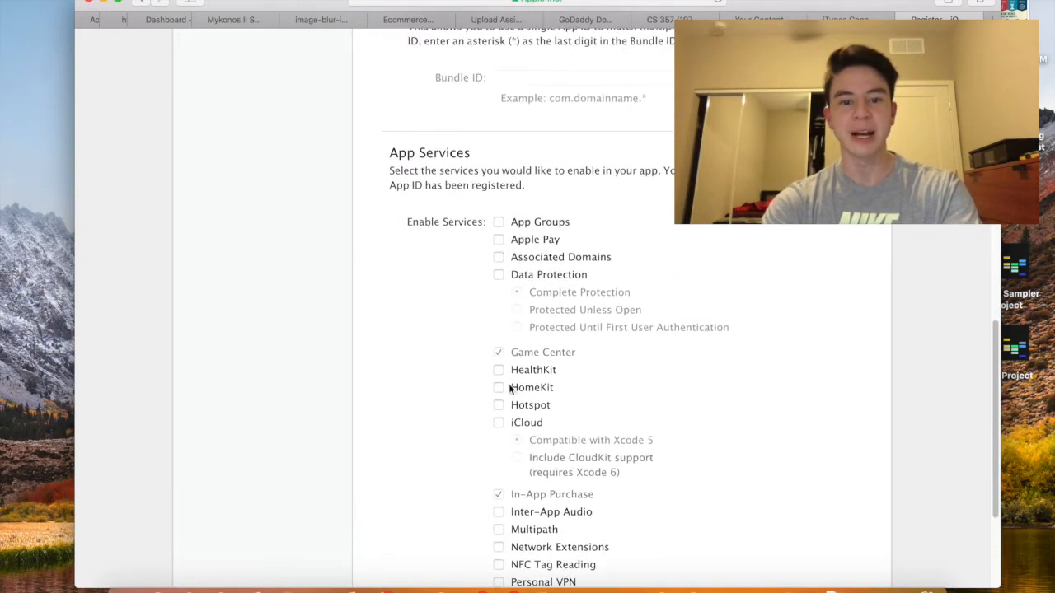
pyautogui.scroll(-3)
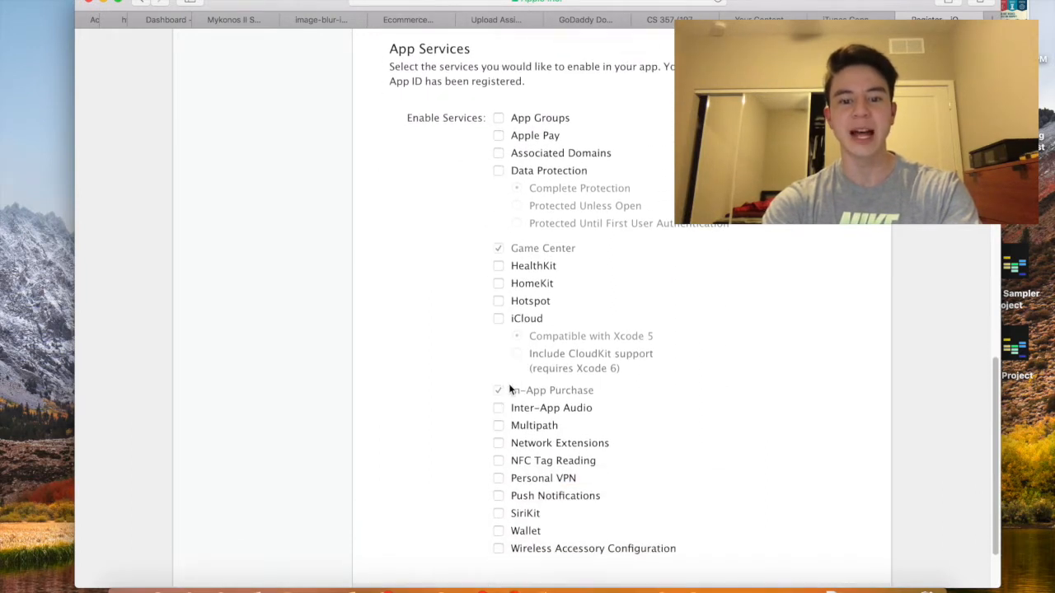
pyautogui.scroll(-3)
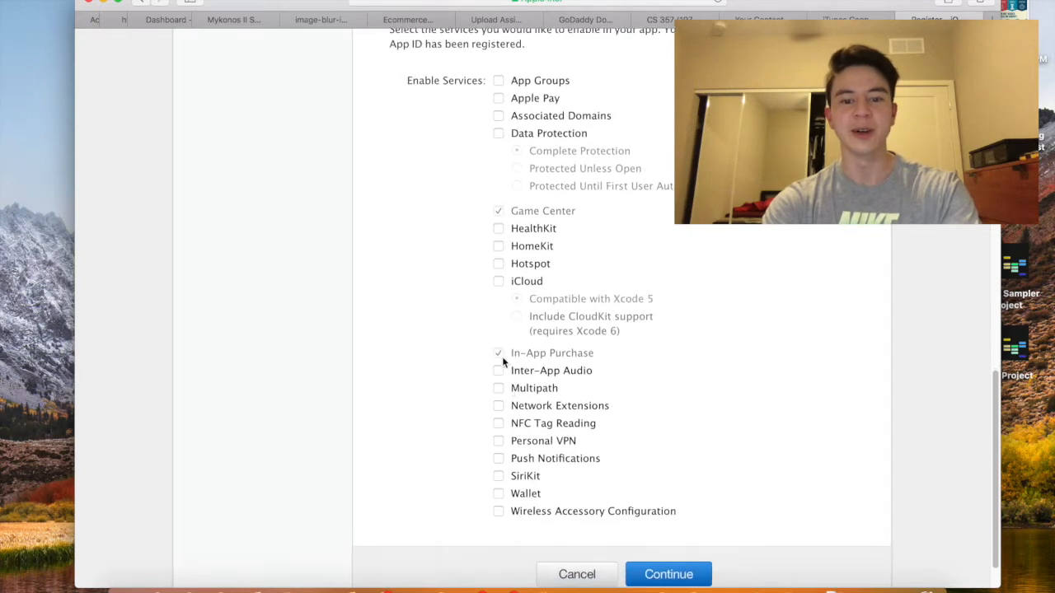
pyautogui.scroll(-3)
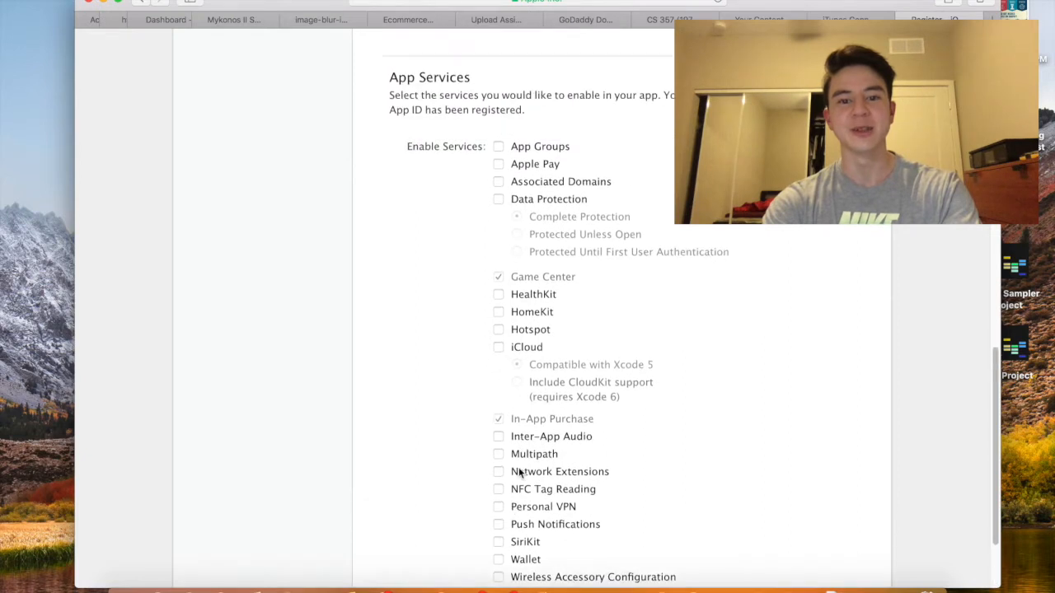
pyautogui.scroll(-3)
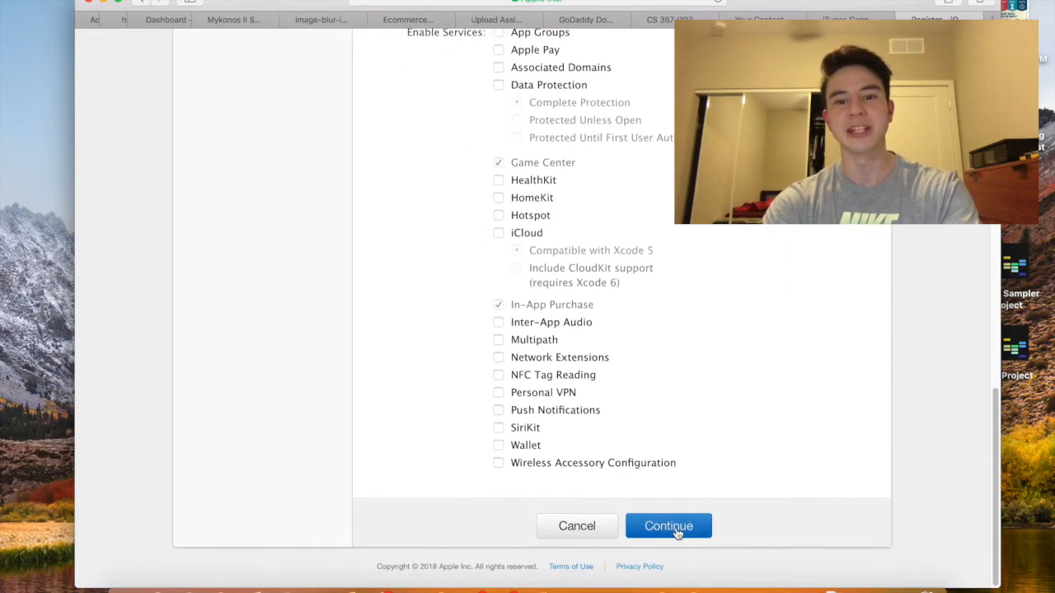
pyautogui.click(669, 526)
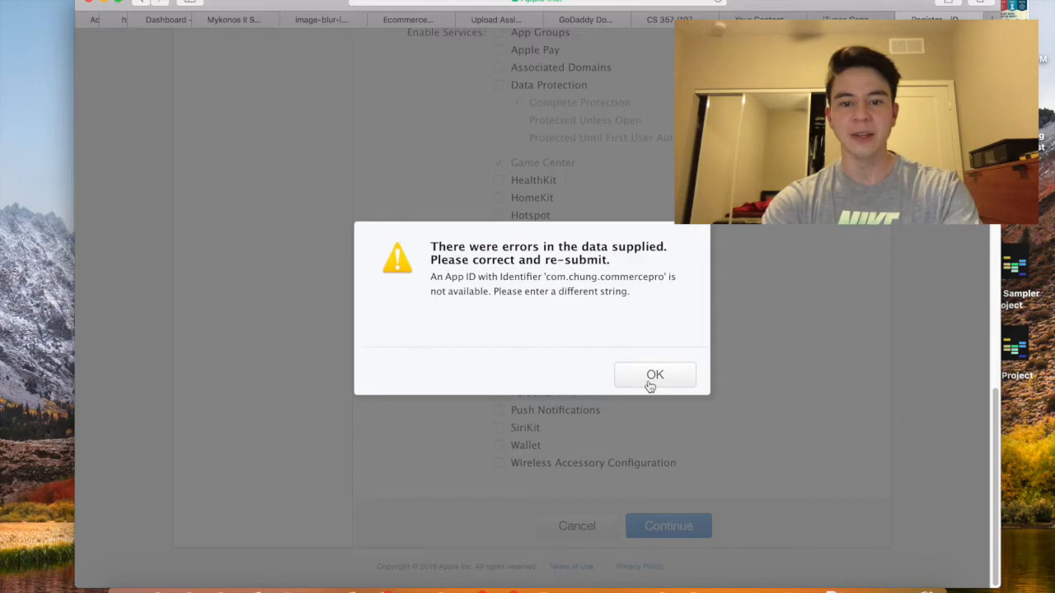
pyautogui.click(656, 376)
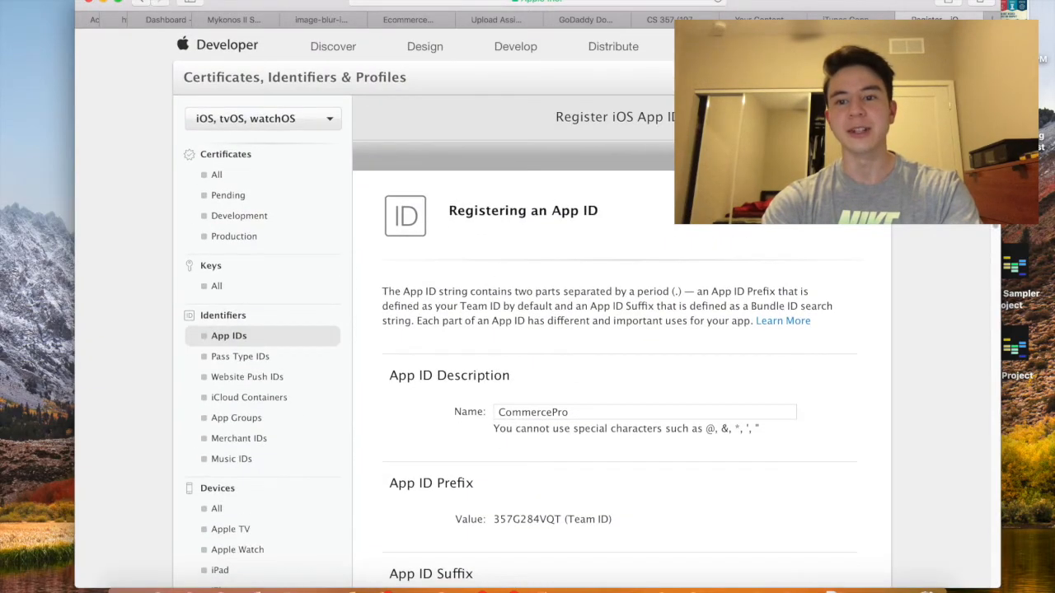
# Resubmit the corrected CommercePro App ID, register it and finish.
pyautogui.scroll(-3)
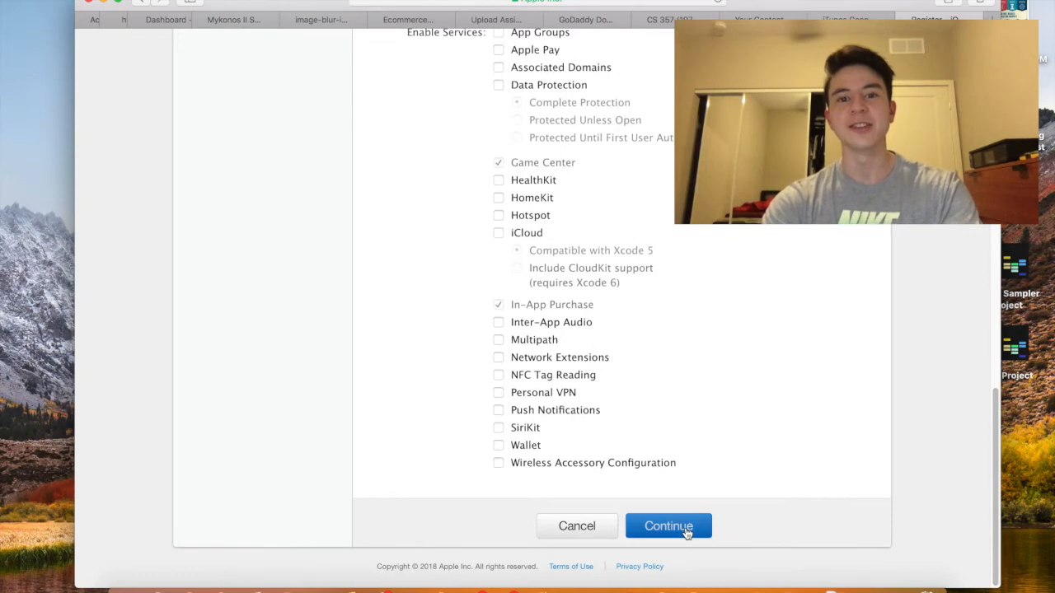
pyautogui.click(668, 526)
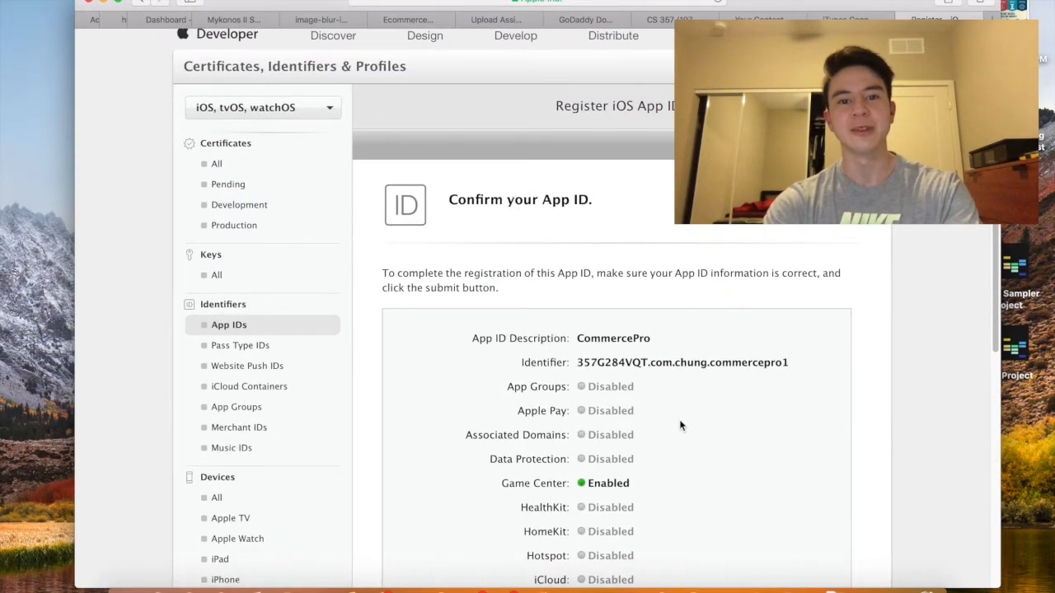
pyautogui.scroll(-3)
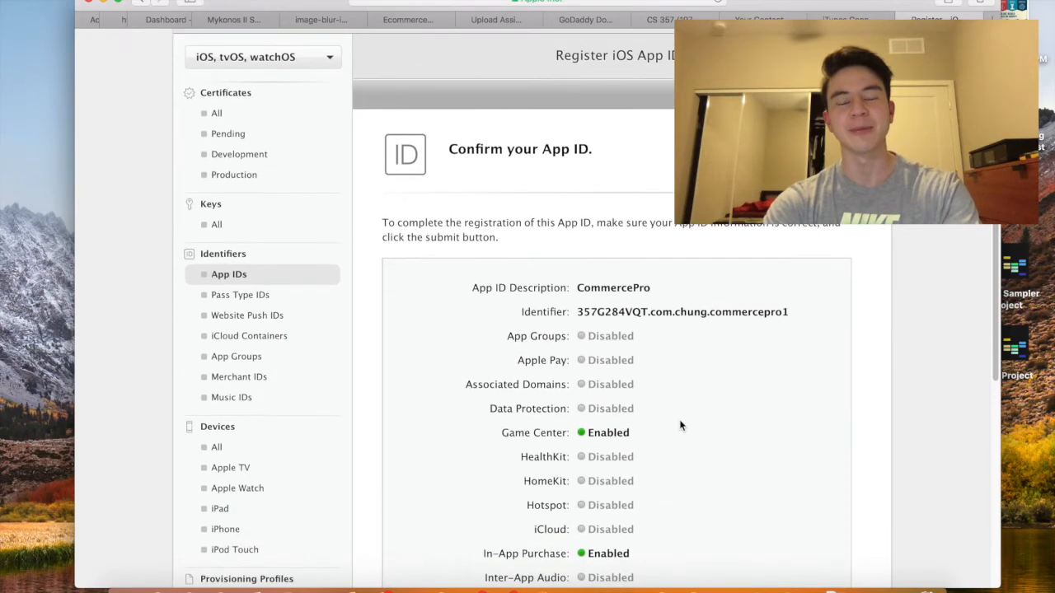
pyautogui.scroll(-3)
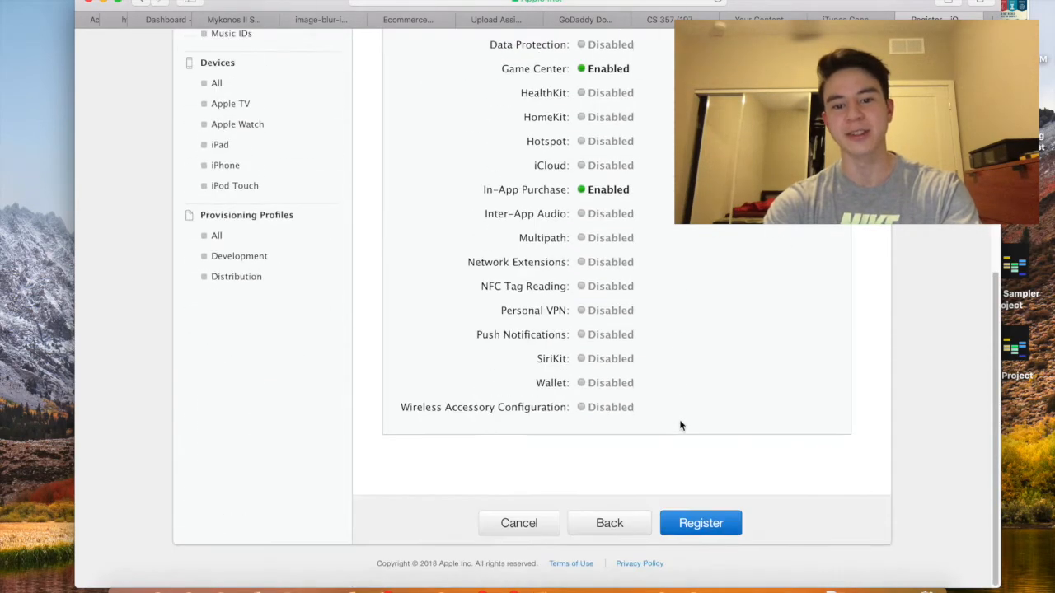
pyautogui.click(700, 523)
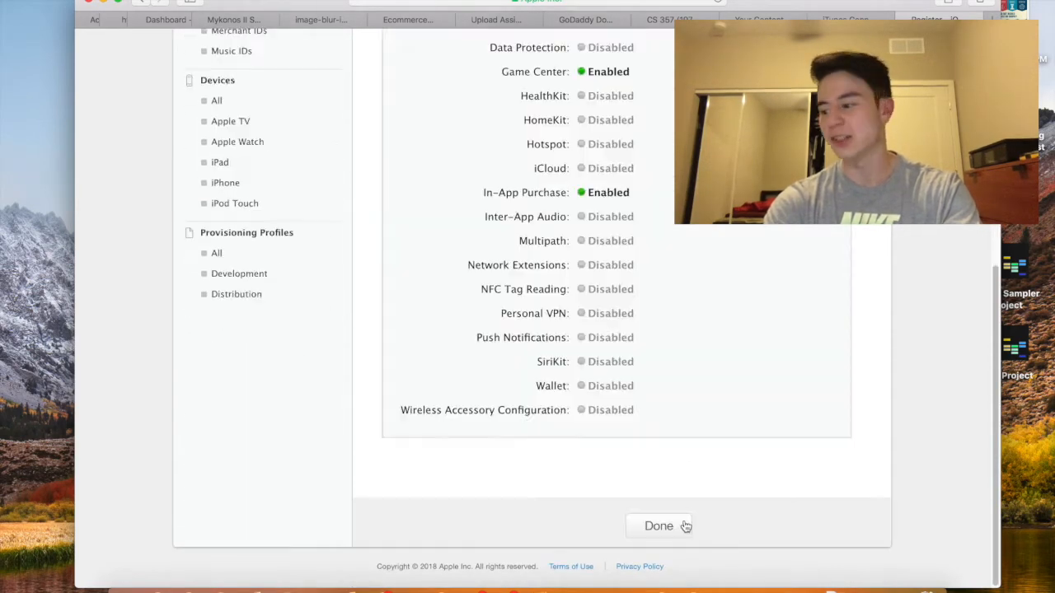
pyautogui.click(659, 525)
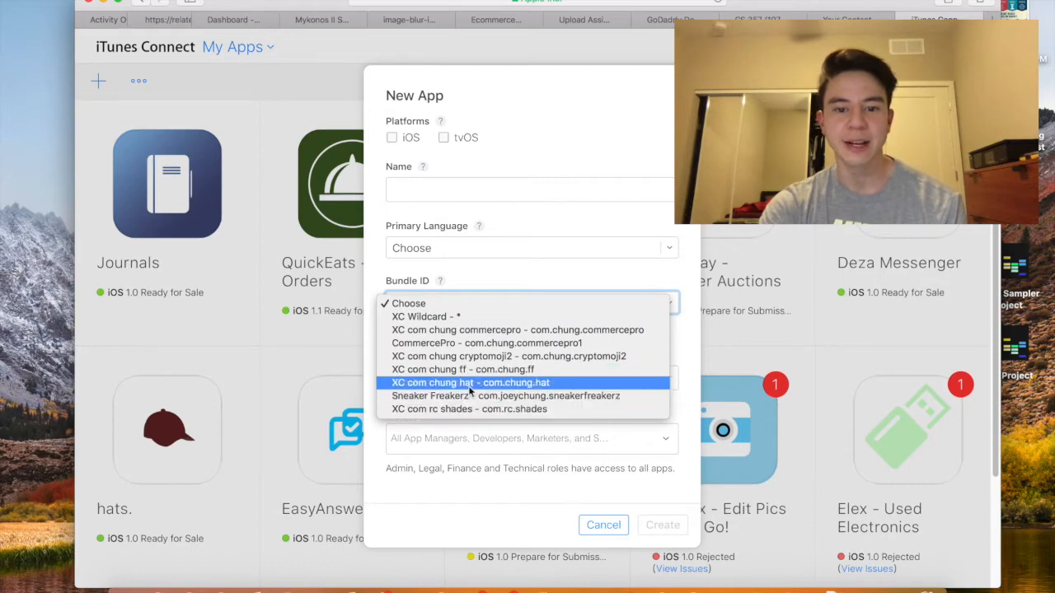
# Pick the CommercePro bundle ID, name the app Commerce Pro, mark iOS and set English (U.S.).
pyautogui.click(488, 343)
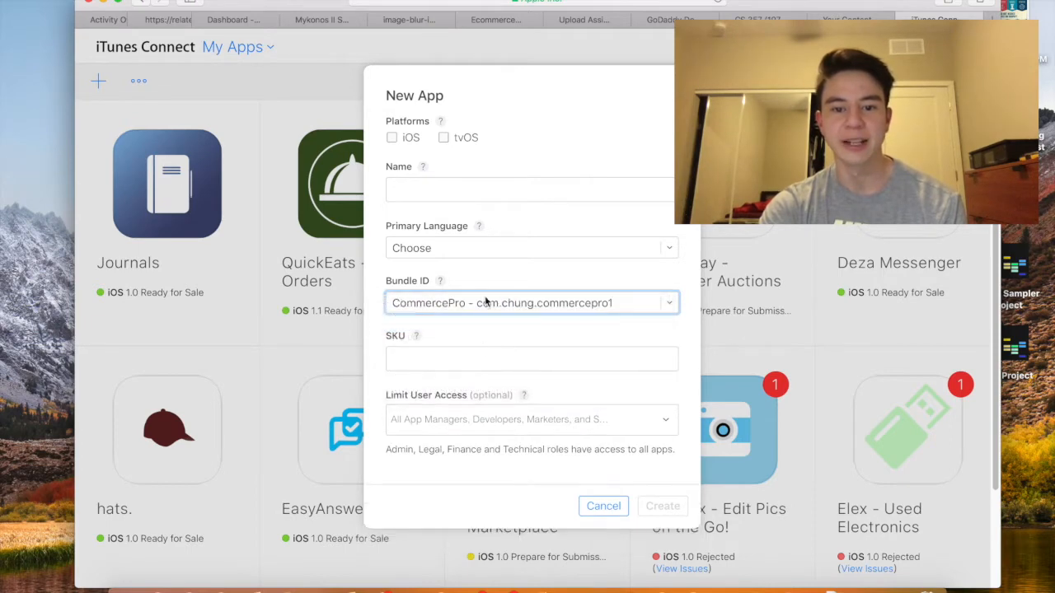
pyautogui.click(531, 189)
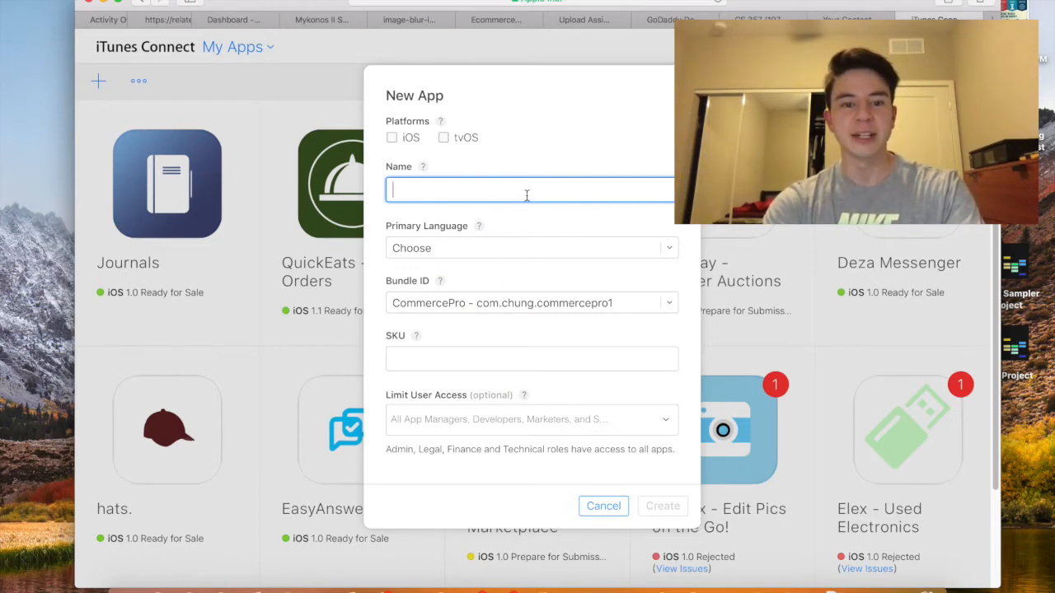
pyautogui.write('Commerce Pro')
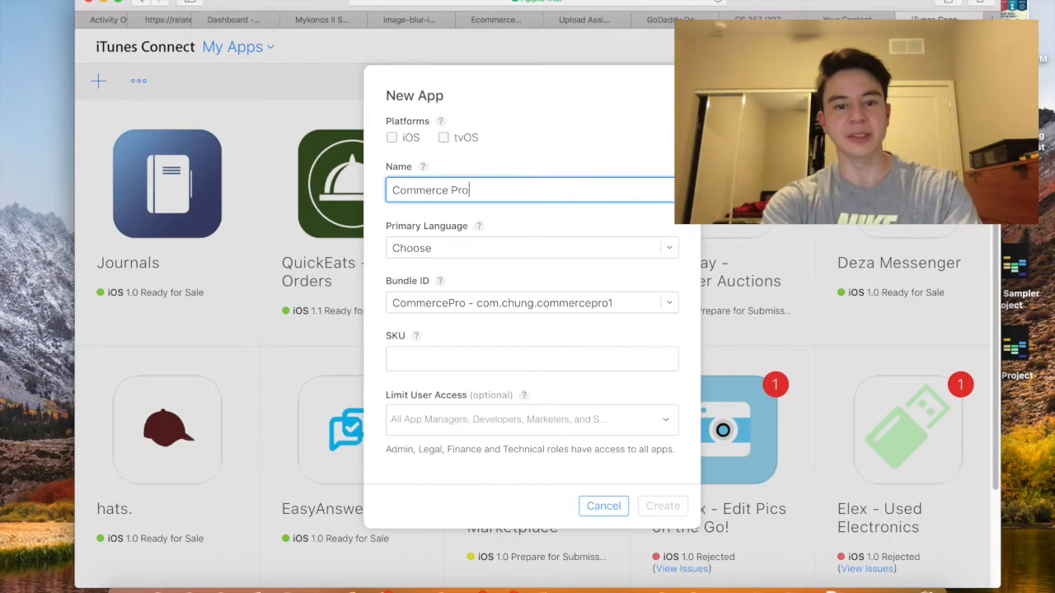
pyautogui.click(393, 138)
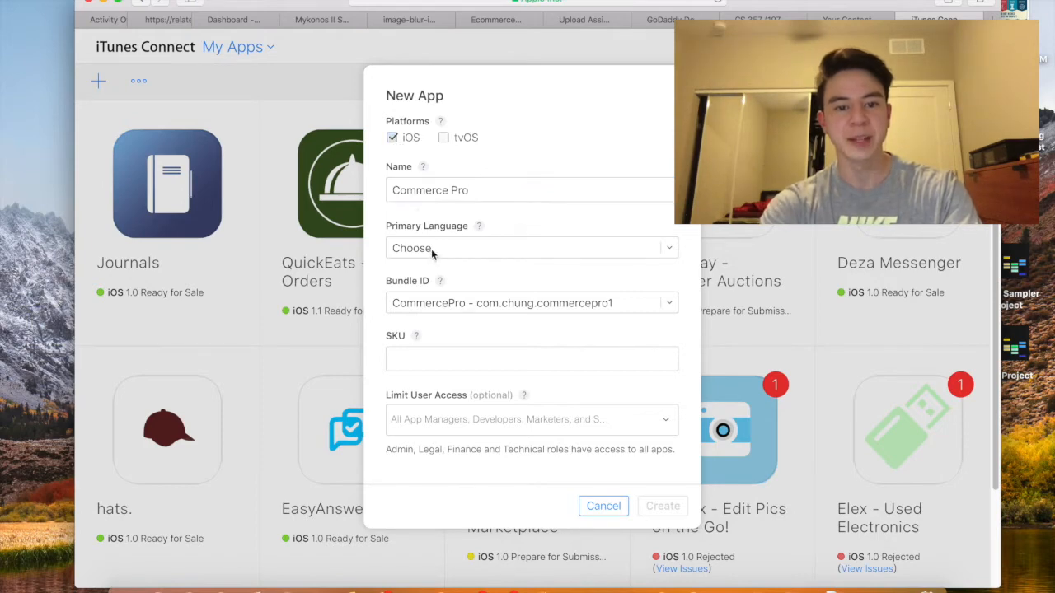
pyautogui.click(531, 247)
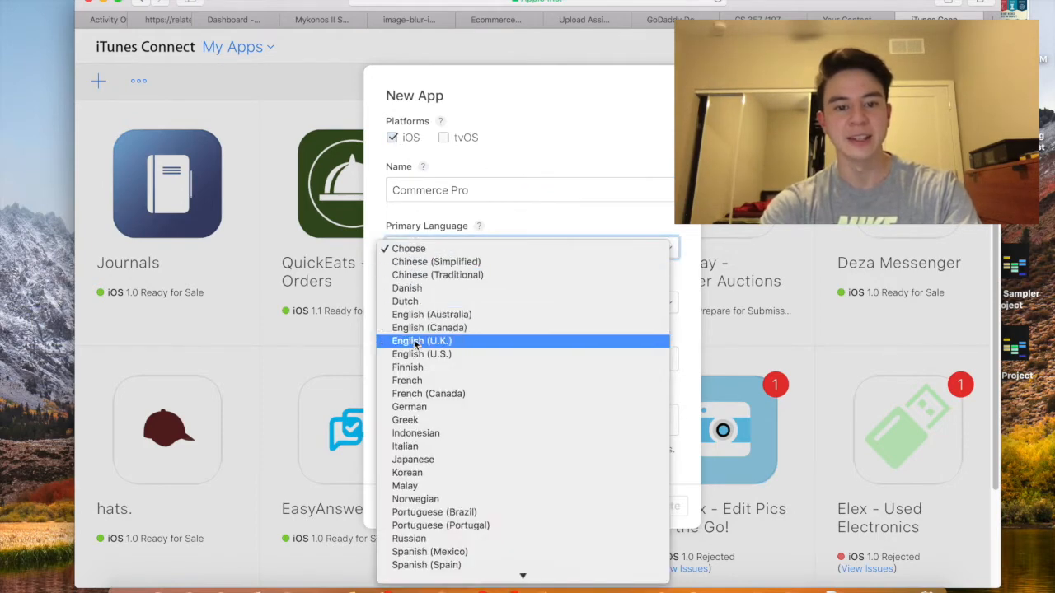
pyautogui.click(422, 353)
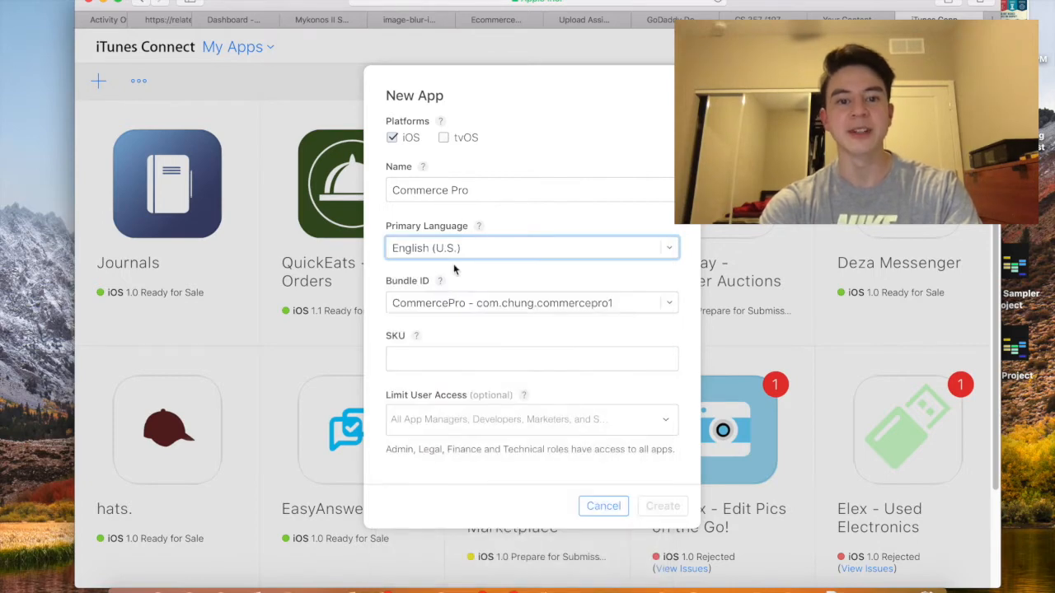
# Enter a com.chu... SKU and create the Commerce Pro app record.
pyautogui.click(531, 360)
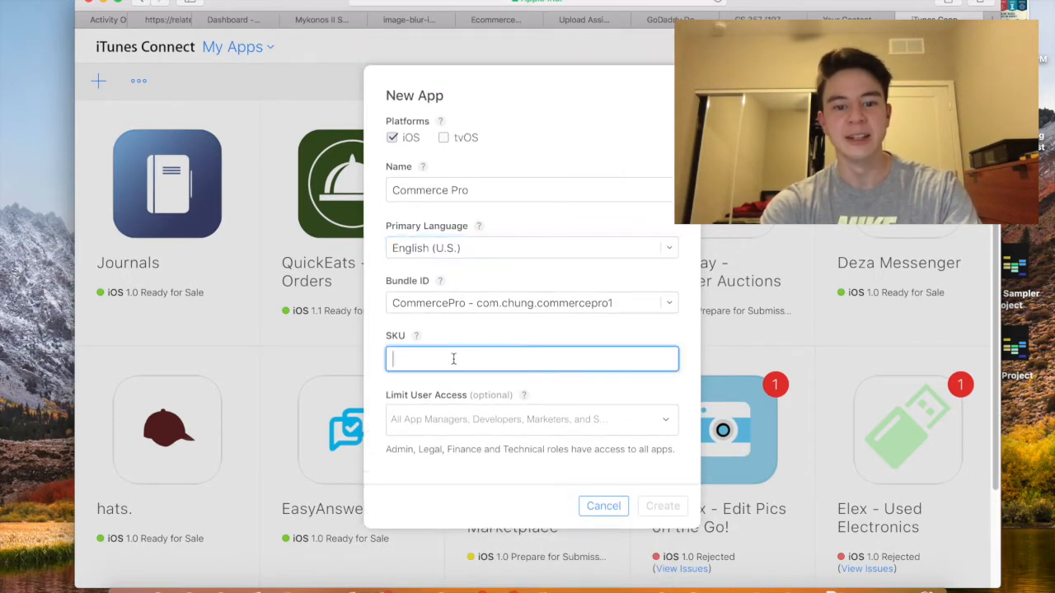
pyautogui.write('com.chung.commercepro1')
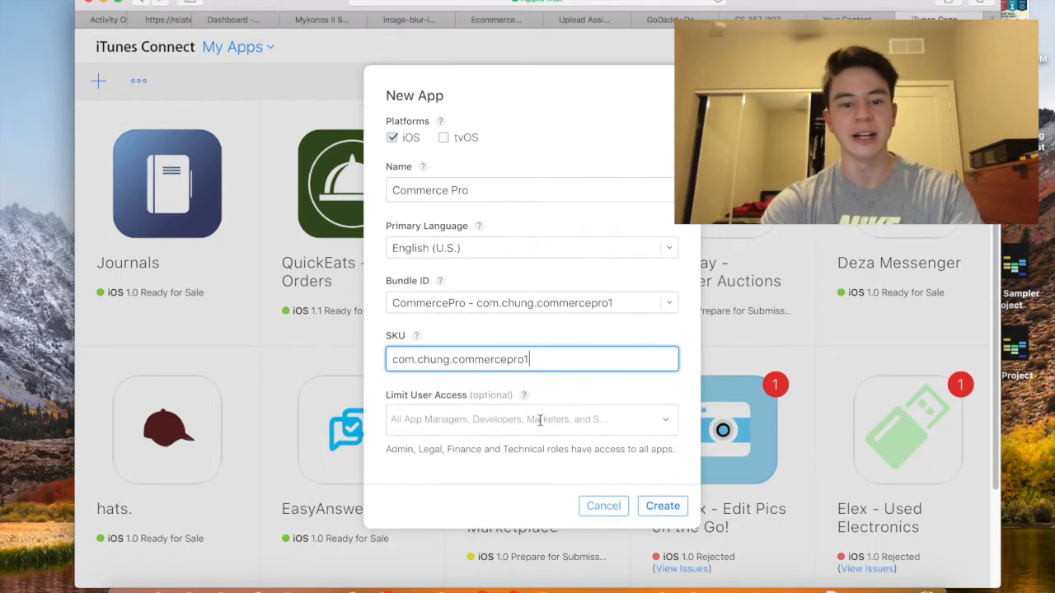
pyautogui.click(662, 505)
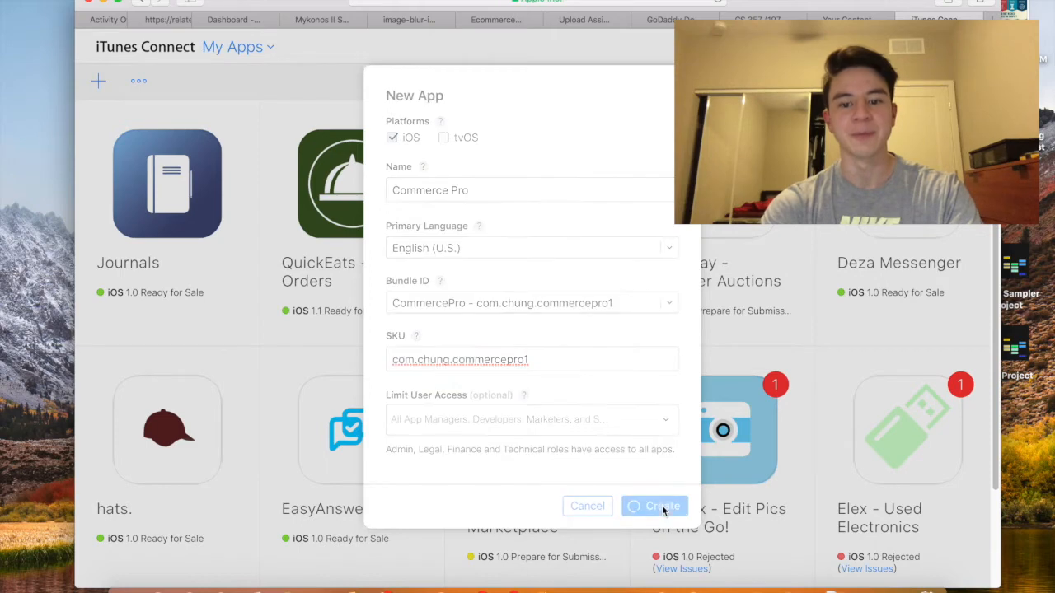
pyautogui.click(653, 504)
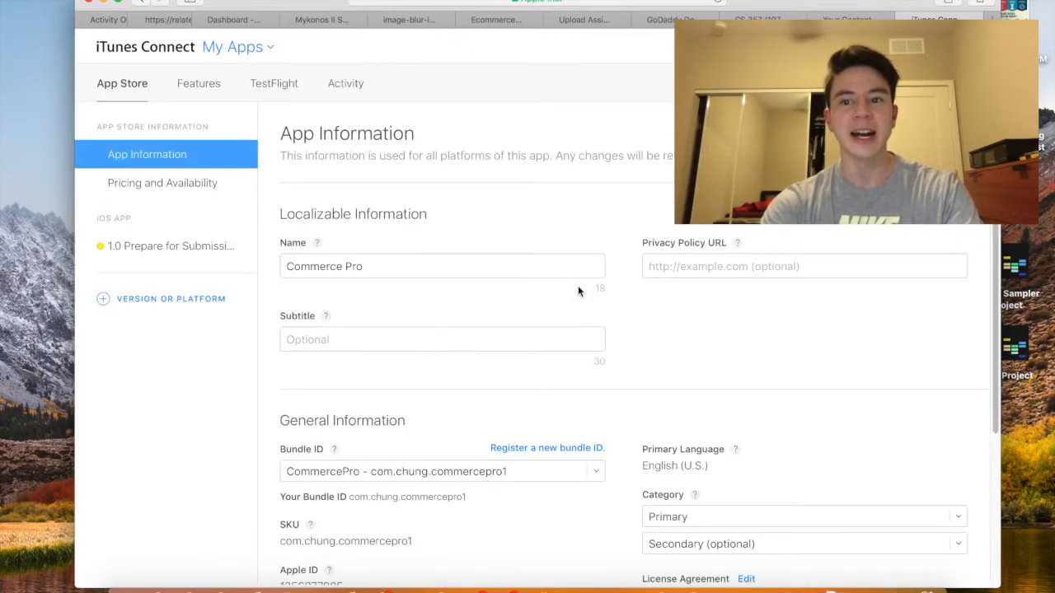
# Set the app's primary category to Shopping.
pyautogui.scroll(-3)
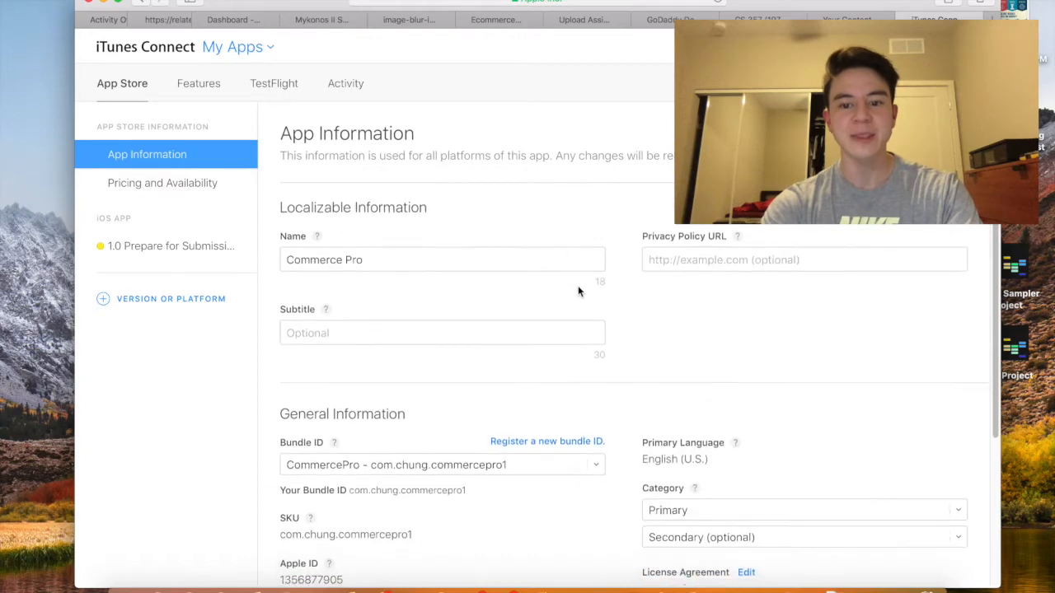
pyautogui.scroll(-3)
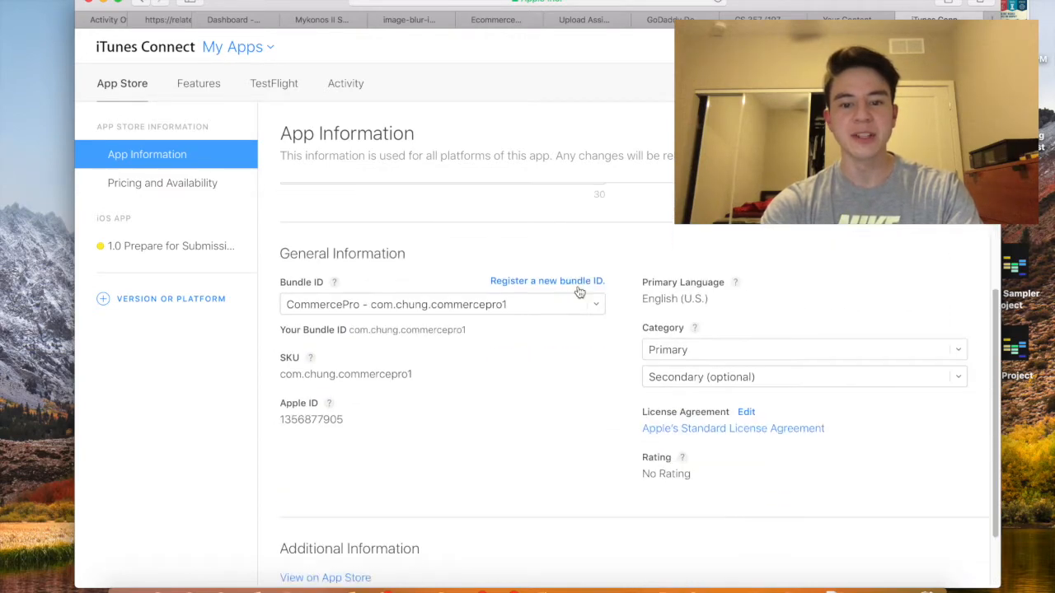
pyautogui.click(802, 350)
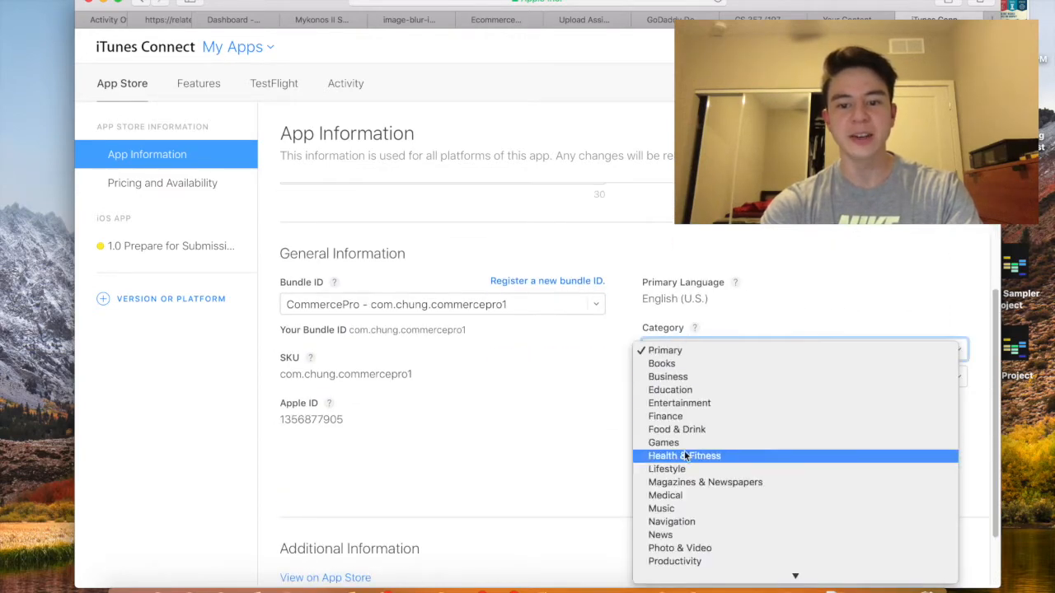
pyautogui.scroll(-3)
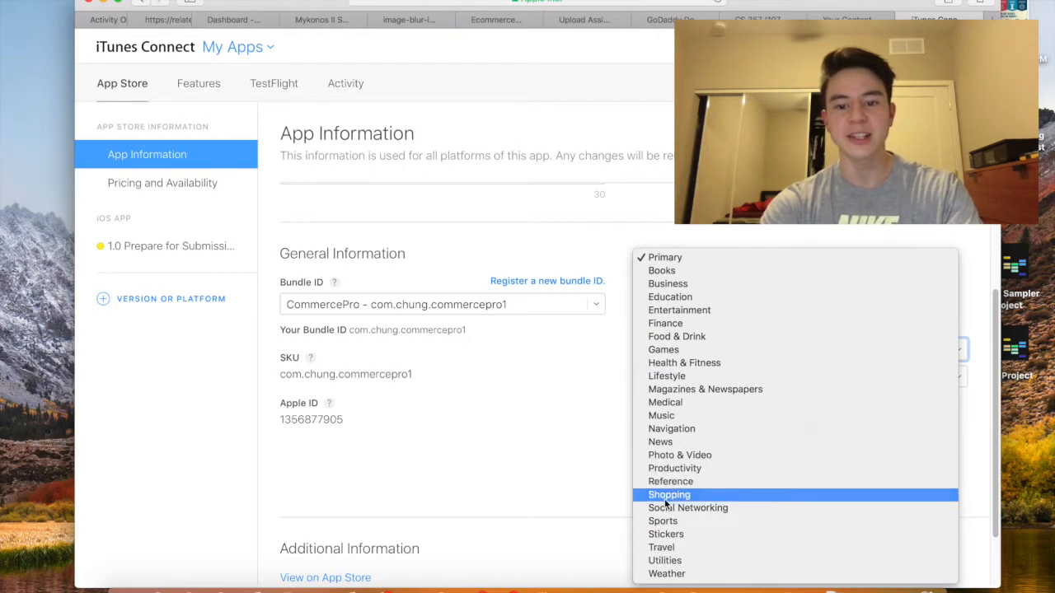
pyautogui.click(669, 495)
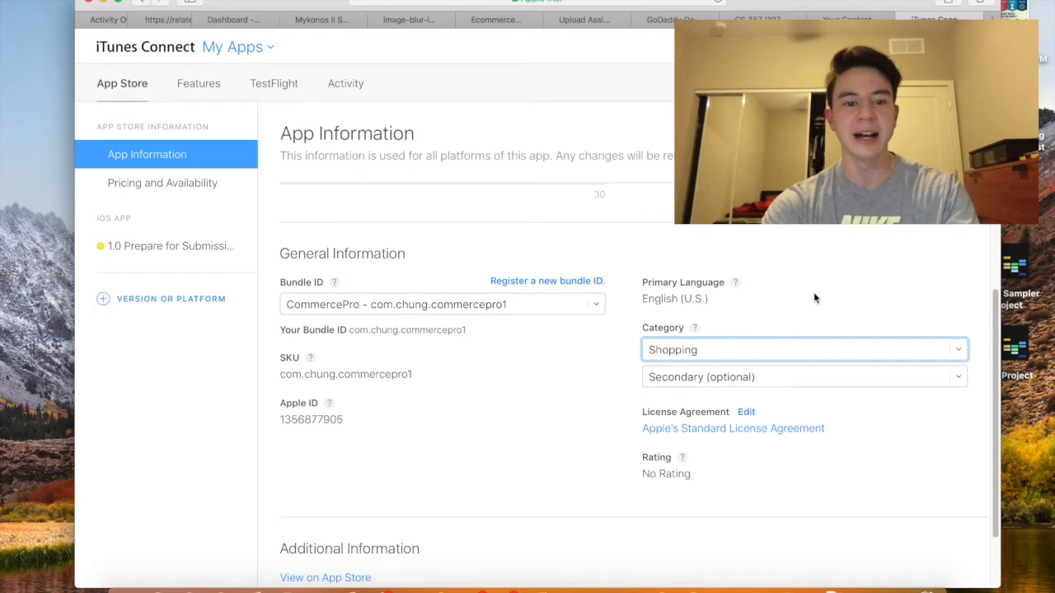
# Enter the subtitle 'Shop for used stuff!'.
pyautogui.scroll(-3)
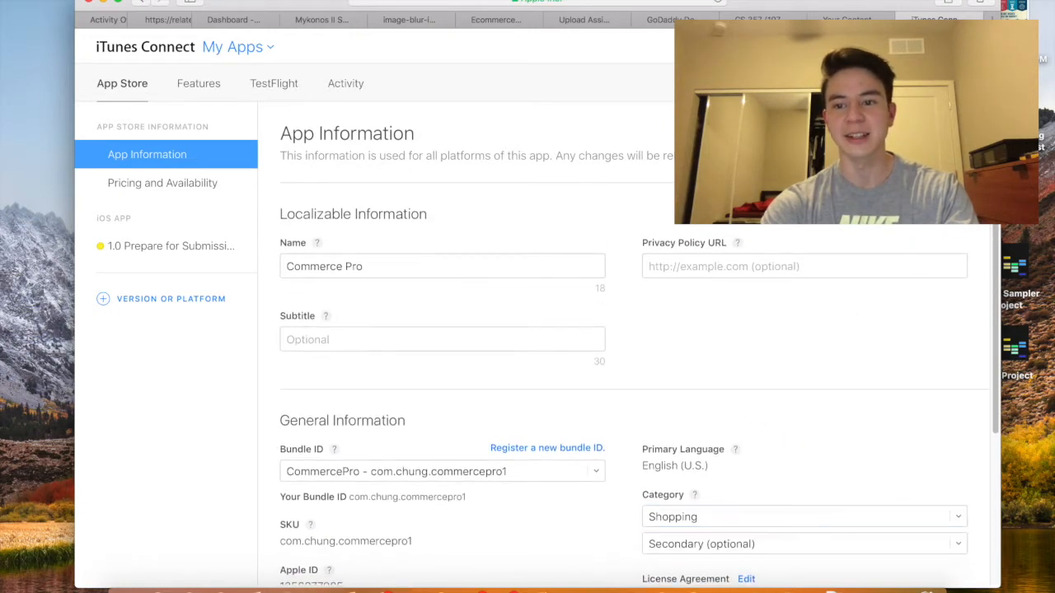
pyautogui.moveTo(544, 326)
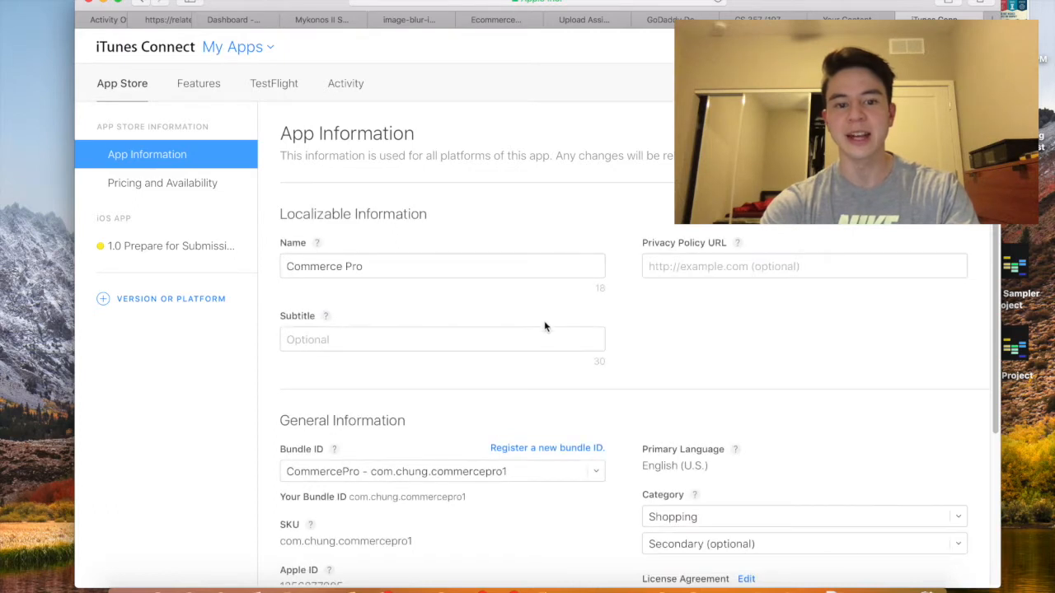
pyautogui.click(441, 340)
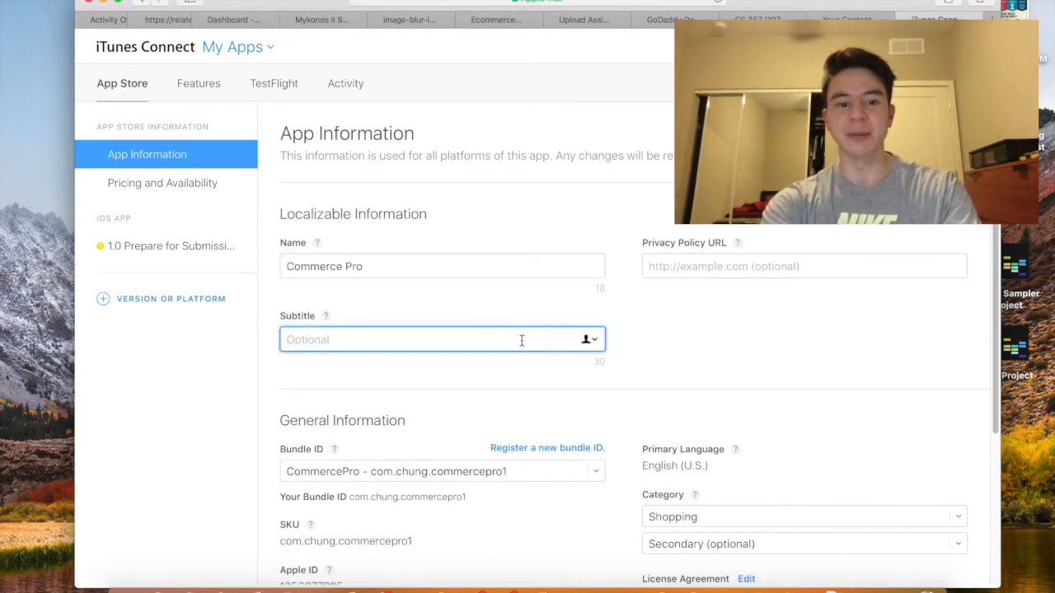
pyautogui.write('Shop for')
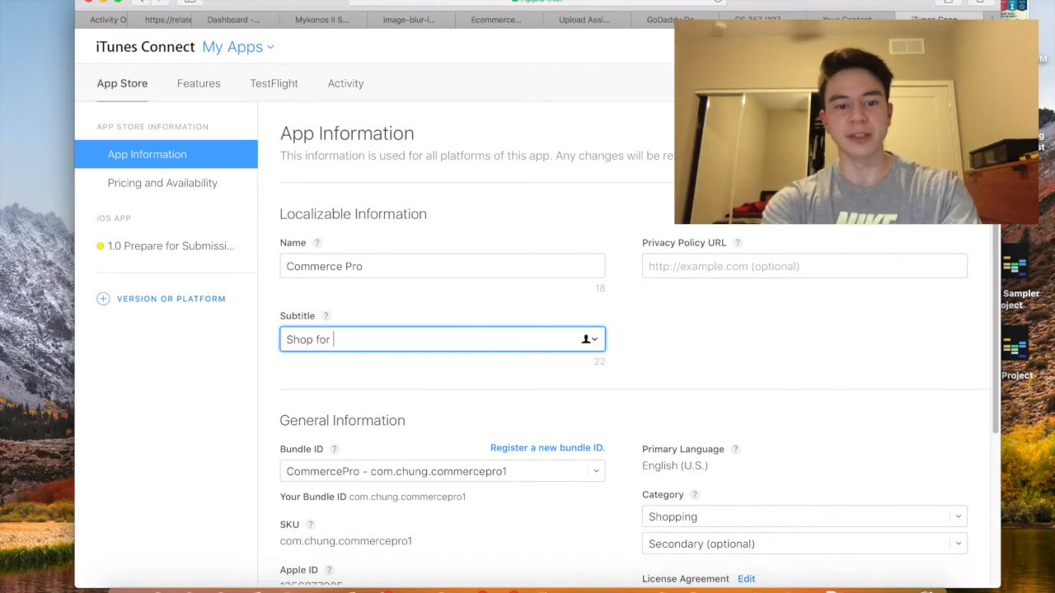
pyautogui.write('used stuff!')
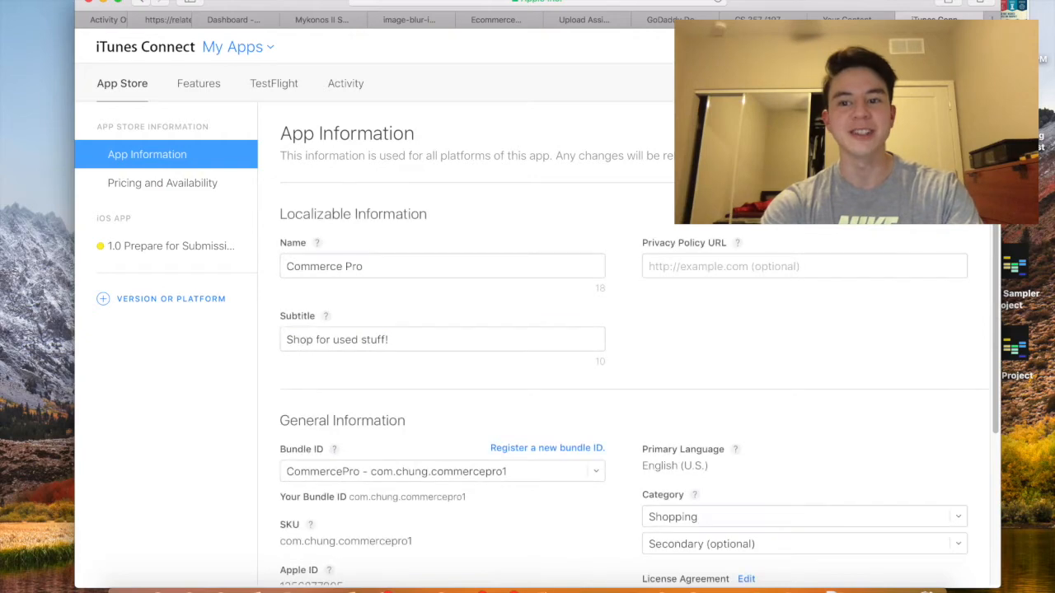
pyautogui.scroll(-3)
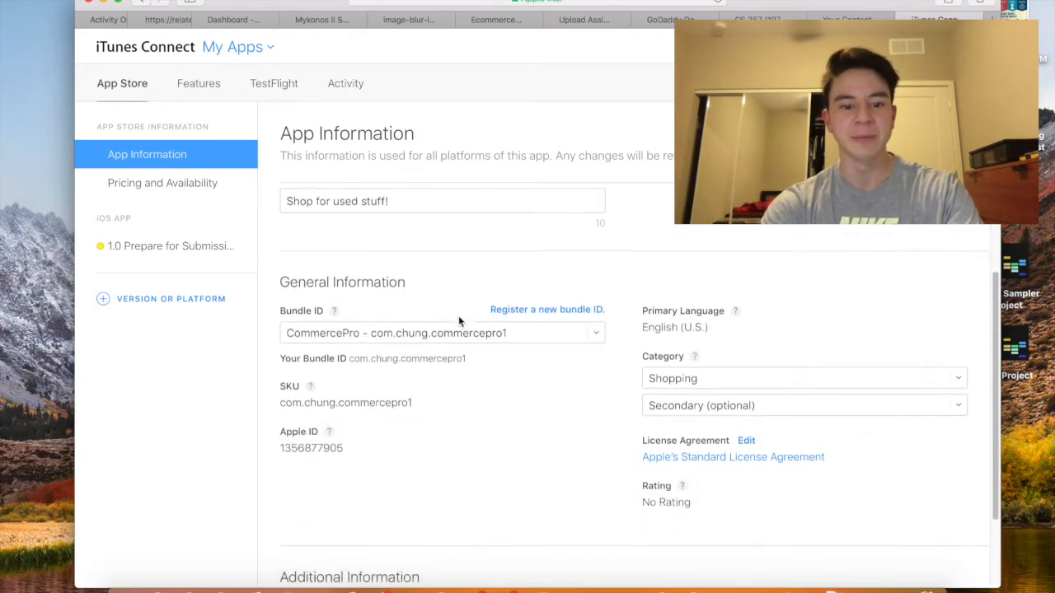
pyautogui.scroll(3)
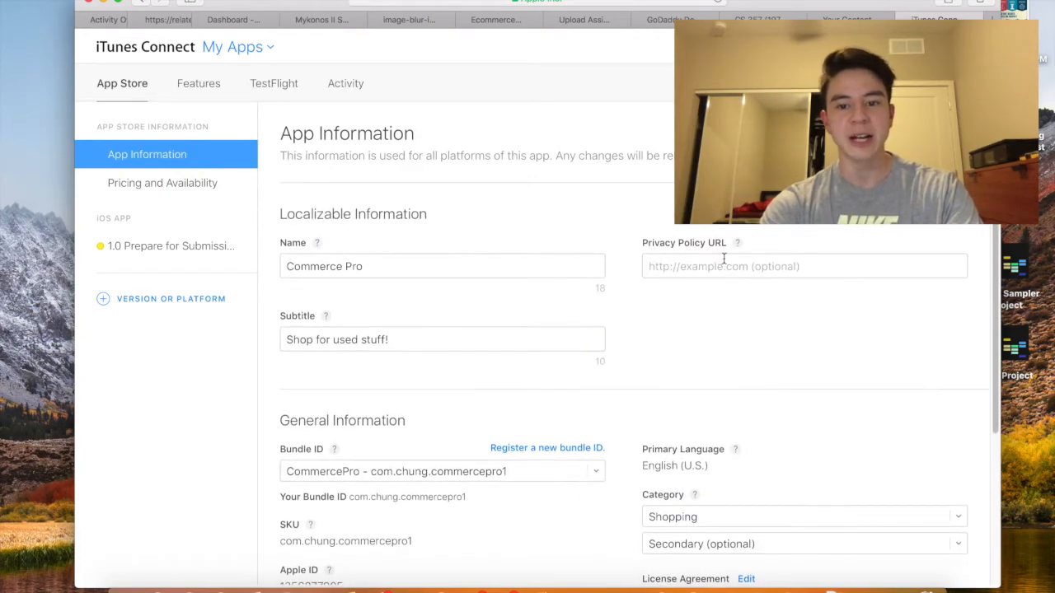
pyautogui.scroll(-3)
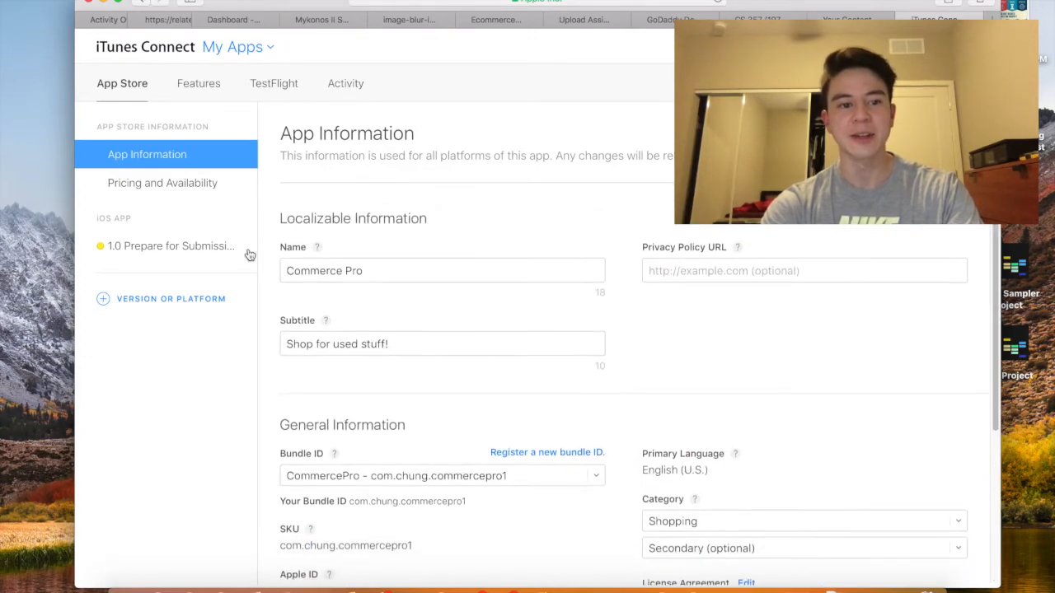
pyautogui.click(161, 183)
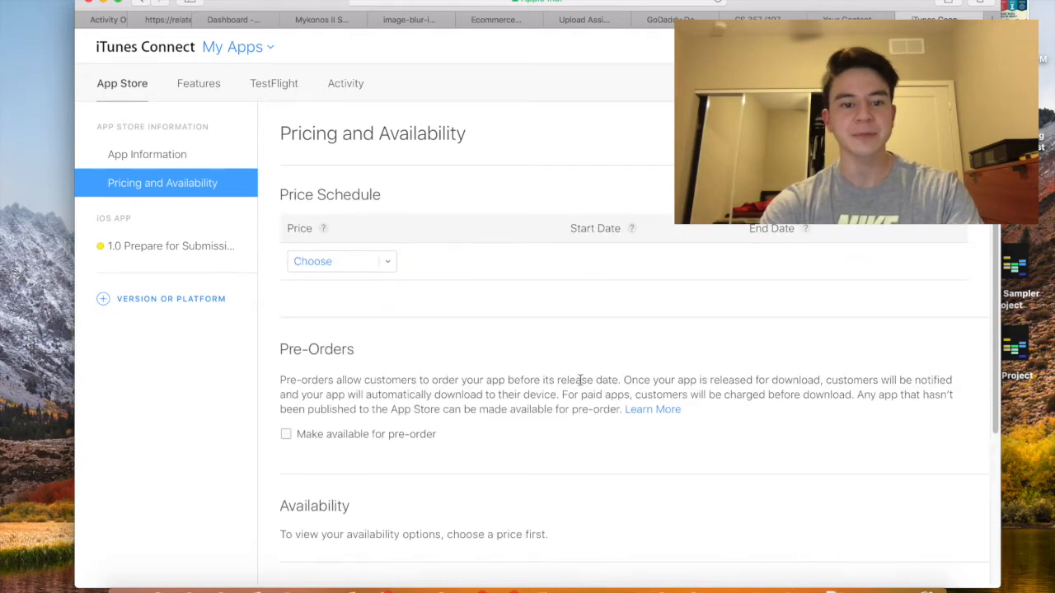
pyautogui.click(340, 260)
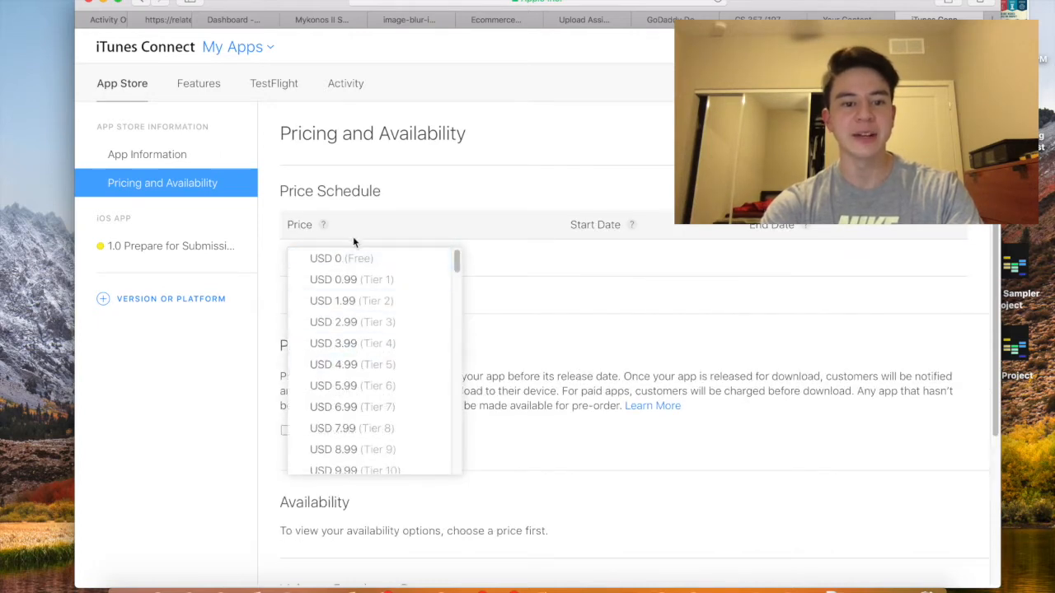
pyautogui.click(341, 257)
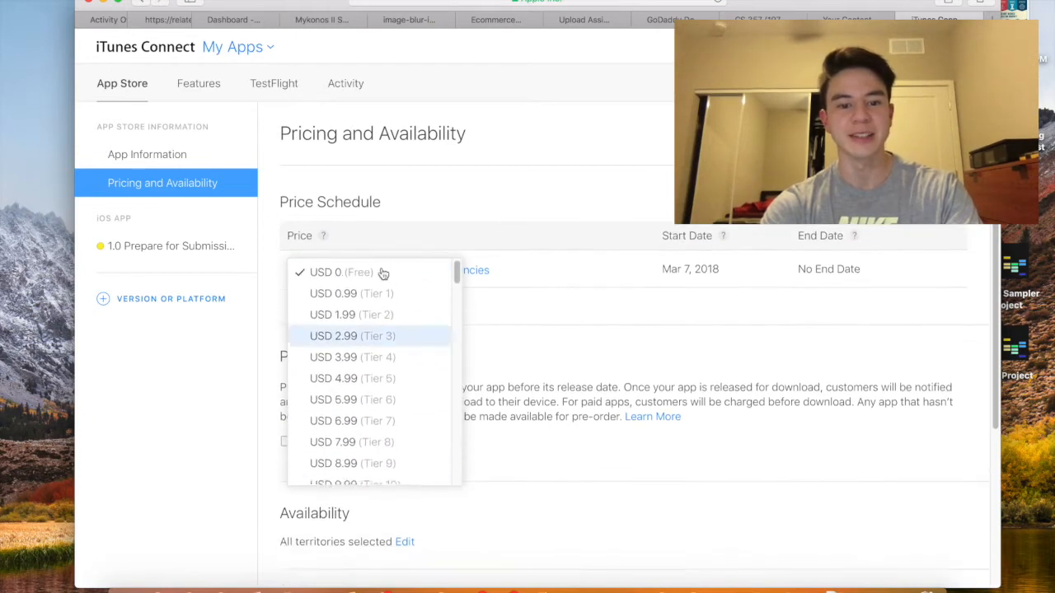
pyautogui.click(341, 272)
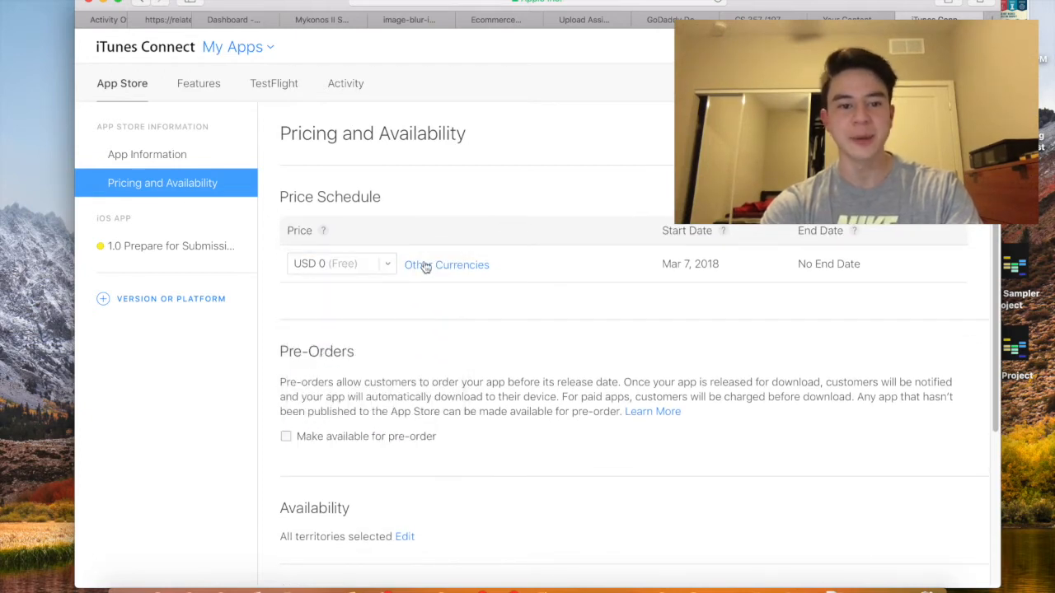
pyautogui.click(341, 264)
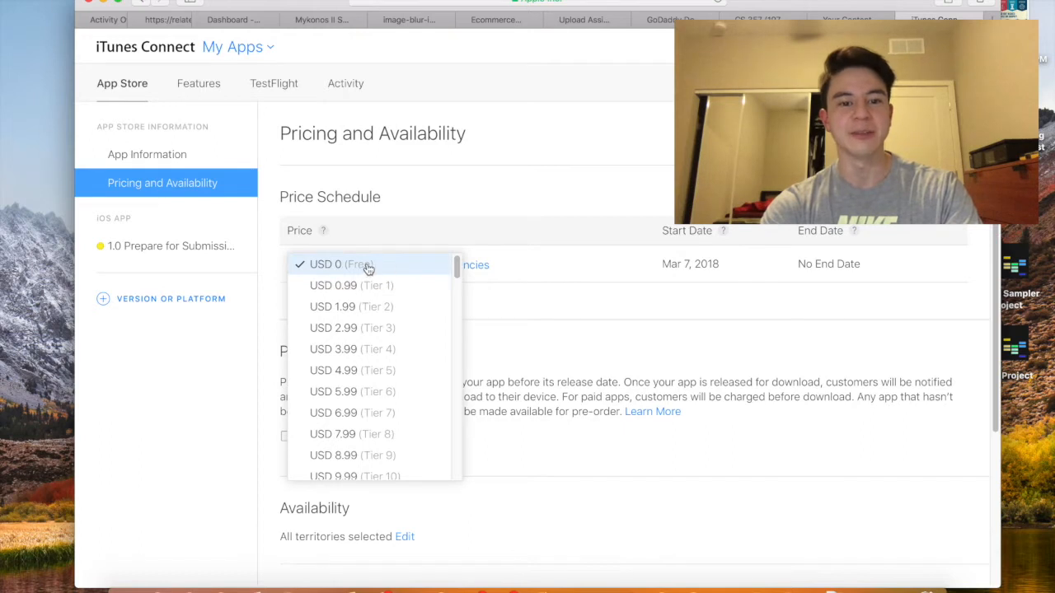
pyautogui.click(340, 264)
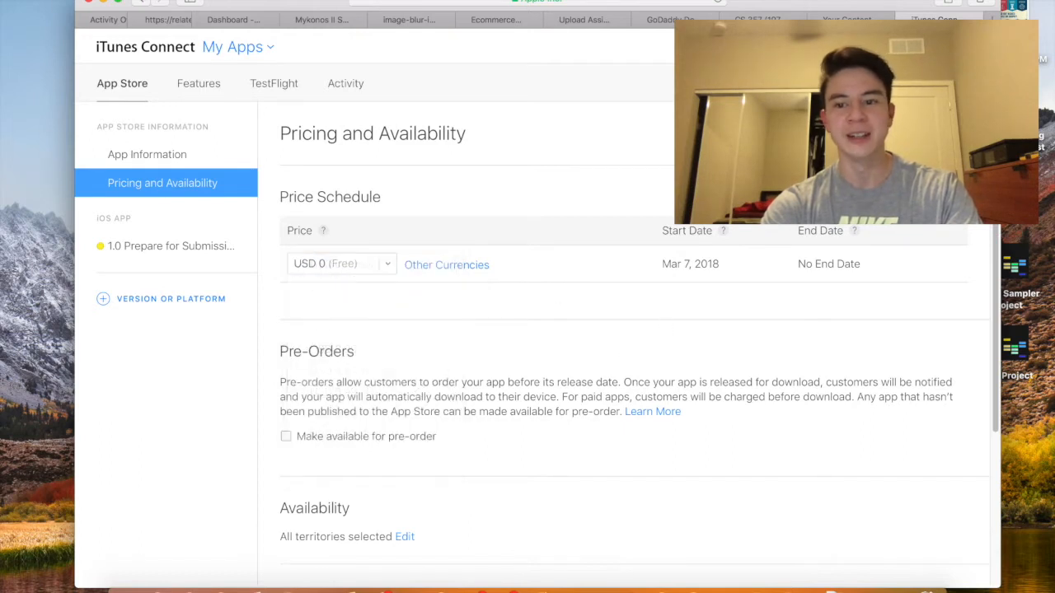
pyautogui.moveTo(506, 320)
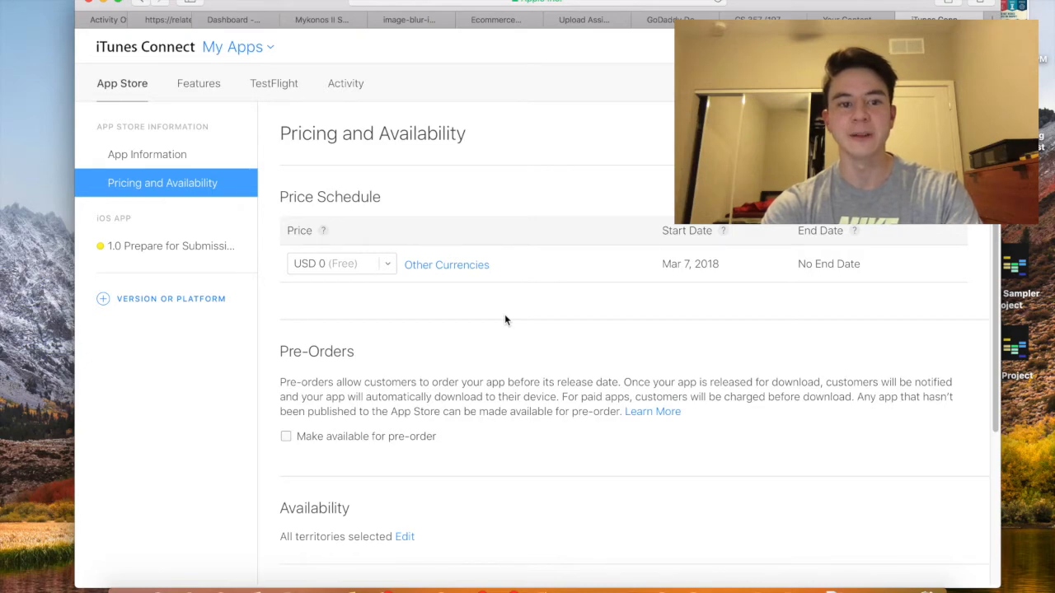
pyautogui.scroll(-3)
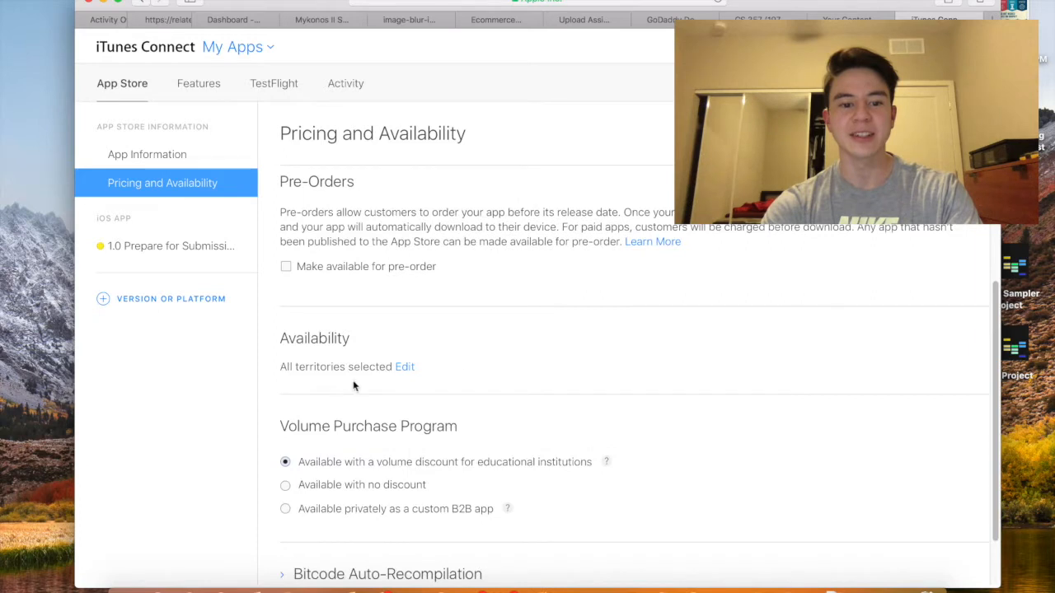
pyautogui.scroll(-3)
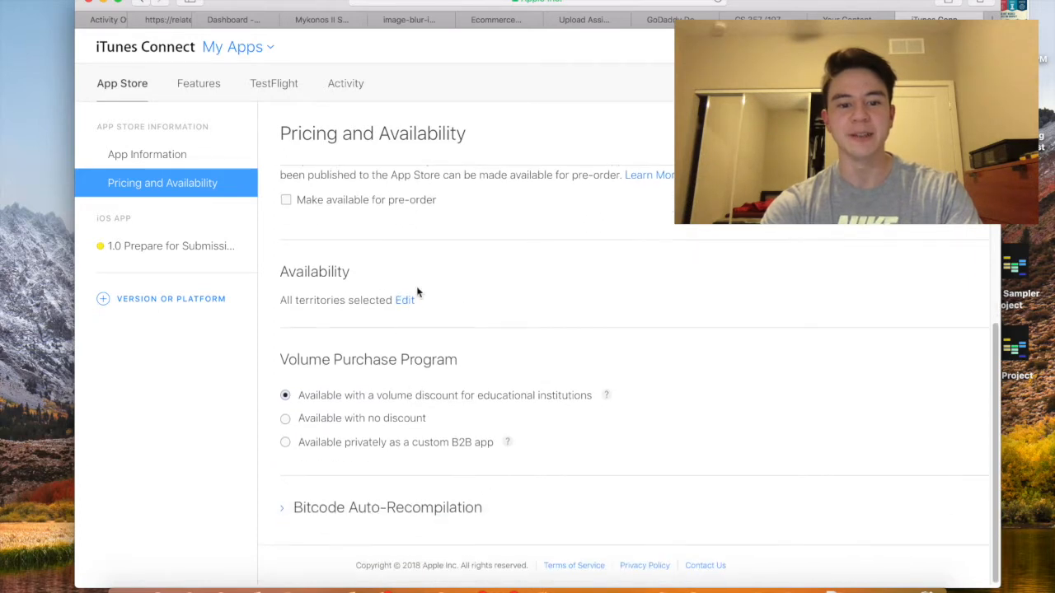
pyautogui.scroll(3)
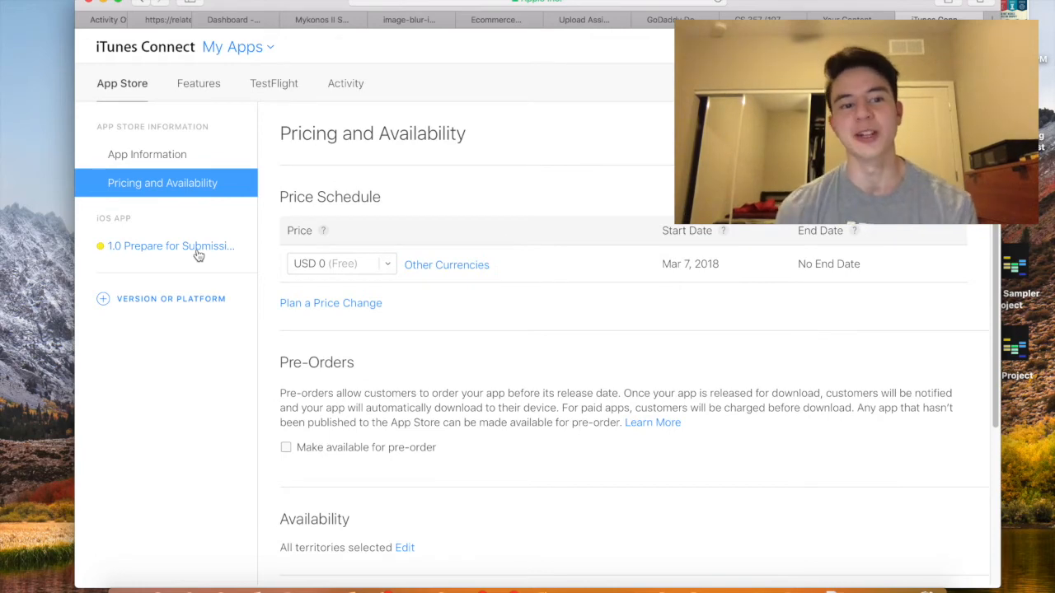
# Go to the 1.0 Prepare for Submission page and switch screenshots to iPhone 5.5" Display.
pyautogui.click(172, 245)
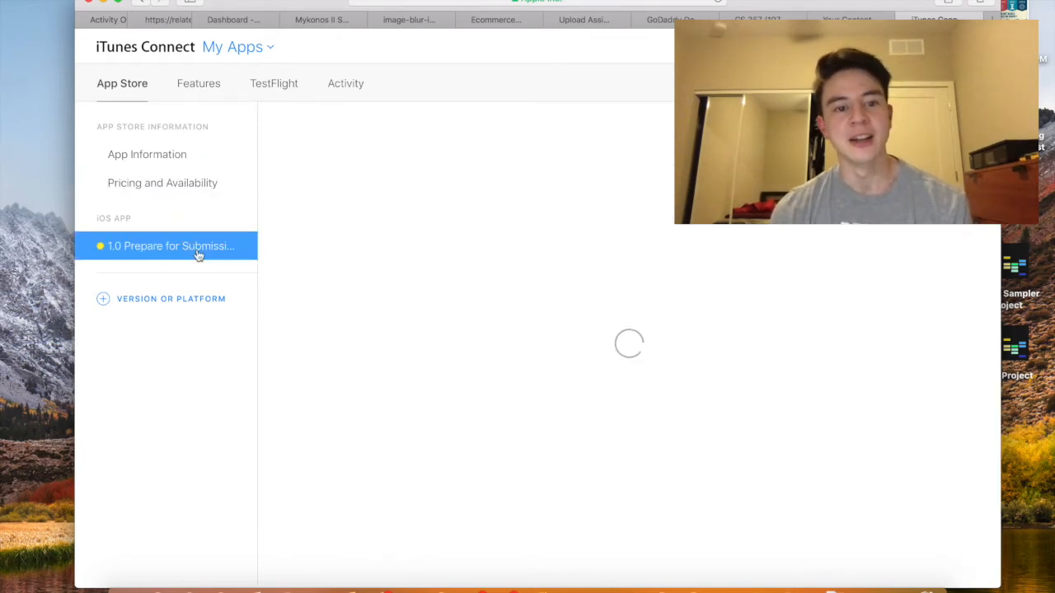
pyautogui.click(172, 246)
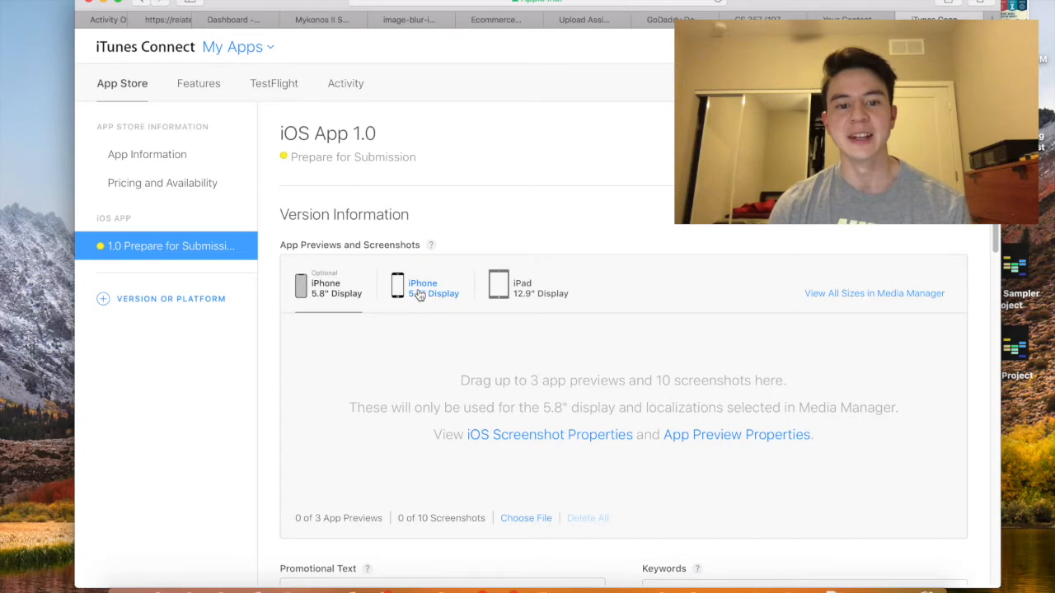
pyautogui.click(422, 288)
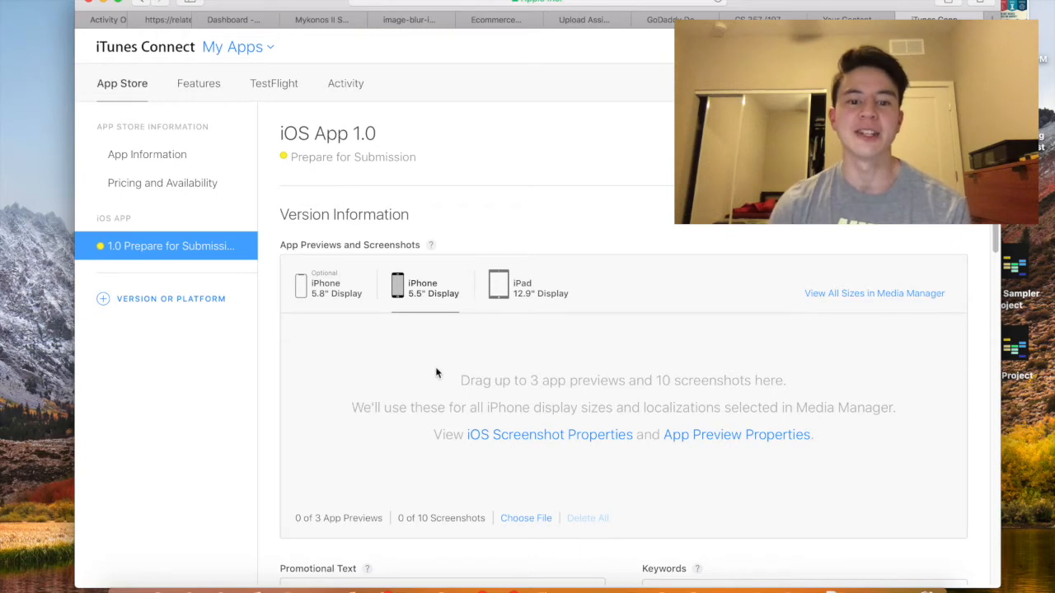
pyautogui.scroll(-3)
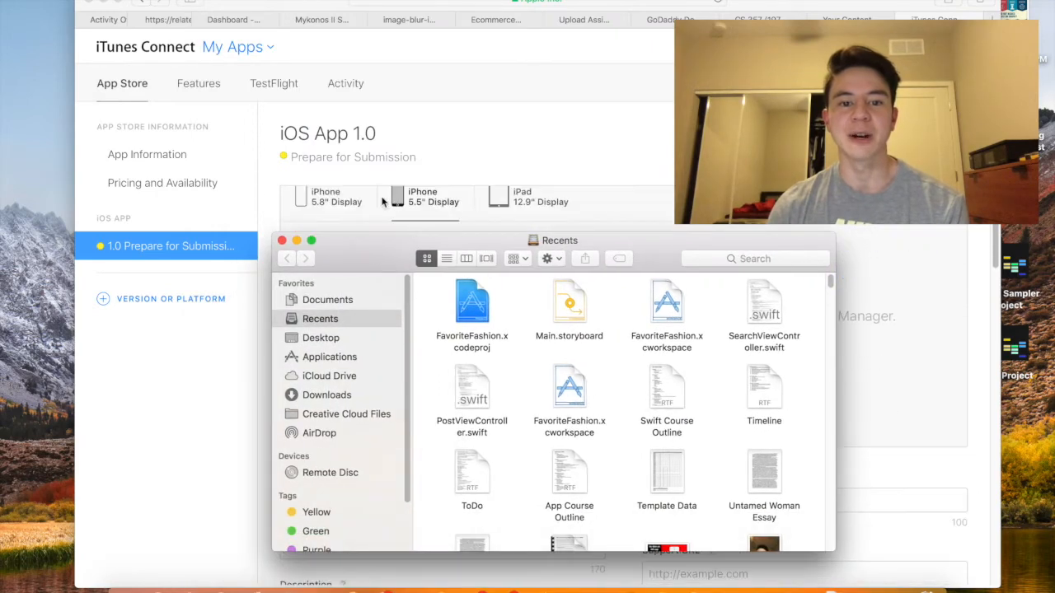
# Upload IMG screenshots from Documents > App Documents > CoinChart as 5.5-inch screenshots.
pyautogui.click(326, 300)
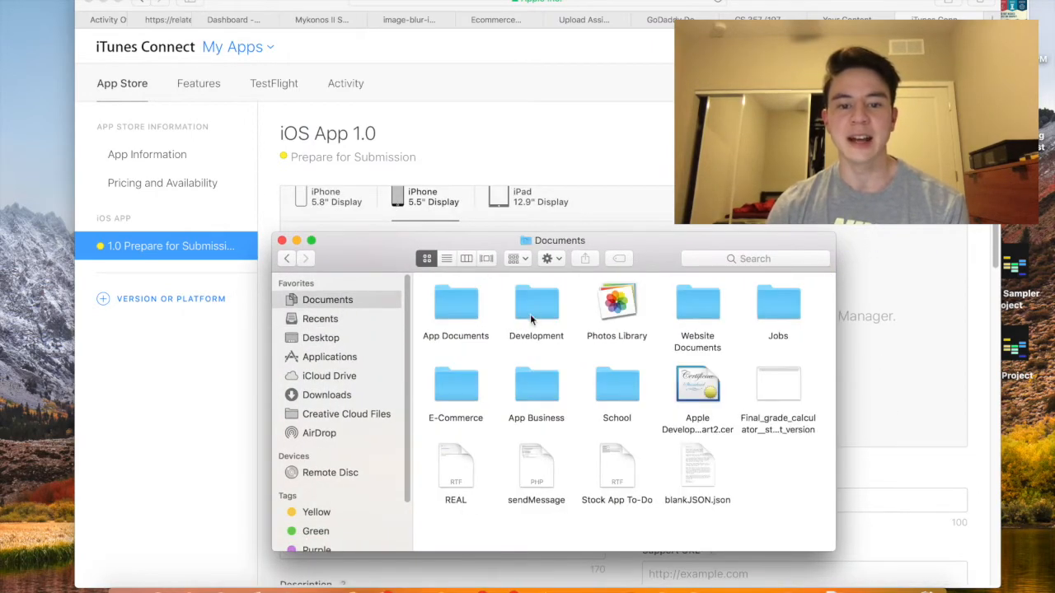
pyautogui.doubleClick(455, 303)
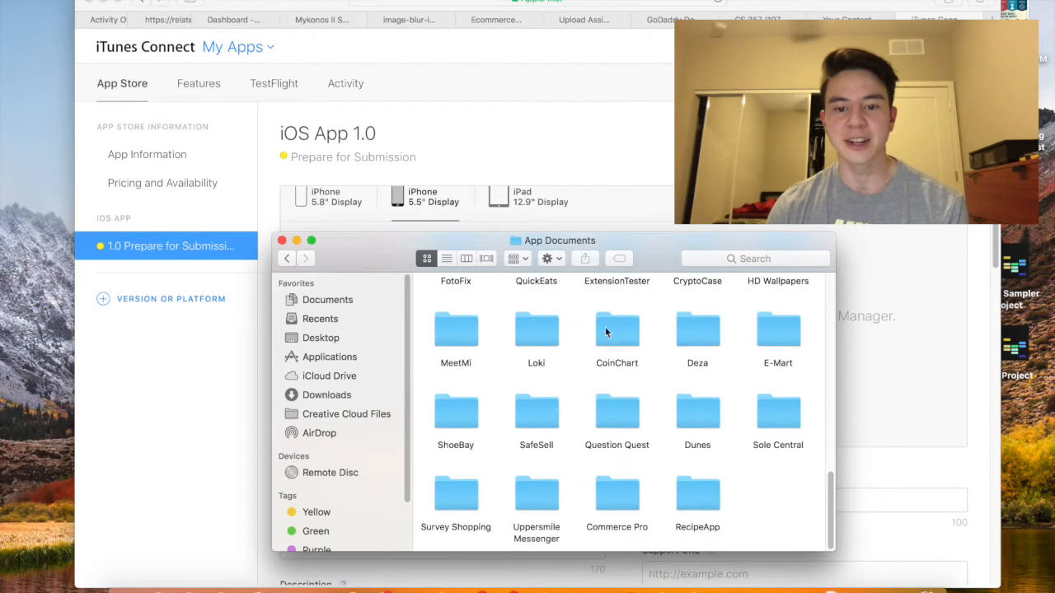
pyautogui.doubleClick(617, 330)
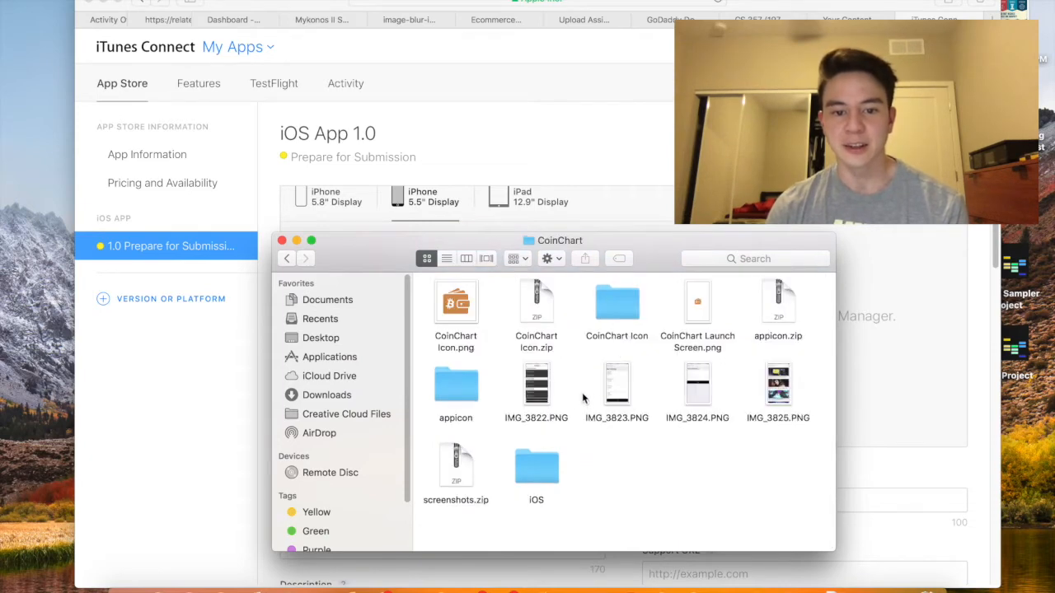
pyautogui.moveTo(569, 366)
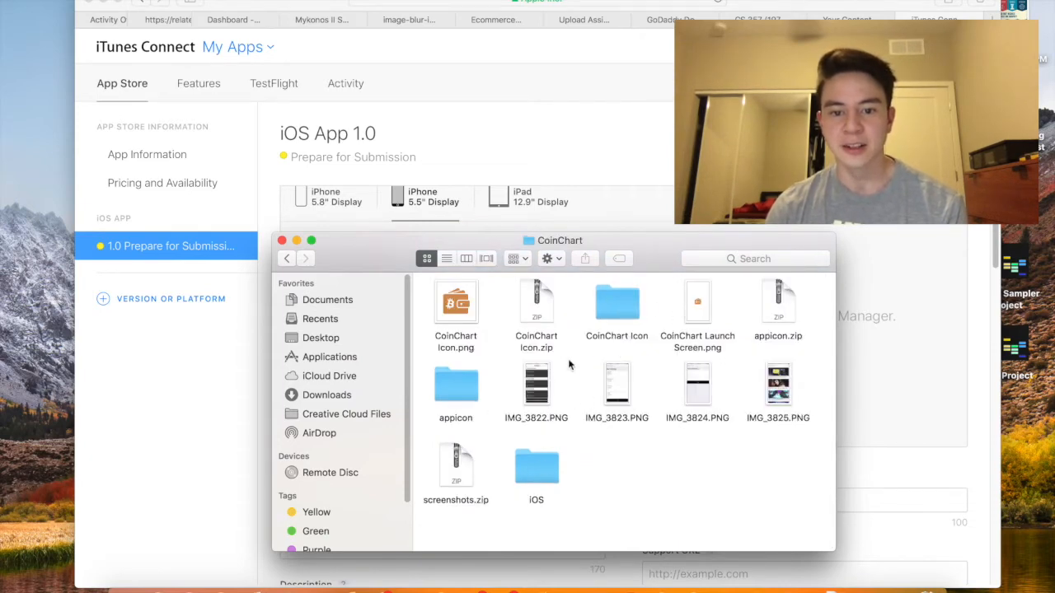
pyautogui.doubleClick(536, 465)
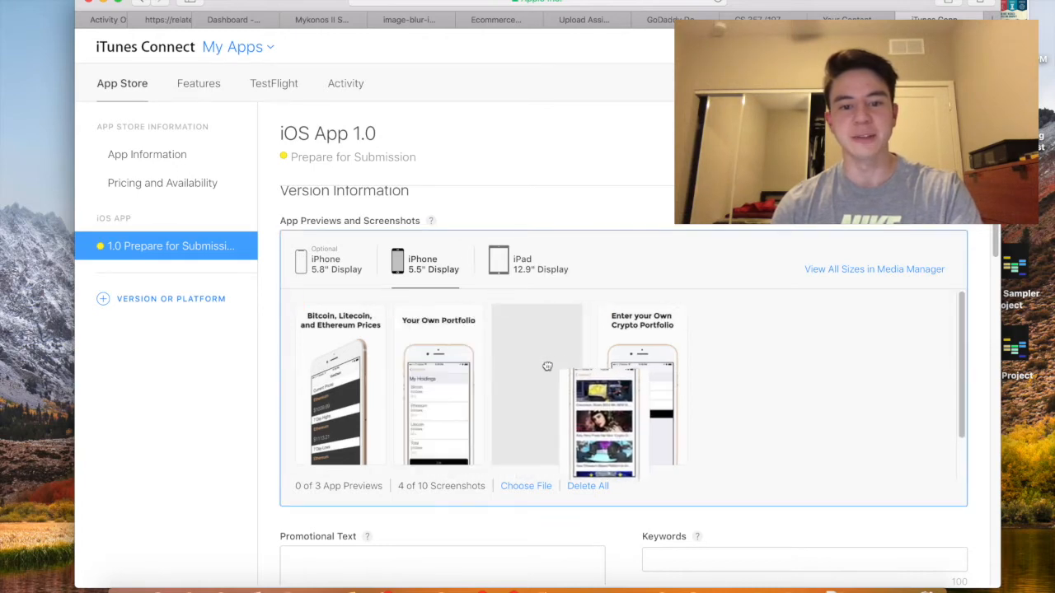
# Enter the keywords 'shopping, used clothes, ebay, amazon'.
pyautogui.scroll(-3)
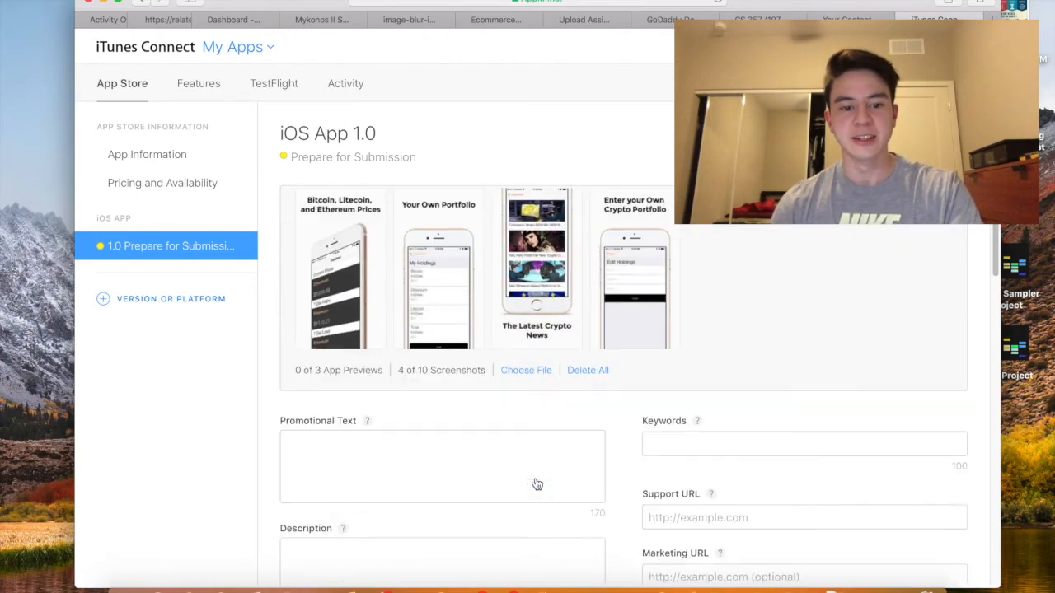
pyautogui.scroll(-3)
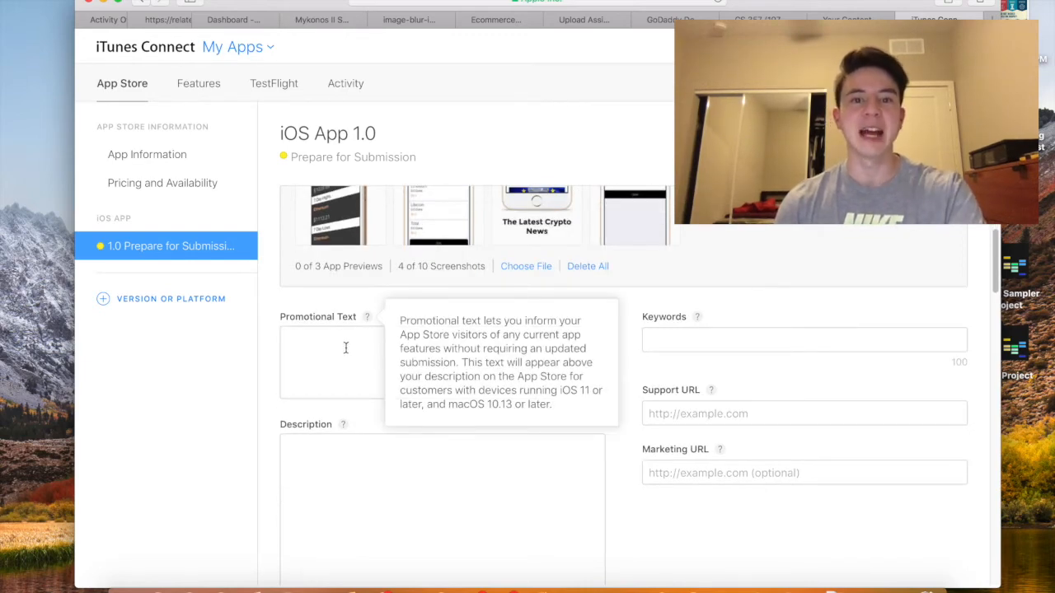
pyautogui.click(442, 363)
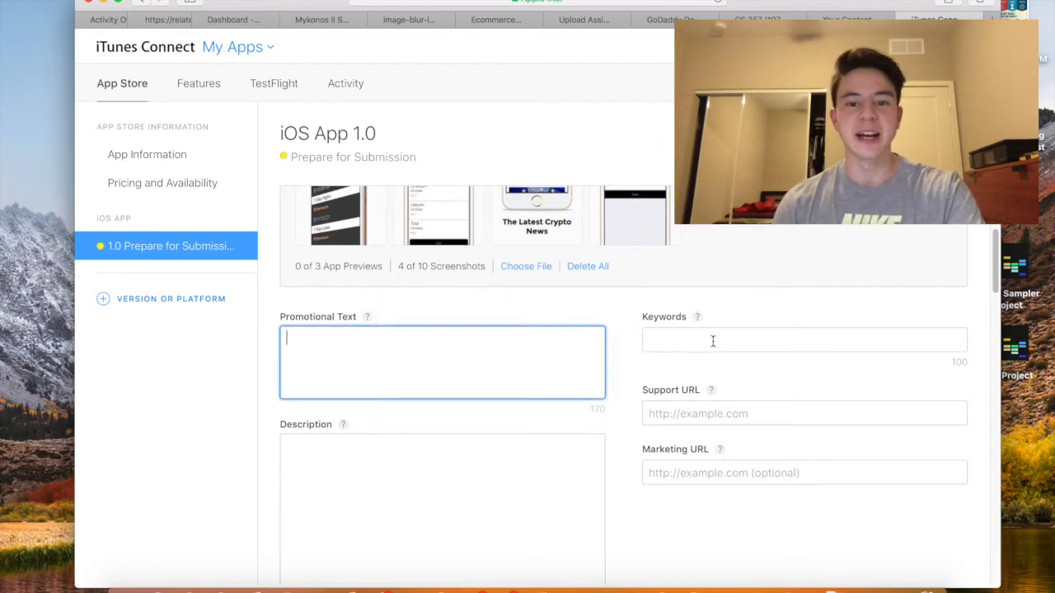
pyautogui.click(805, 333)
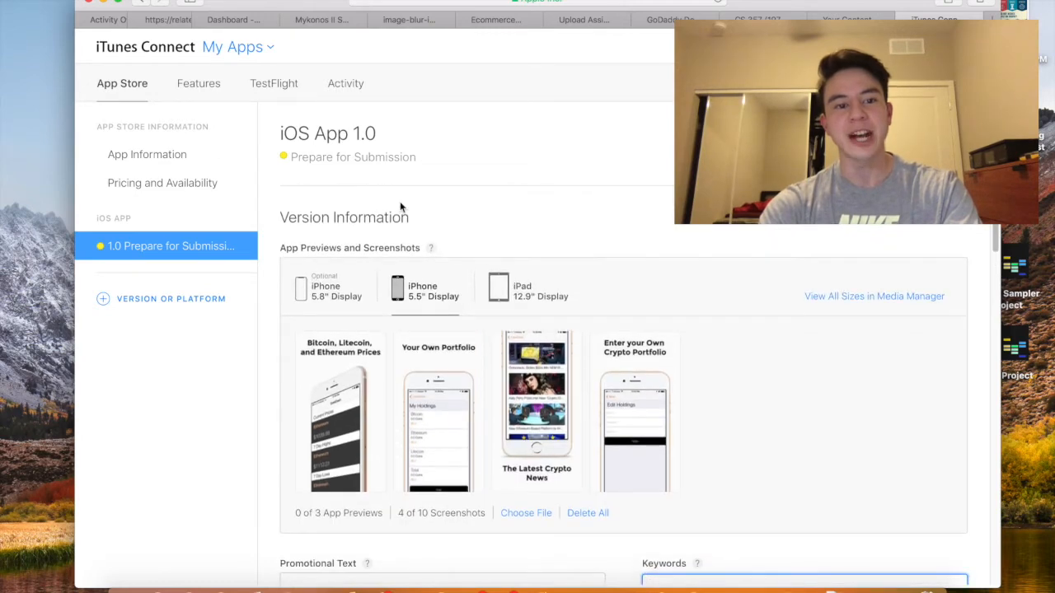
pyautogui.scroll(-3)
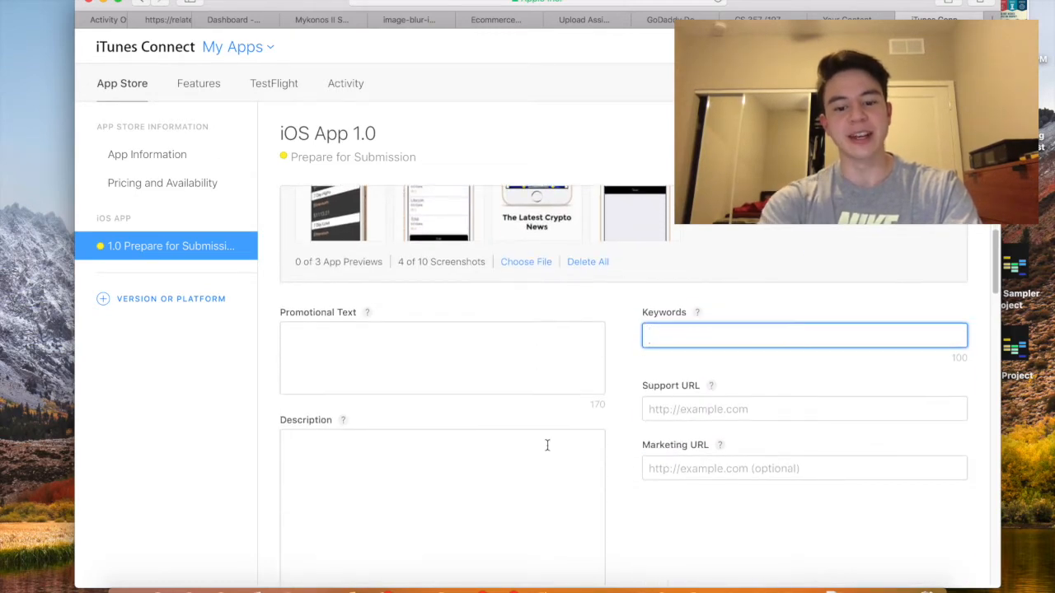
pyautogui.write('shopping,')
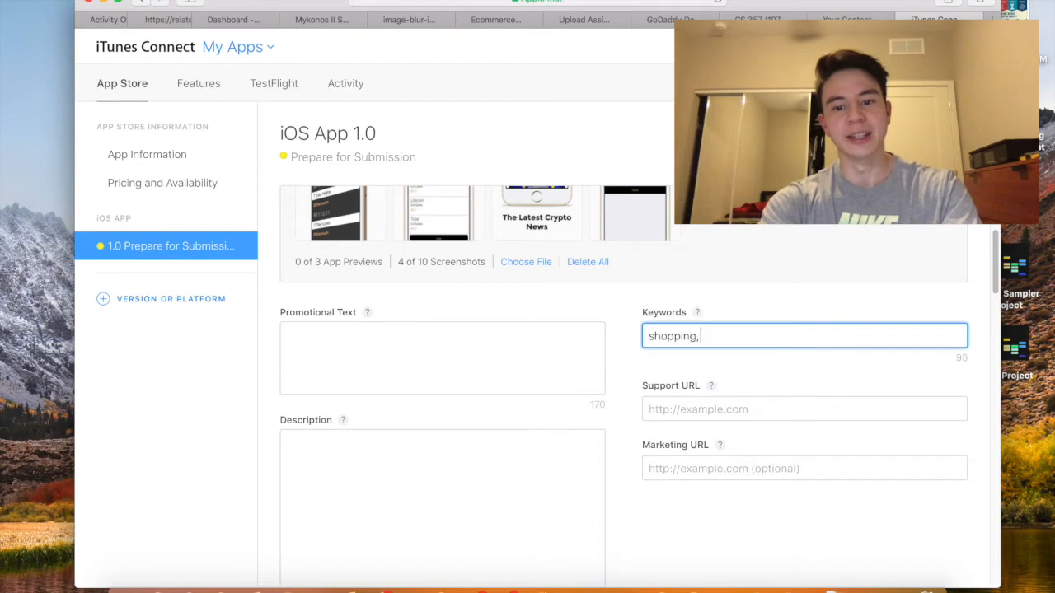
pyautogui.write('used cloth')
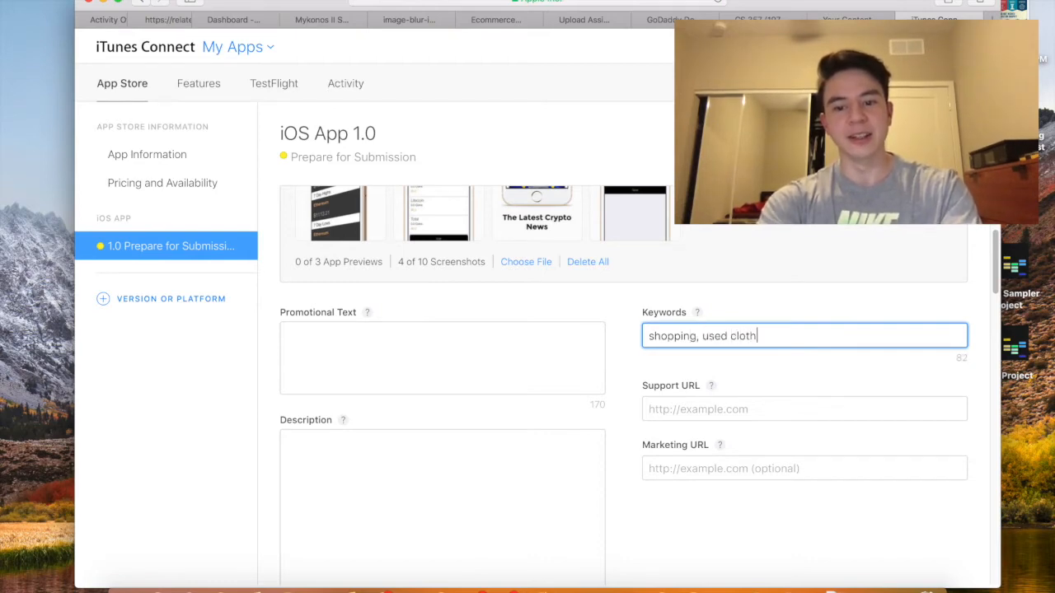
pyautogui.write('es, ebay, amazon,')
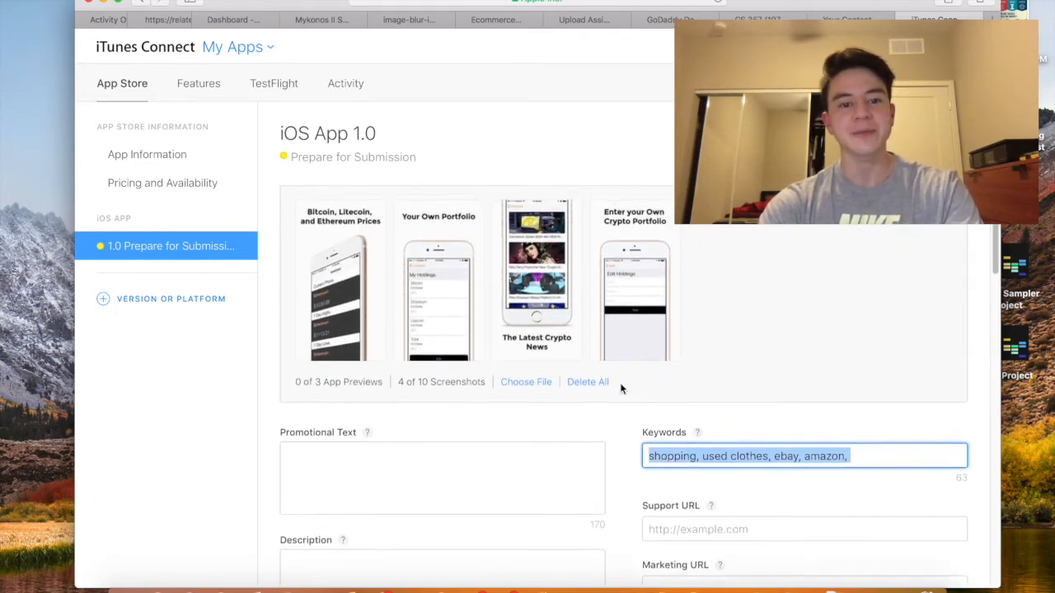
pyautogui.scroll(-3)
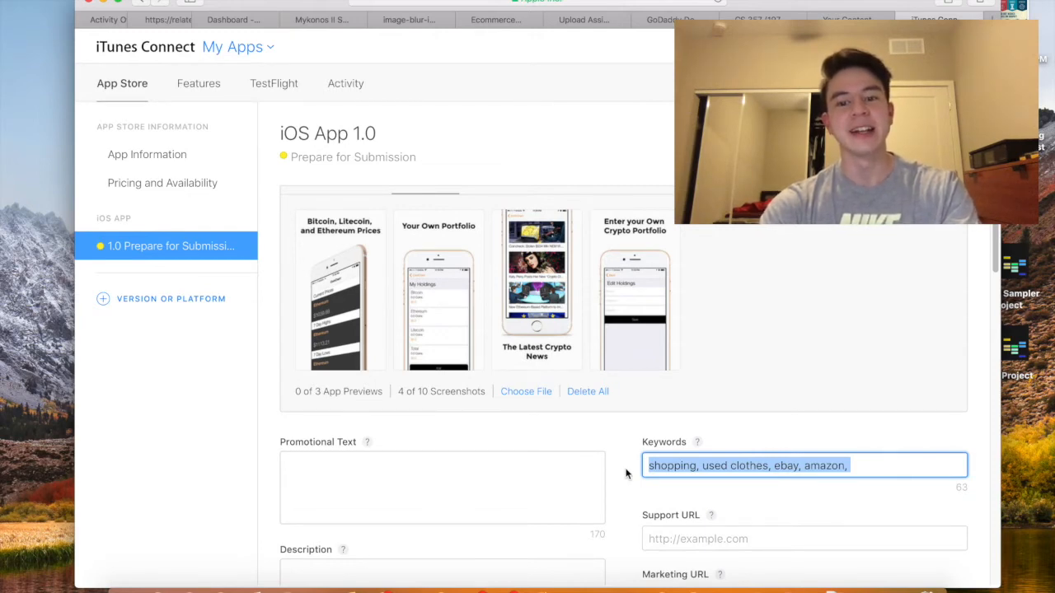
pyautogui.scroll(-3)
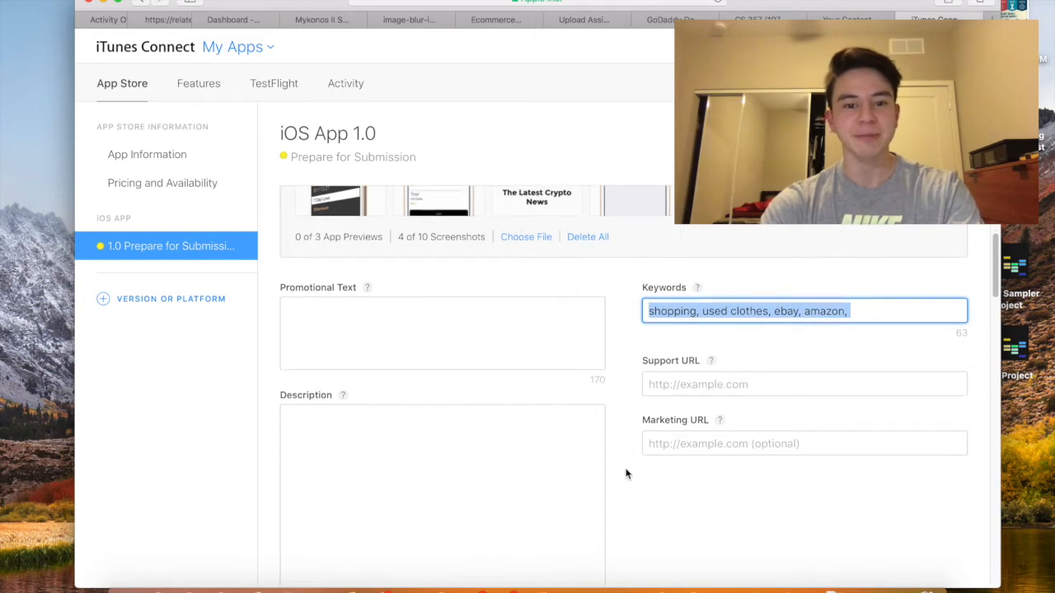
pyautogui.click(805, 384)
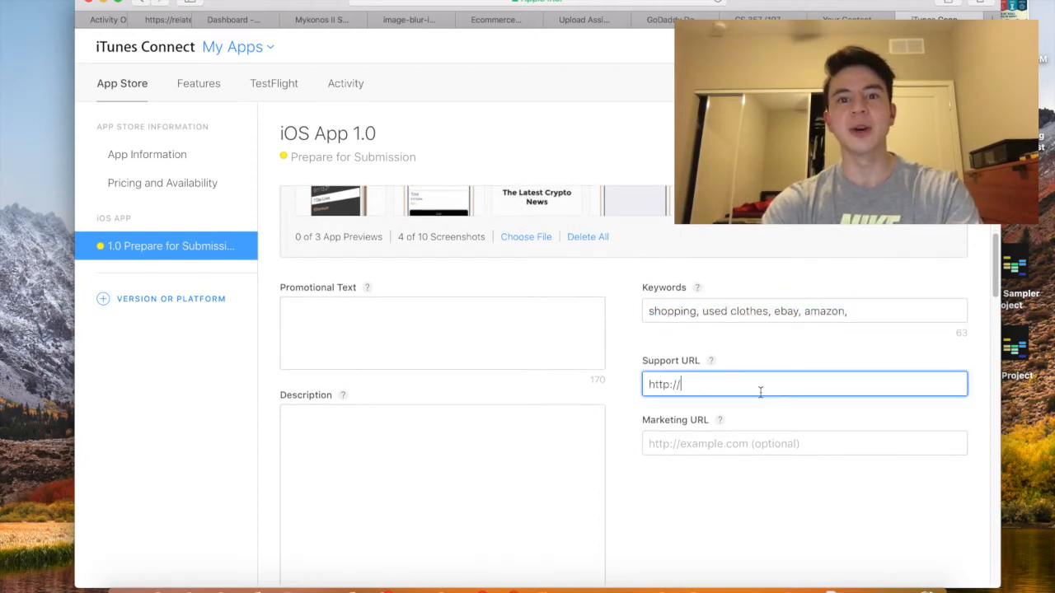
pyautogui.write('www.')
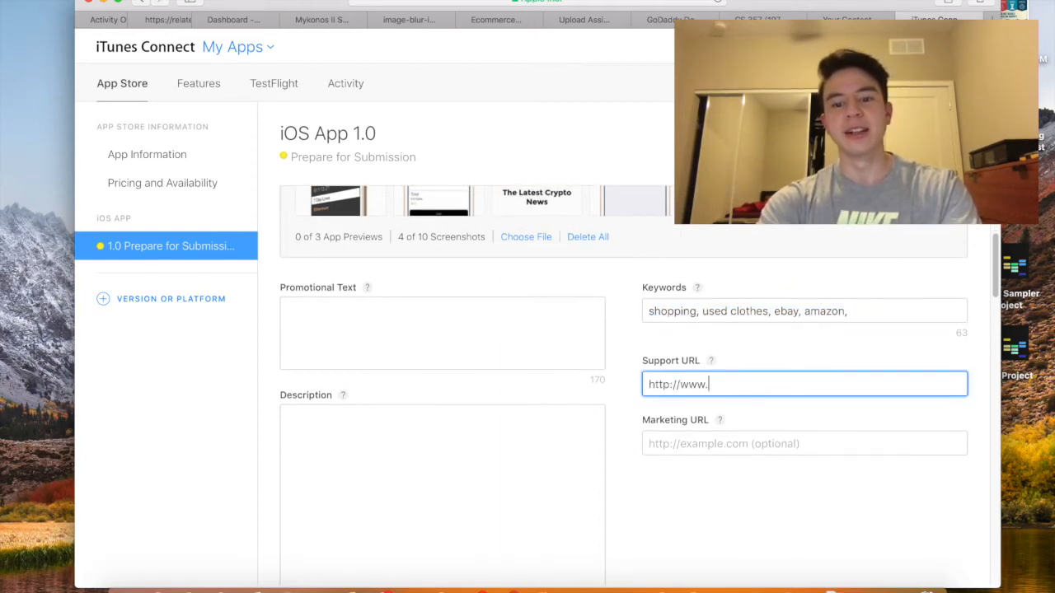
pyautogui.write('aplikomarkt')
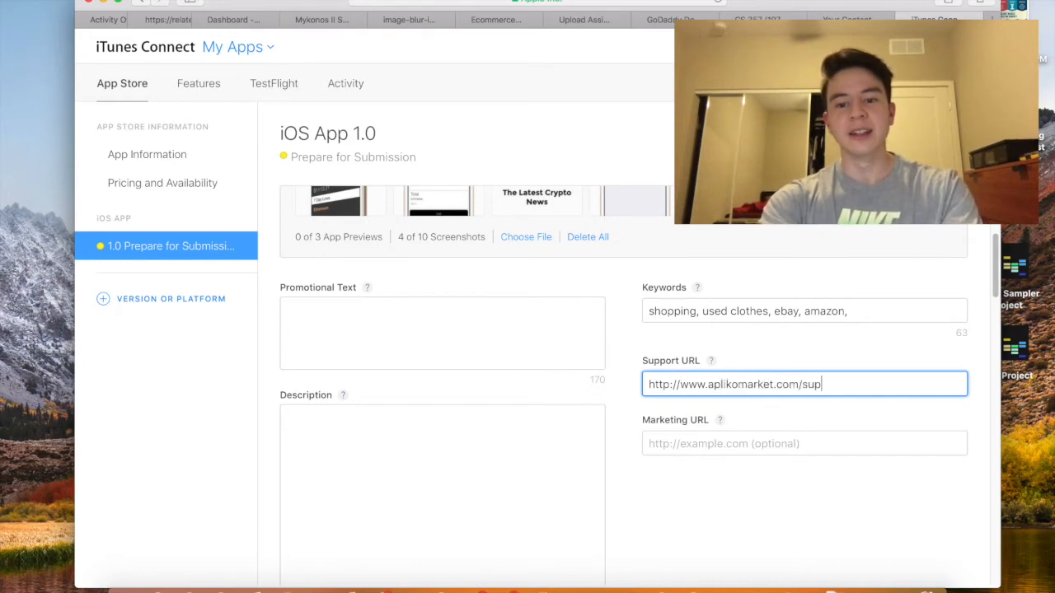
pyautogui.write('port')
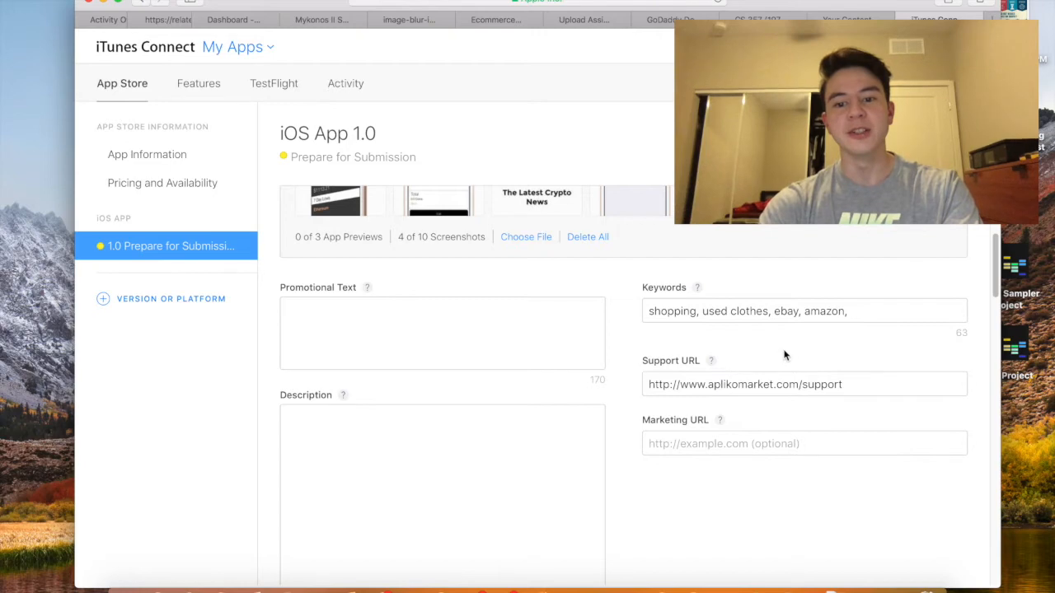
pyautogui.tripleClick(745, 384)
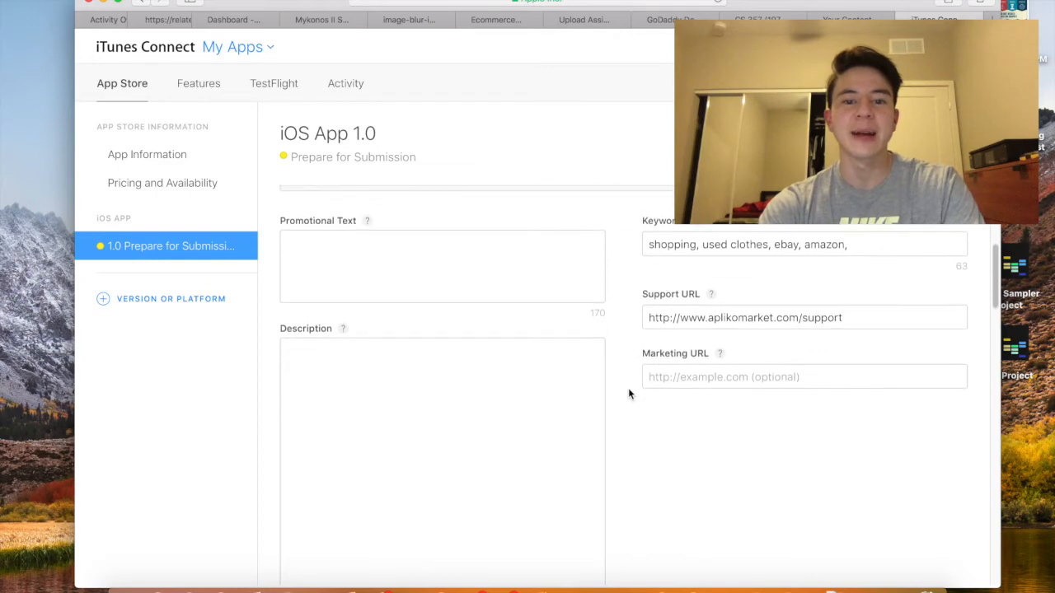
pyautogui.scroll(-3)
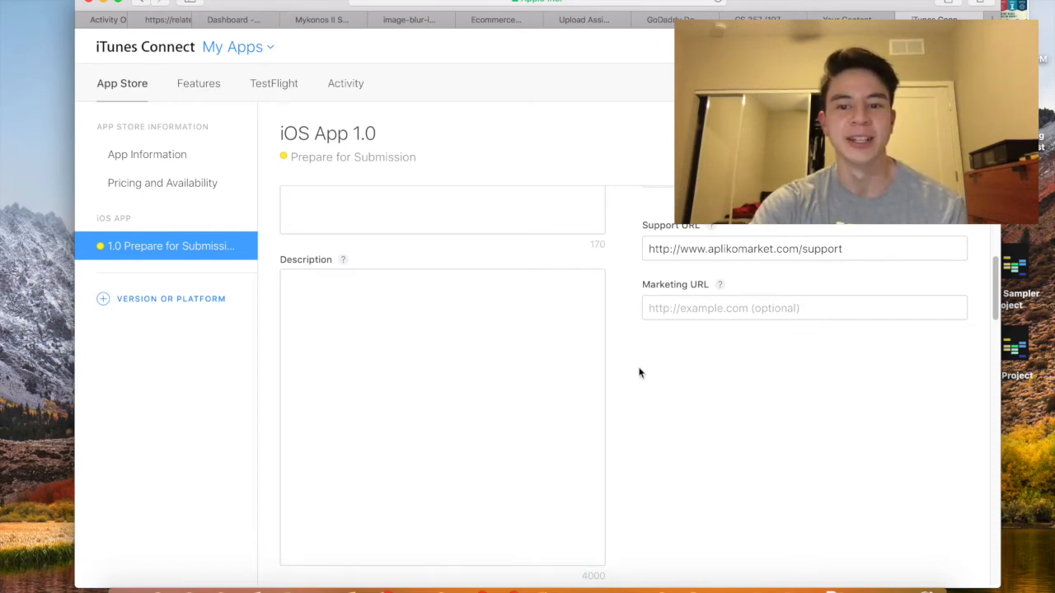
pyautogui.scroll(-3)
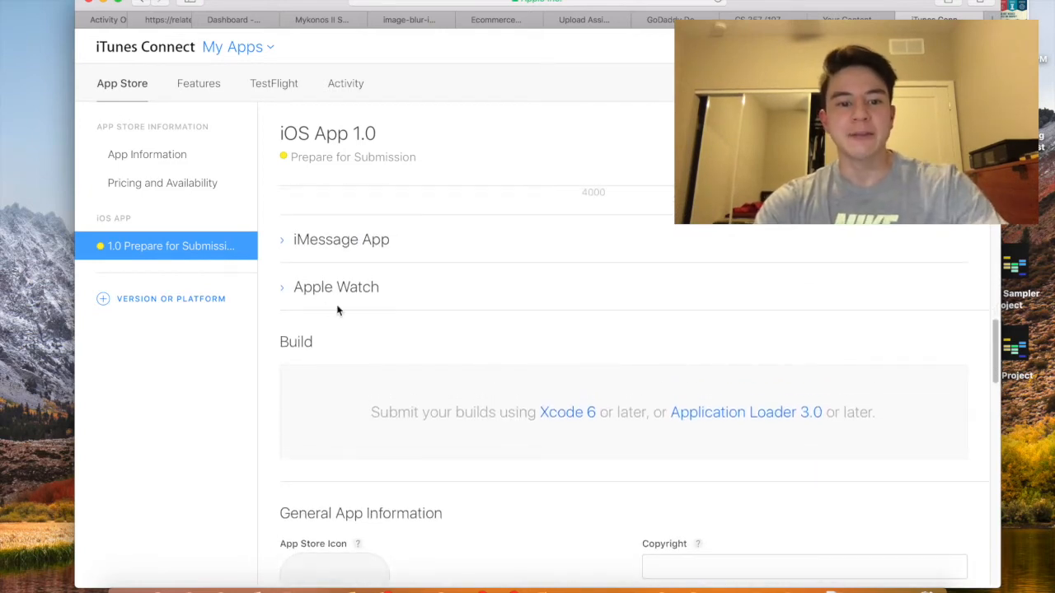
pyautogui.moveTo(418, 352)
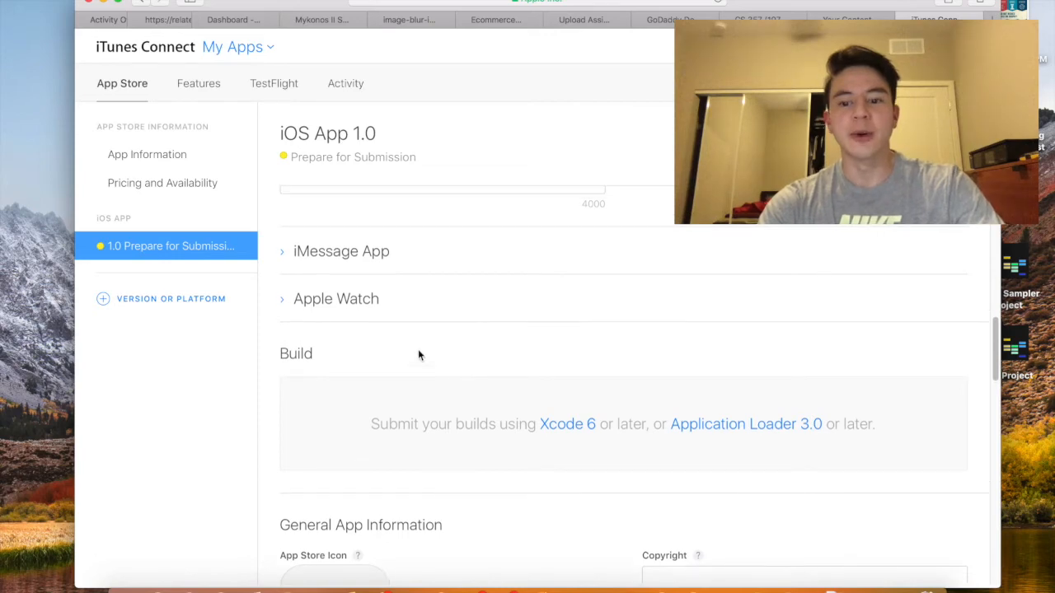
pyautogui.moveTo(792, 481)
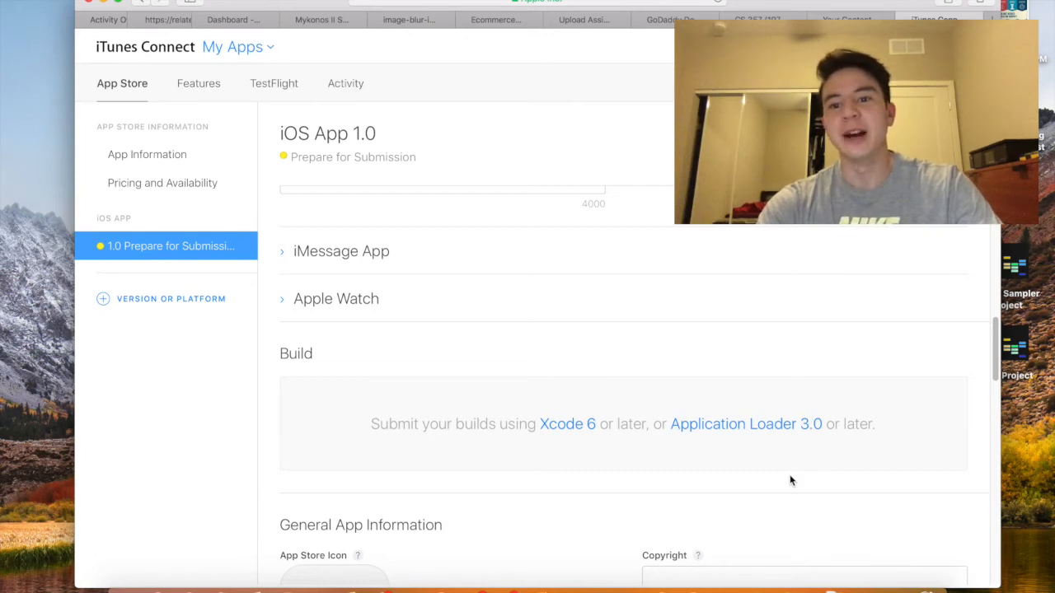
pyautogui.scroll(-3)
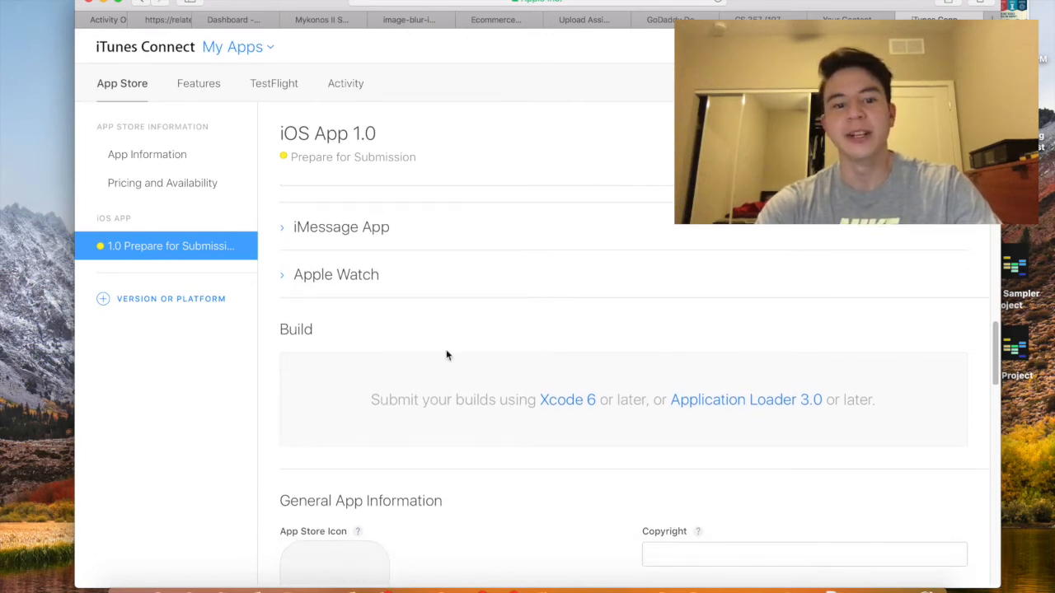
pyautogui.moveTo(327, 336)
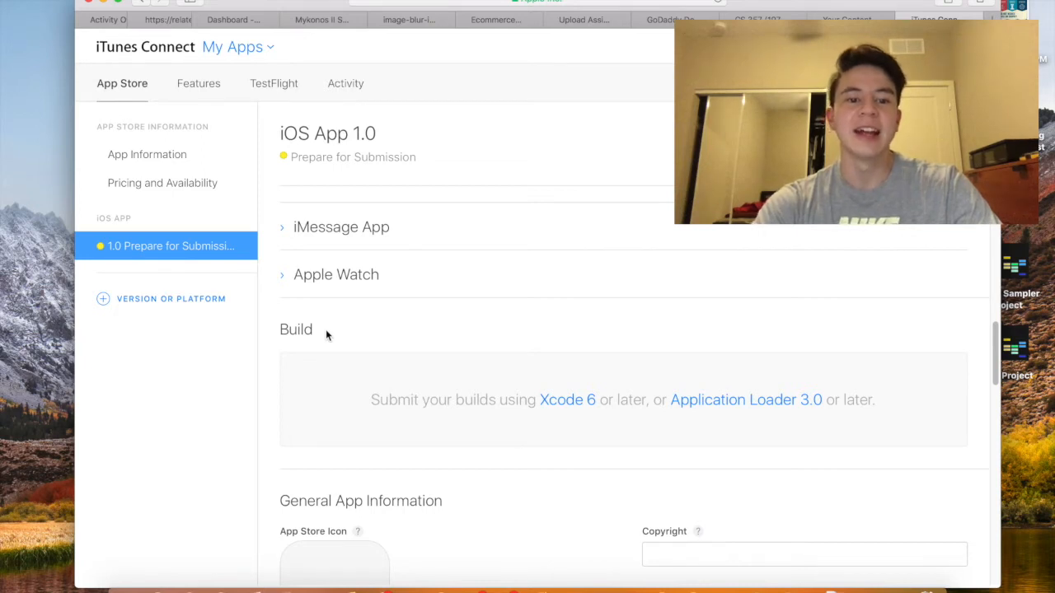
pyautogui.moveTo(392, 389)
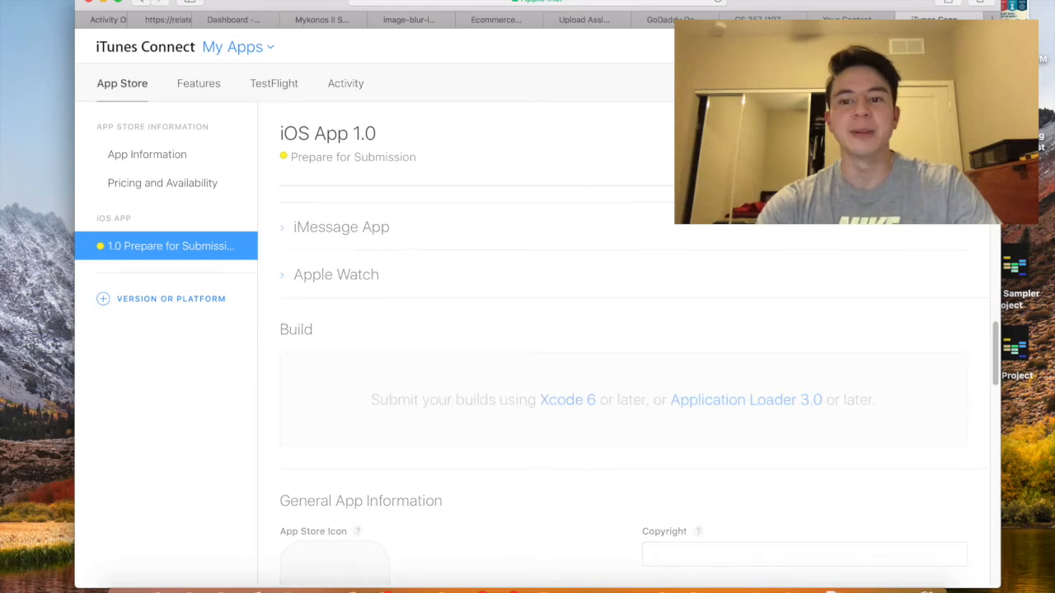
pyautogui.scroll(-3)
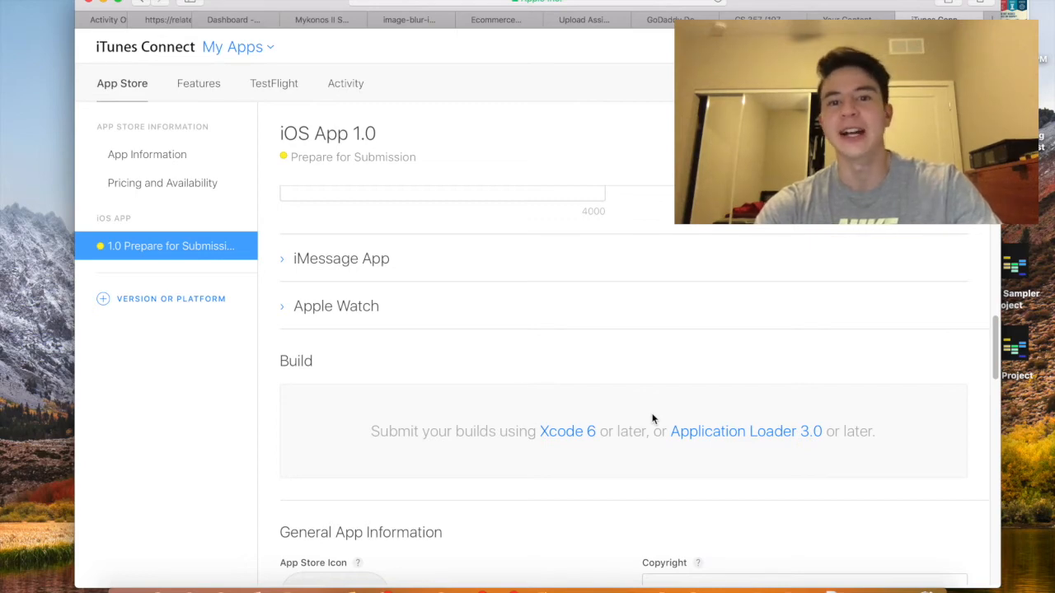
pyautogui.moveTo(580, 391)
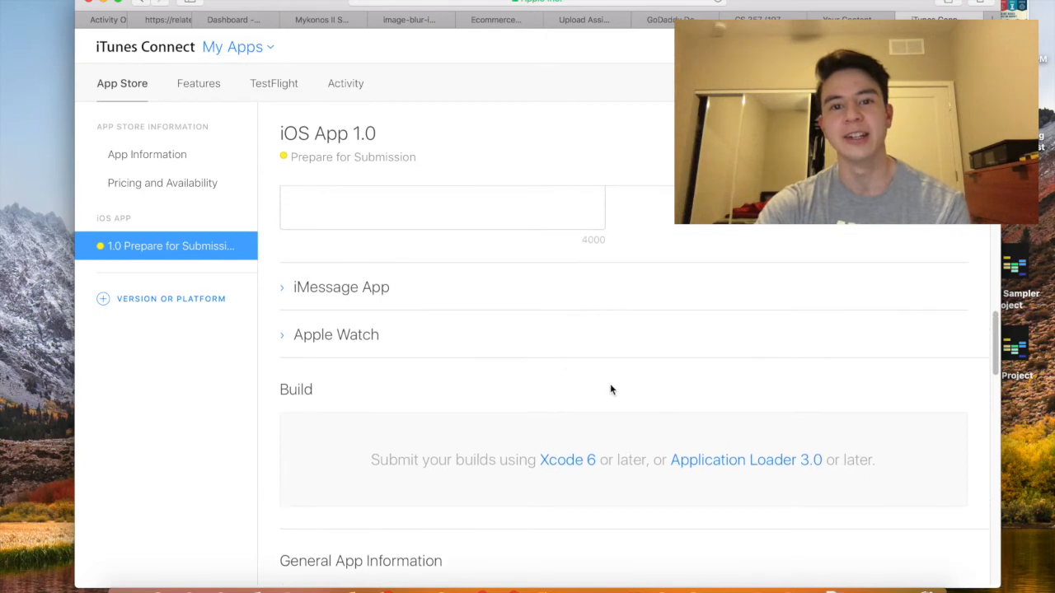
pyautogui.scroll(-3)
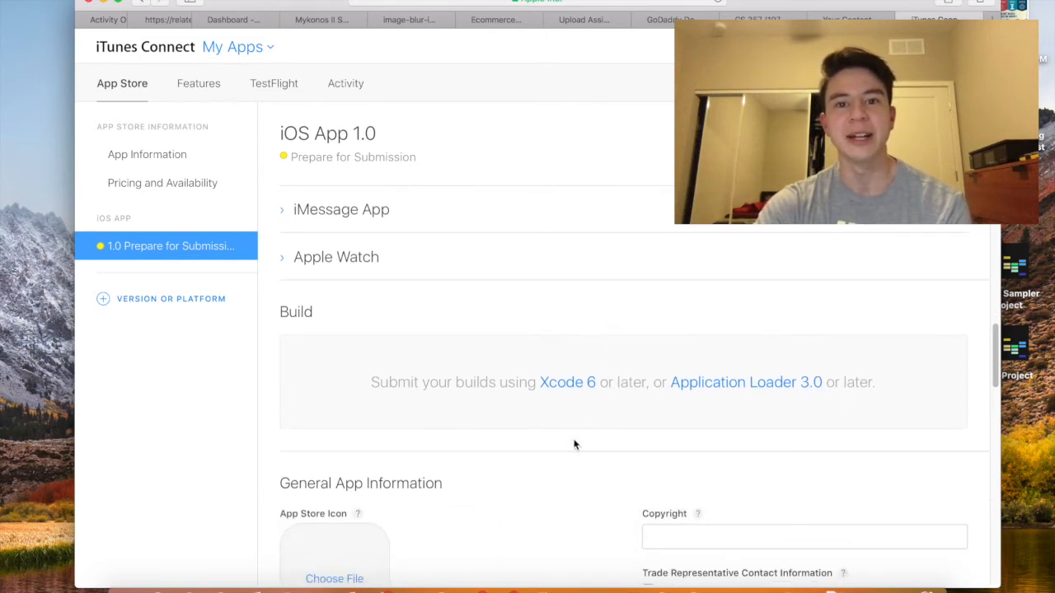
pyautogui.scroll(-3)
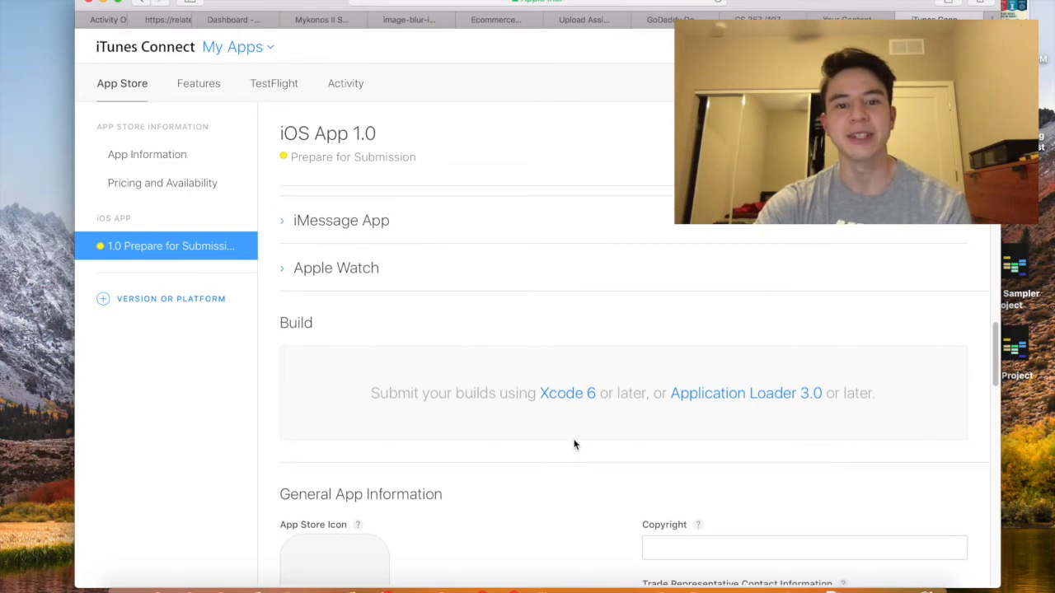
pyautogui.scroll(-3)
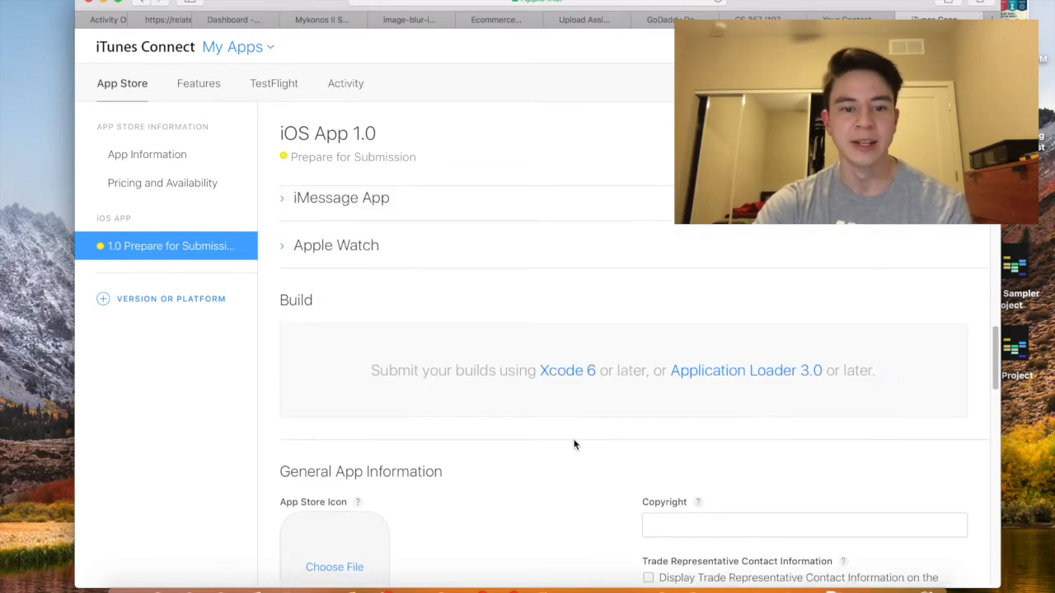
pyautogui.doubleClick(297, 300)
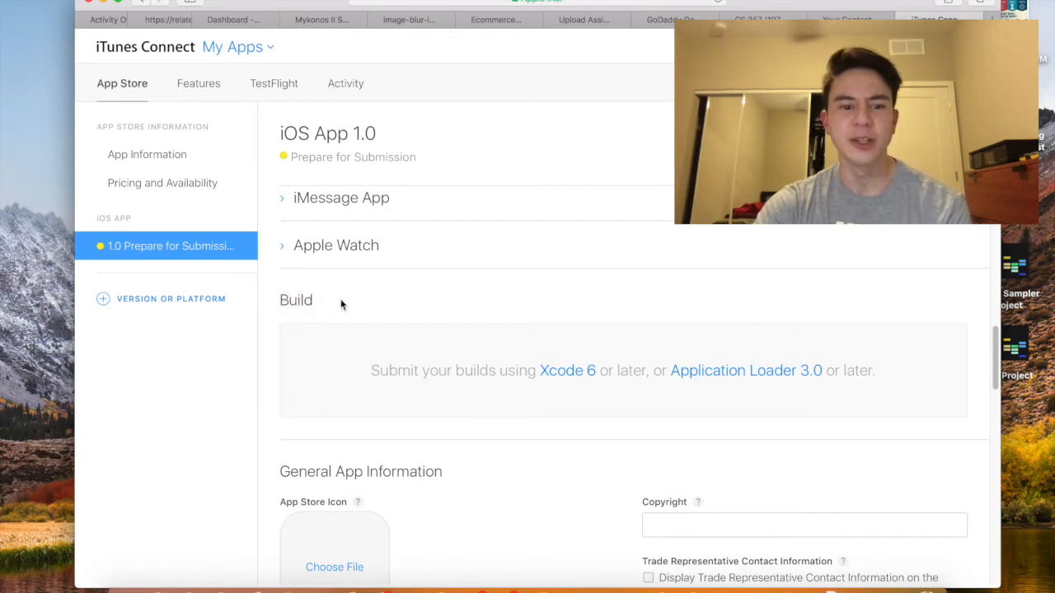
# Enter 'Joey Chung' as copyright holder under General App Information, keeping version 1.0.
pyautogui.scroll(-3)
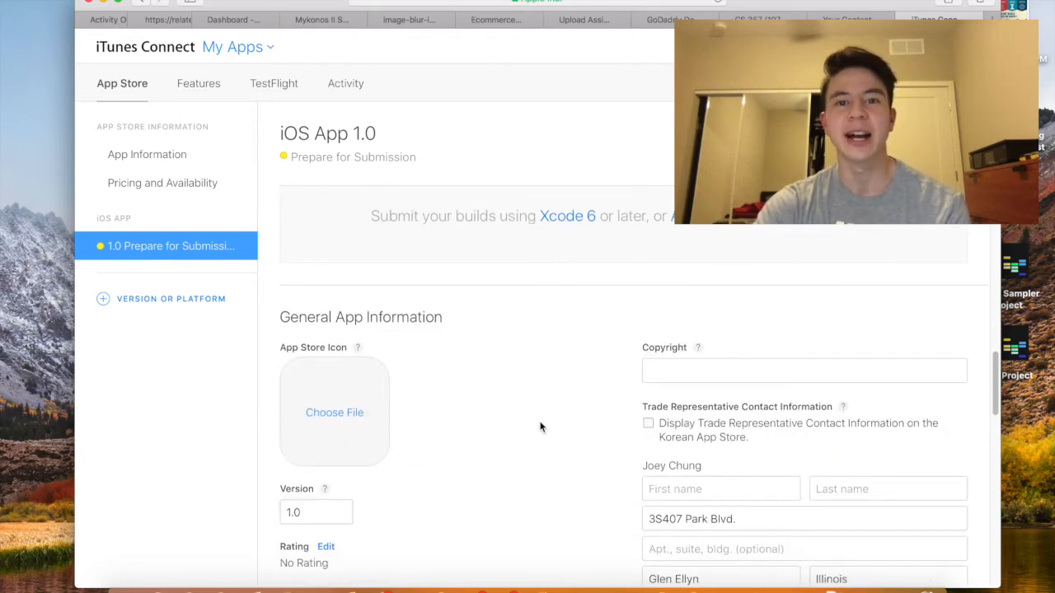
pyautogui.scroll(-3)
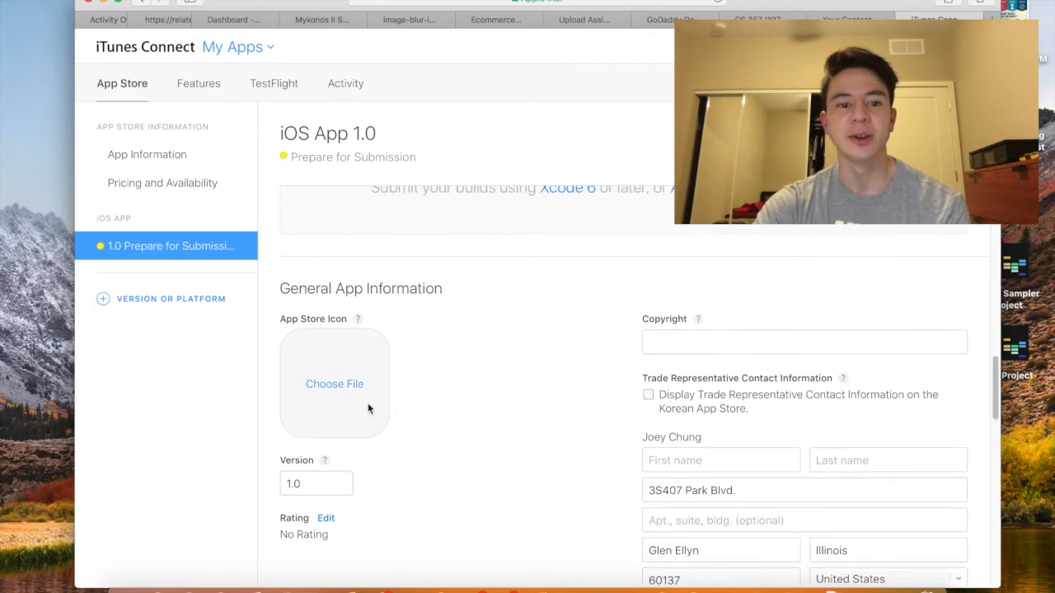
pyautogui.moveTo(530, 408)
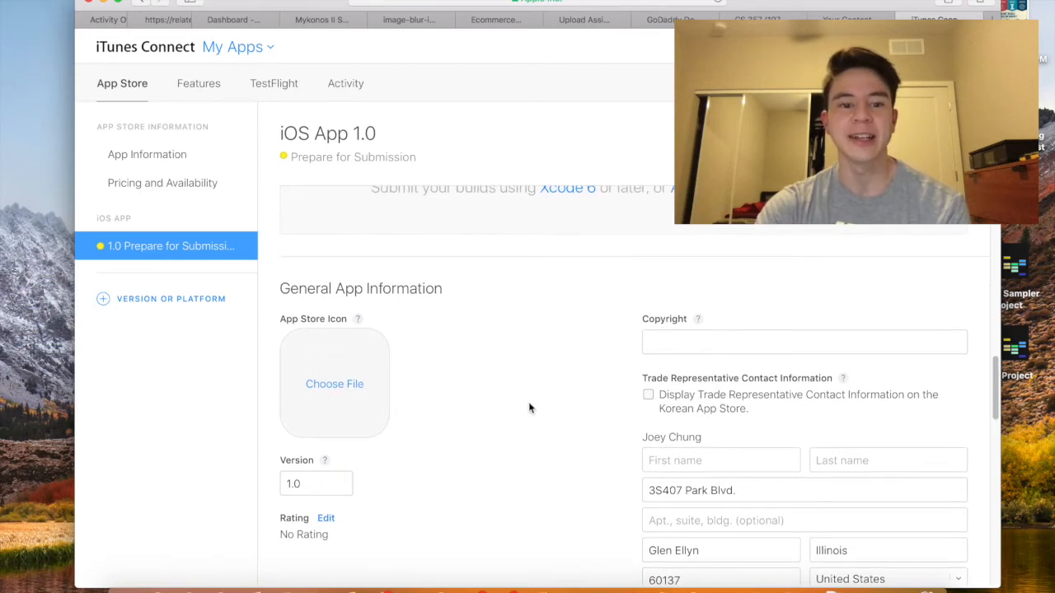
pyautogui.moveTo(488, 379)
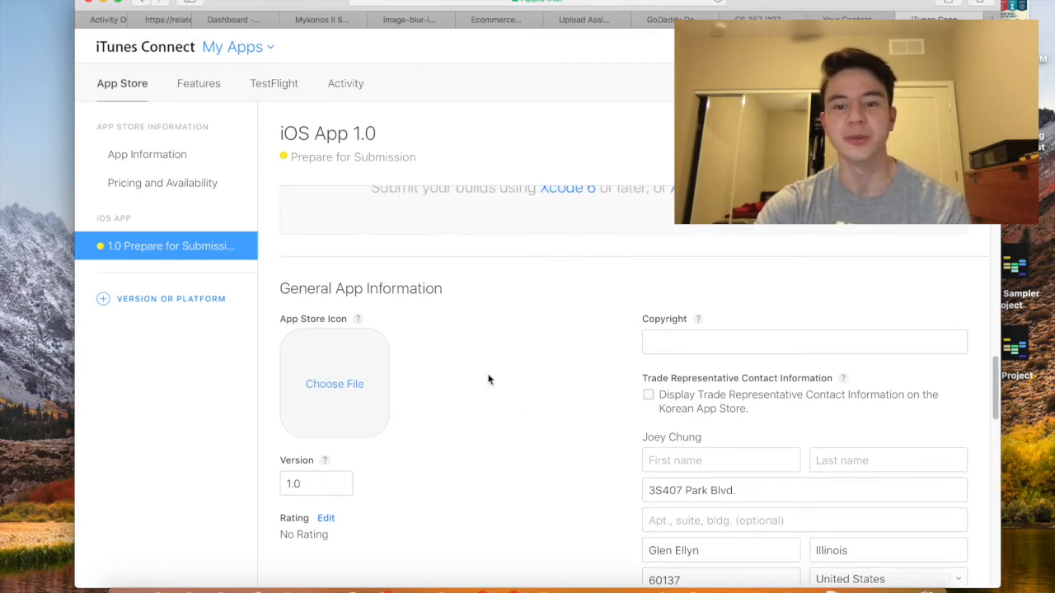
pyautogui.click(792, 342)
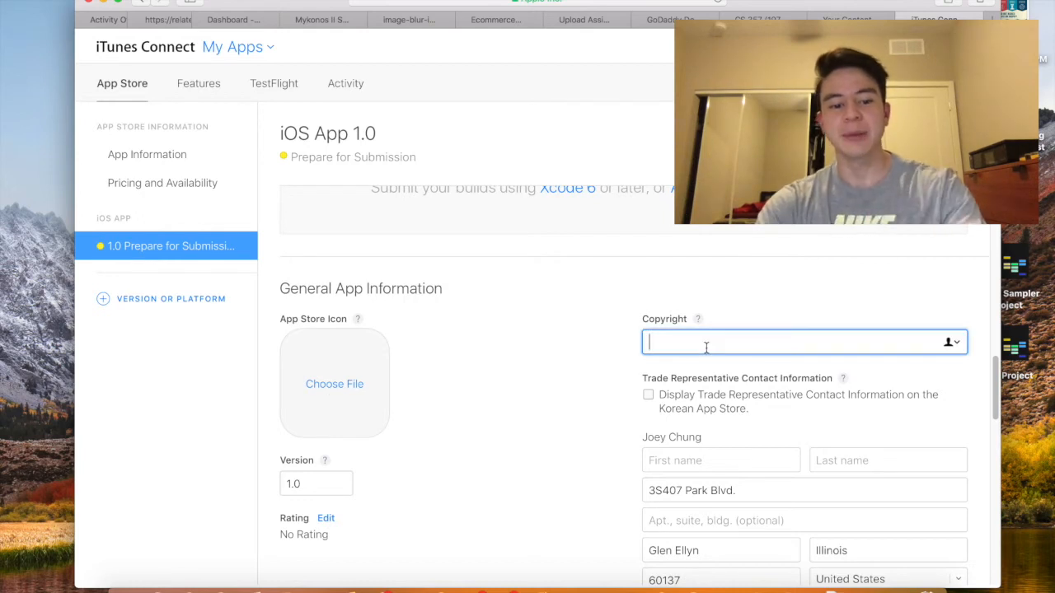
pyautogui.write('Joe')
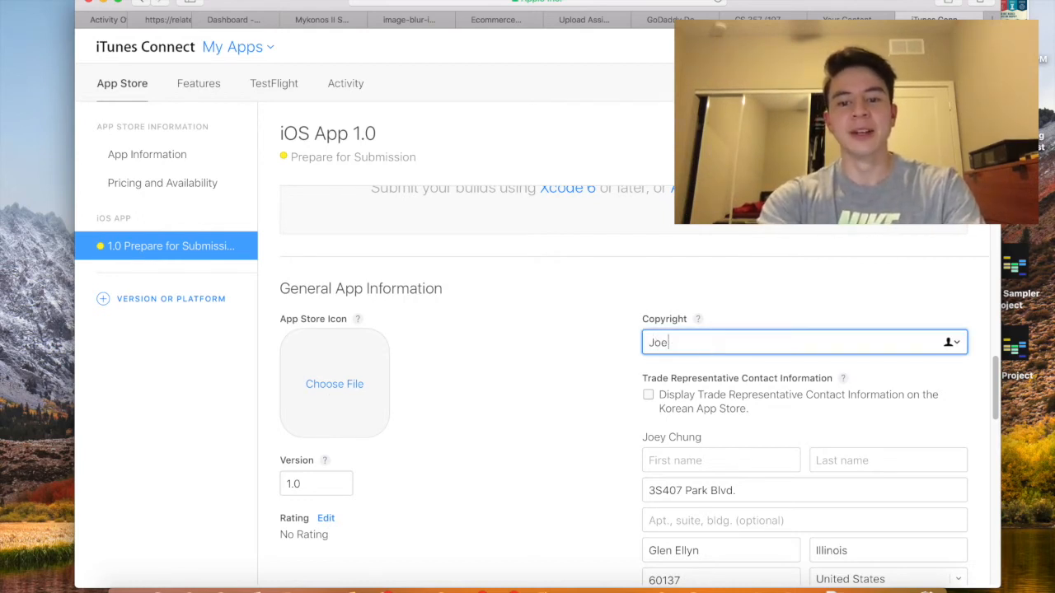
pyautogui.write('Joey Chung')
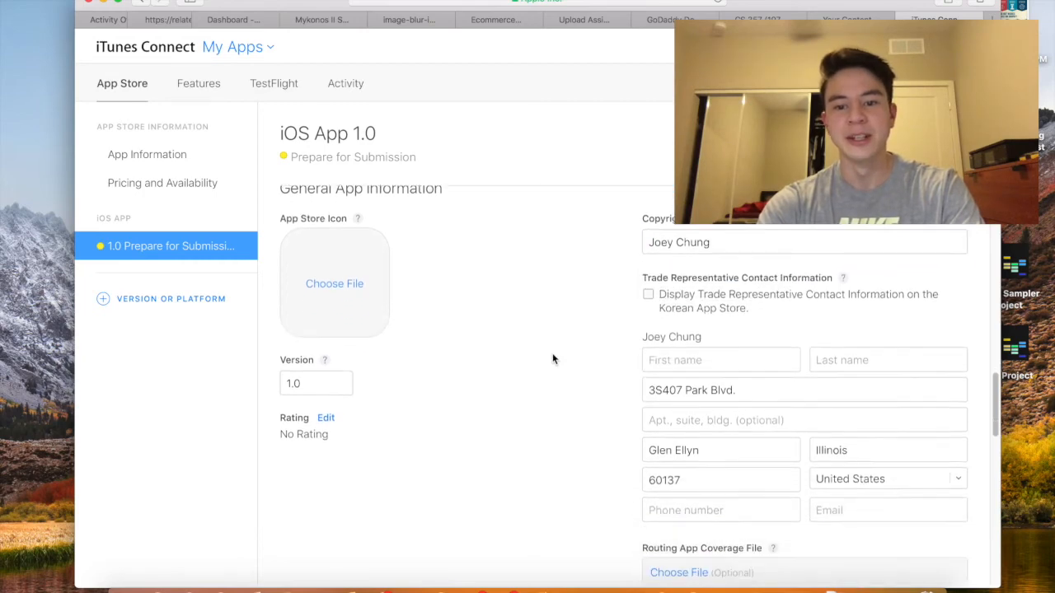
pyautogui.click(317, 375)
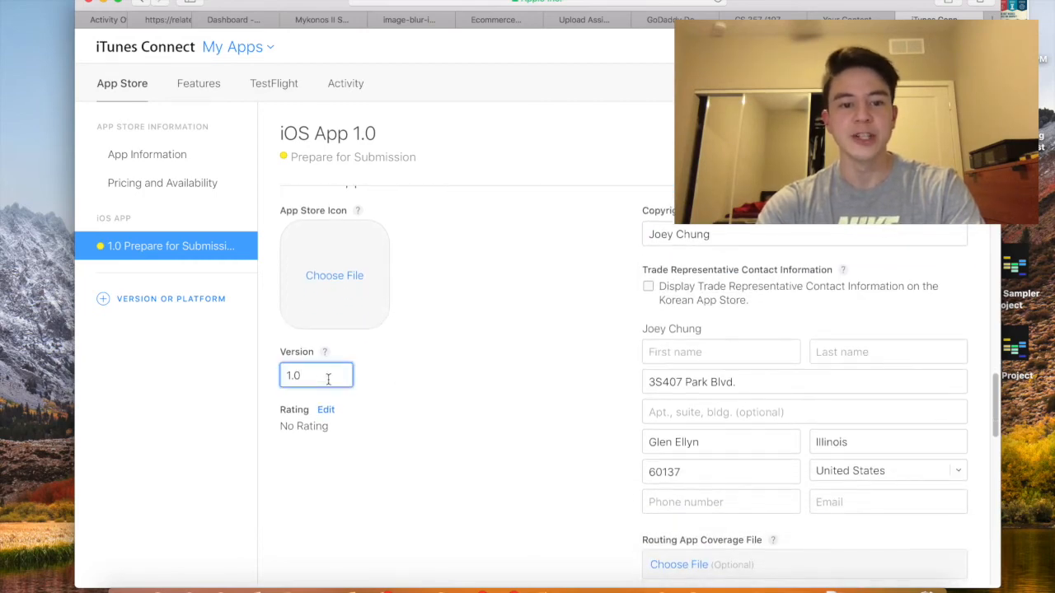
# Mark cartoon violence, simulated gambling and the other rating categories as None and confirm with Done.
pyautogui.scroll(-3)
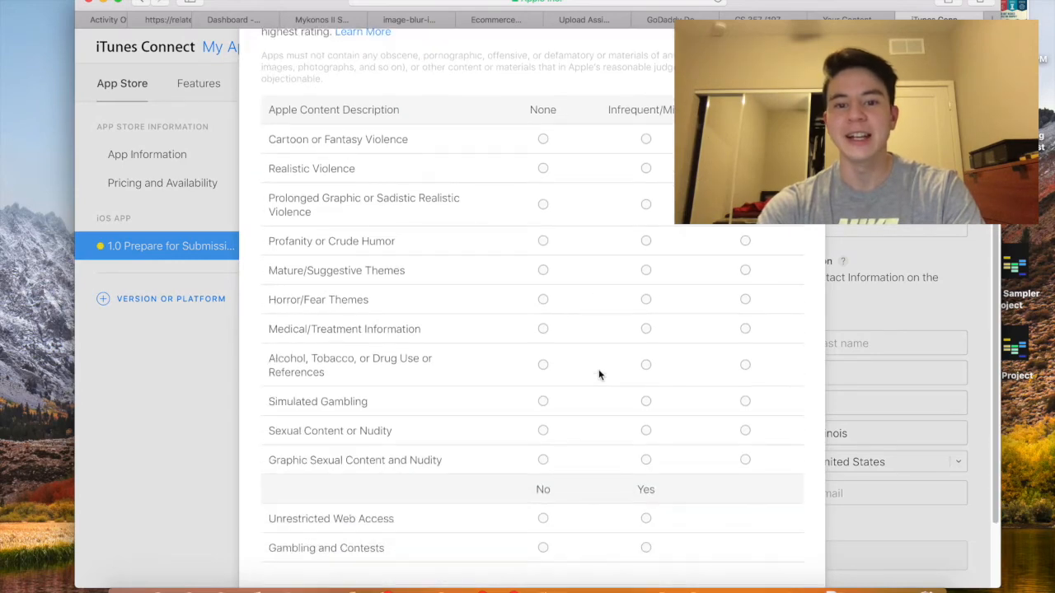
pyautogui.scroll(-3)
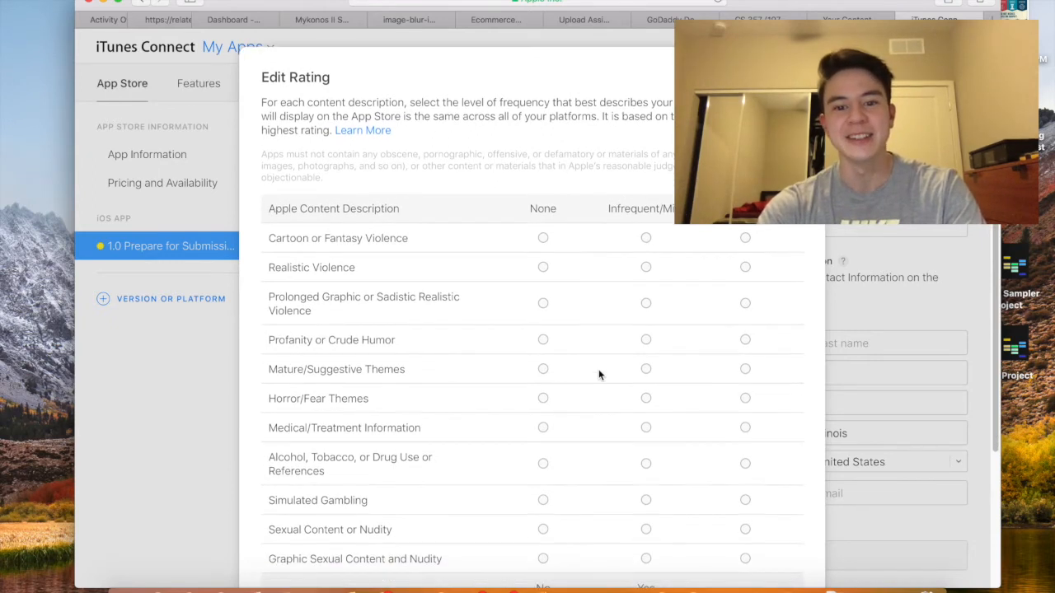
pyautogui.click(543, 237)
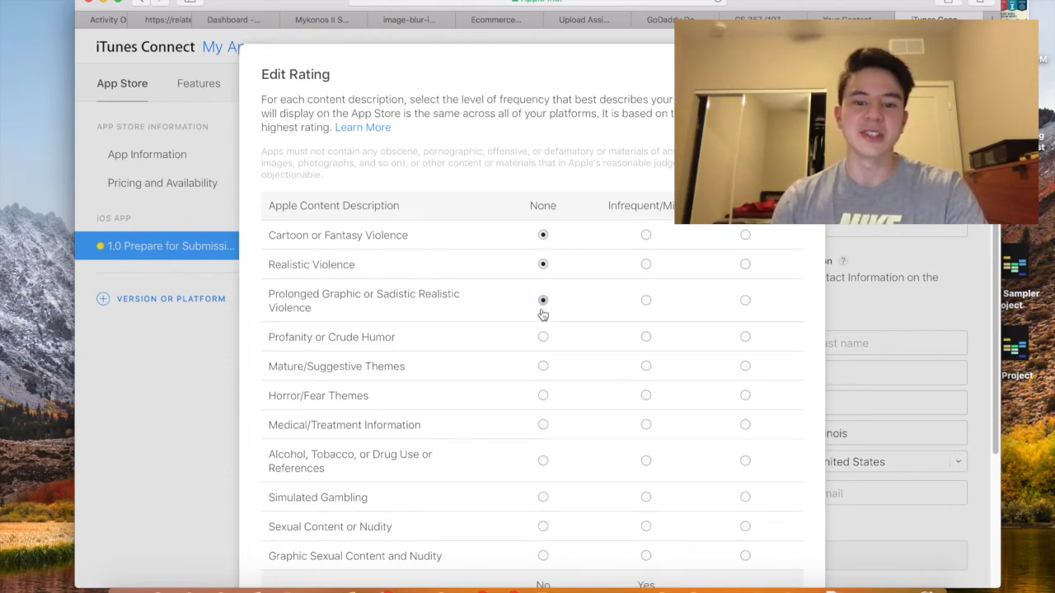
pyautogui.scroll(-3)
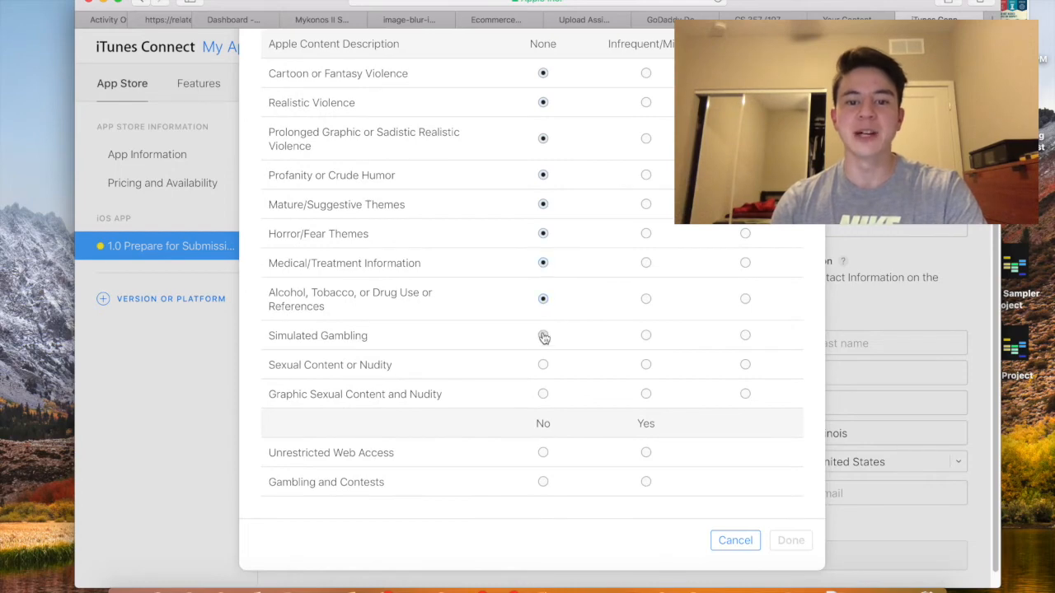
pyautogui.click(543, 481)
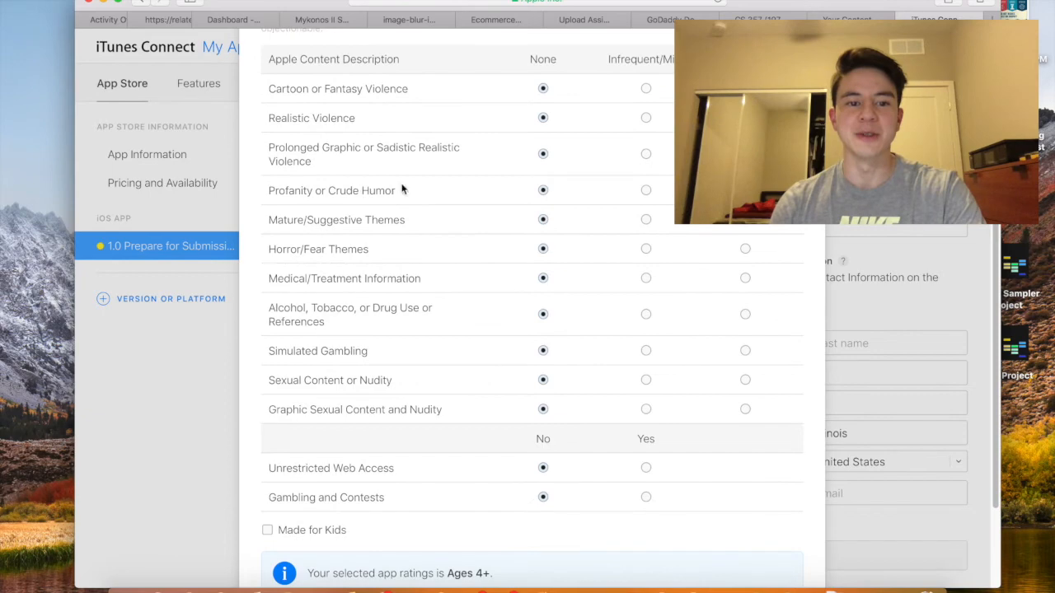
pyautogui.moveTo(475, 386)
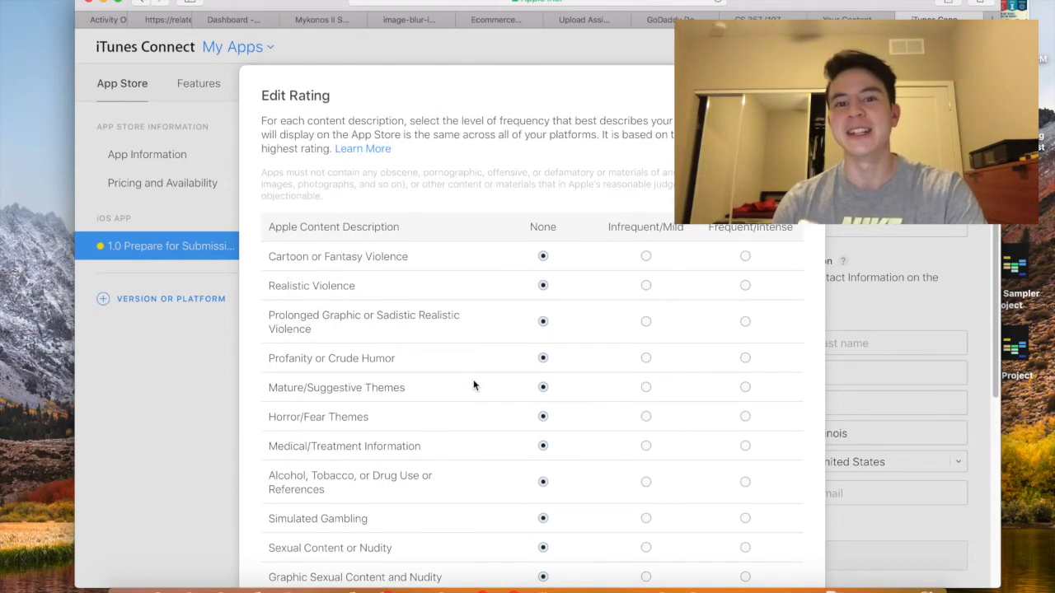
pyautogui.scroll(-3)
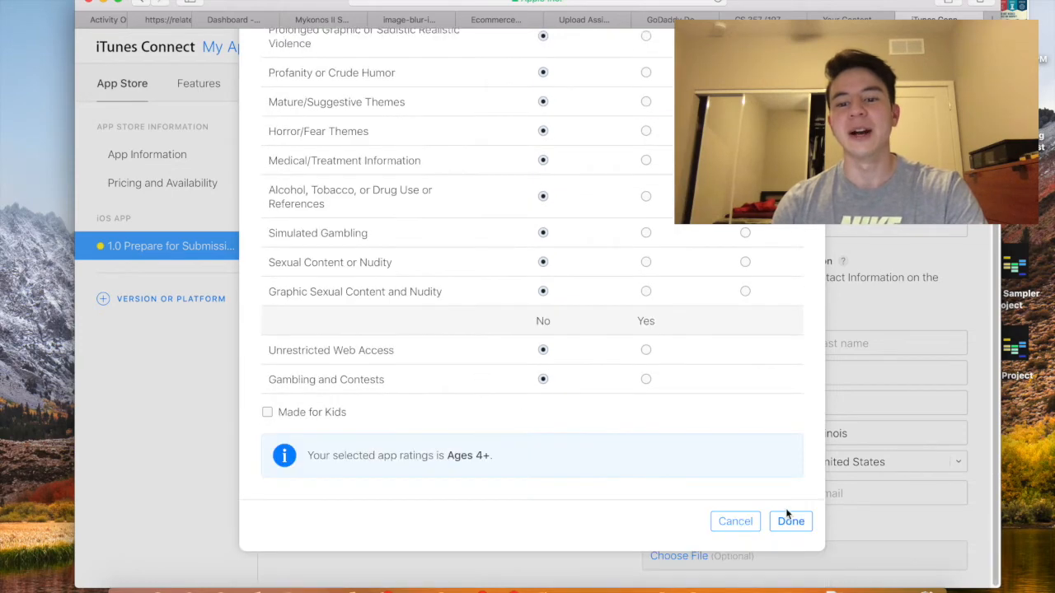
pyautogui.click(790, 521)
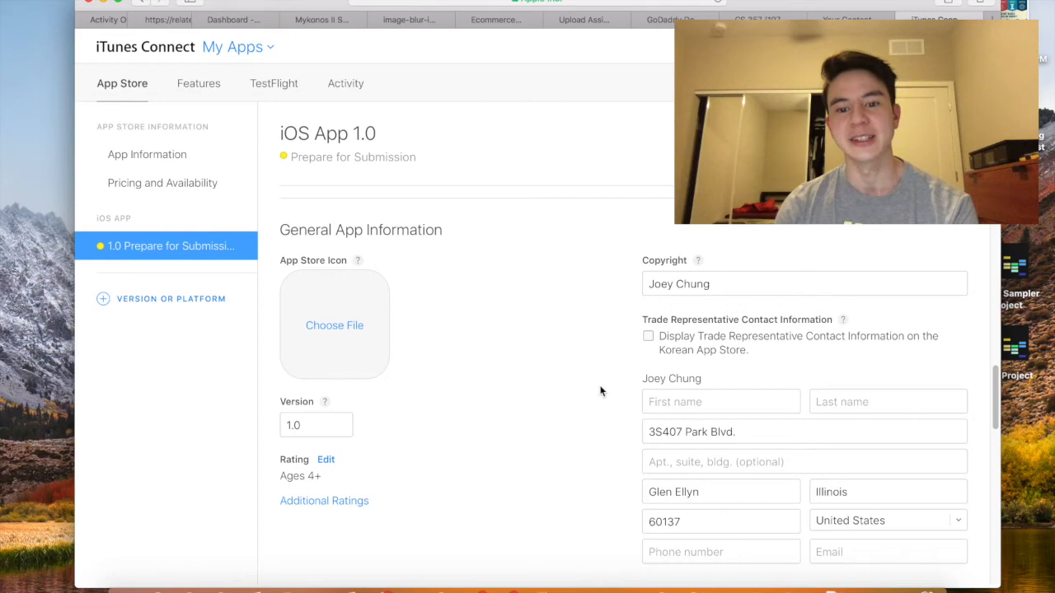
# Enter the review contact name beginning 'chu' under App Review Information.
pyautogui.scroll(-3)
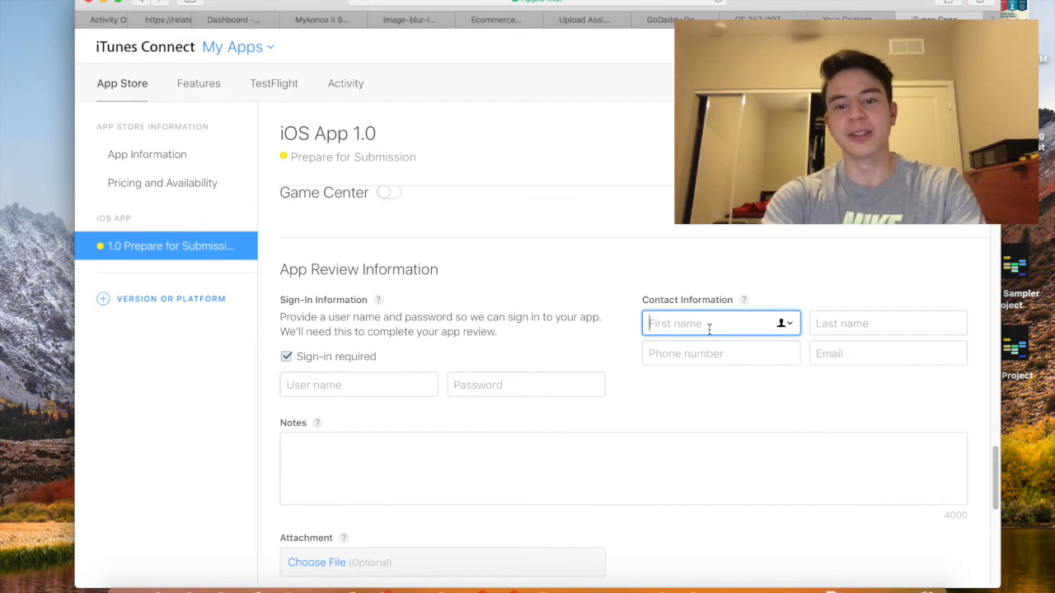
pyautogui.write('chung')
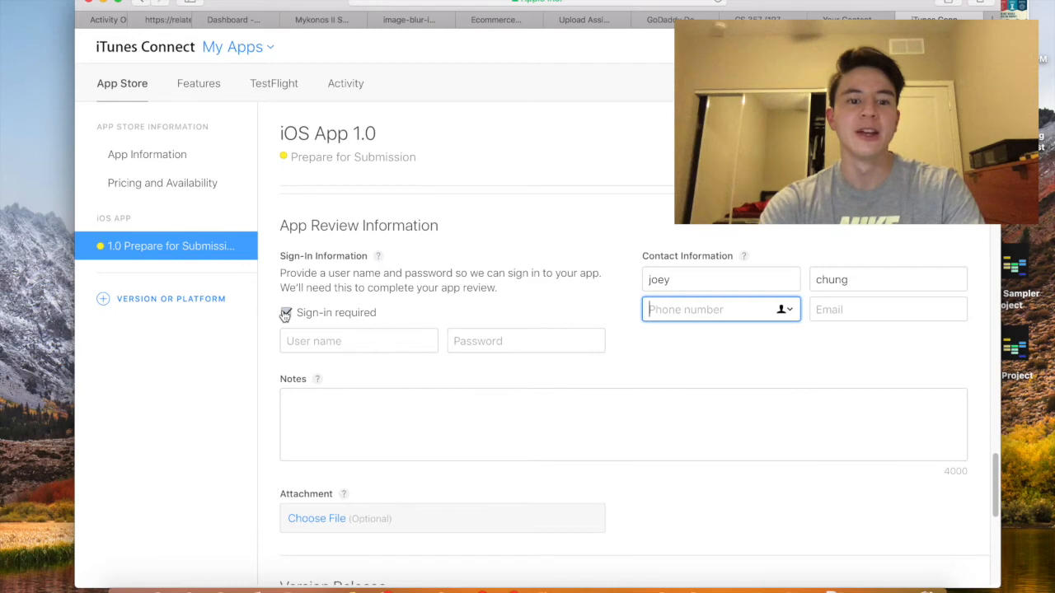
pyautogui.click(360, 339)
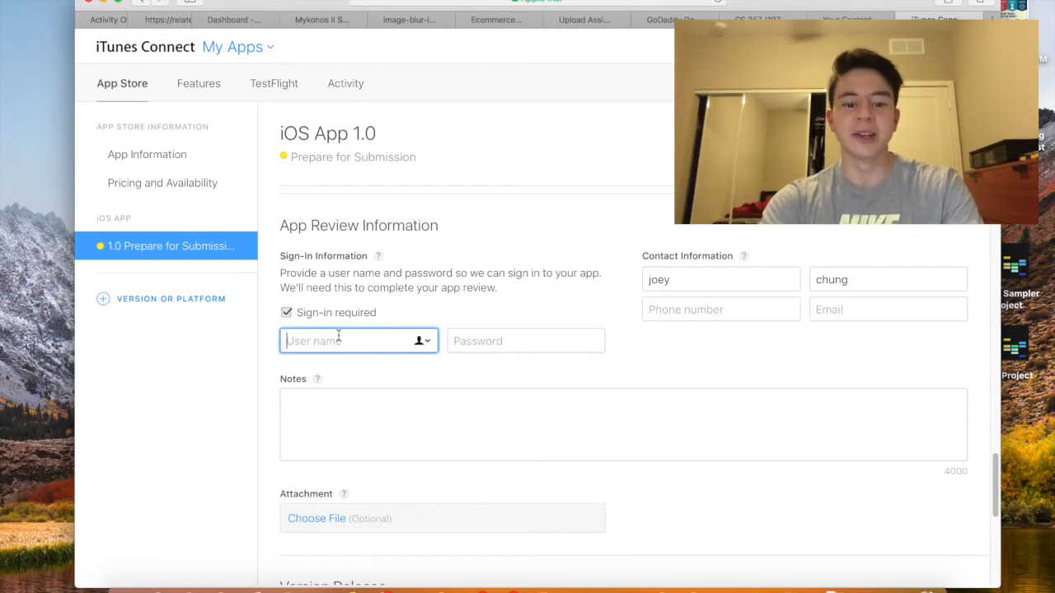
pyautogui.write('test@')
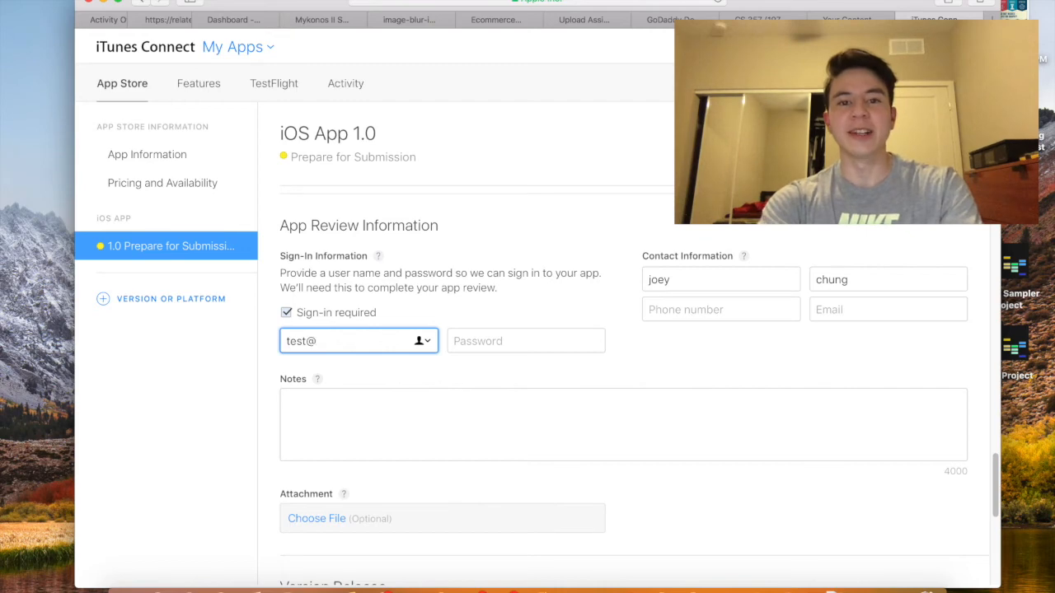
pyautogui.write('test.com')
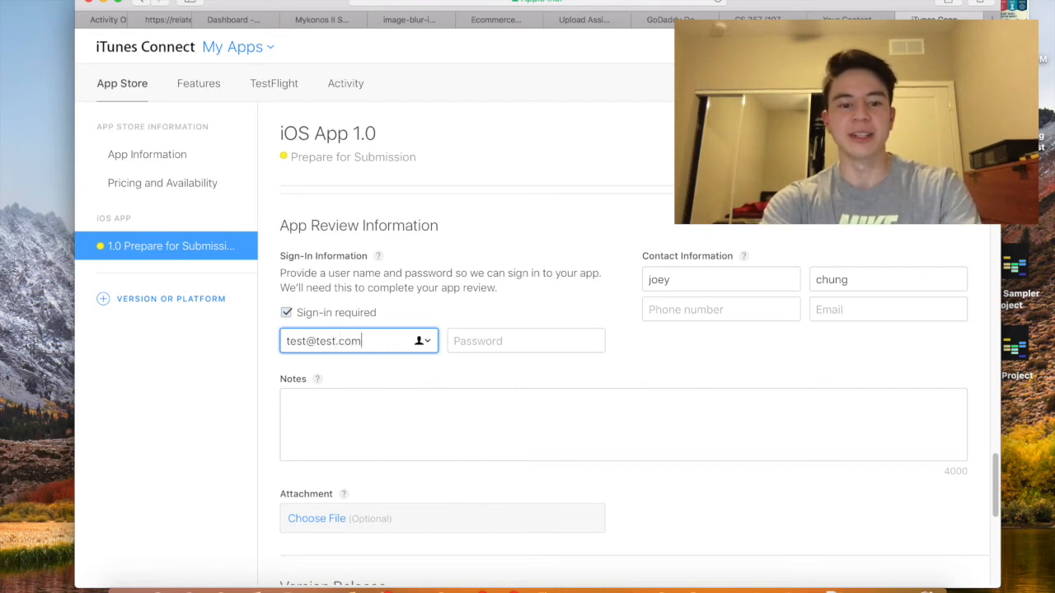
pyautogui.click(526, 340)
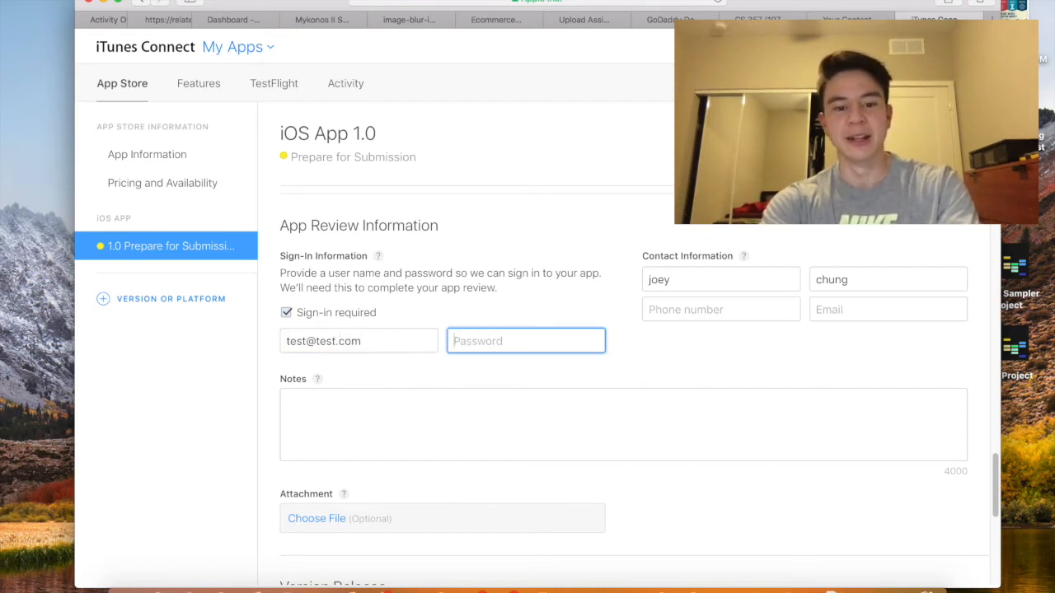
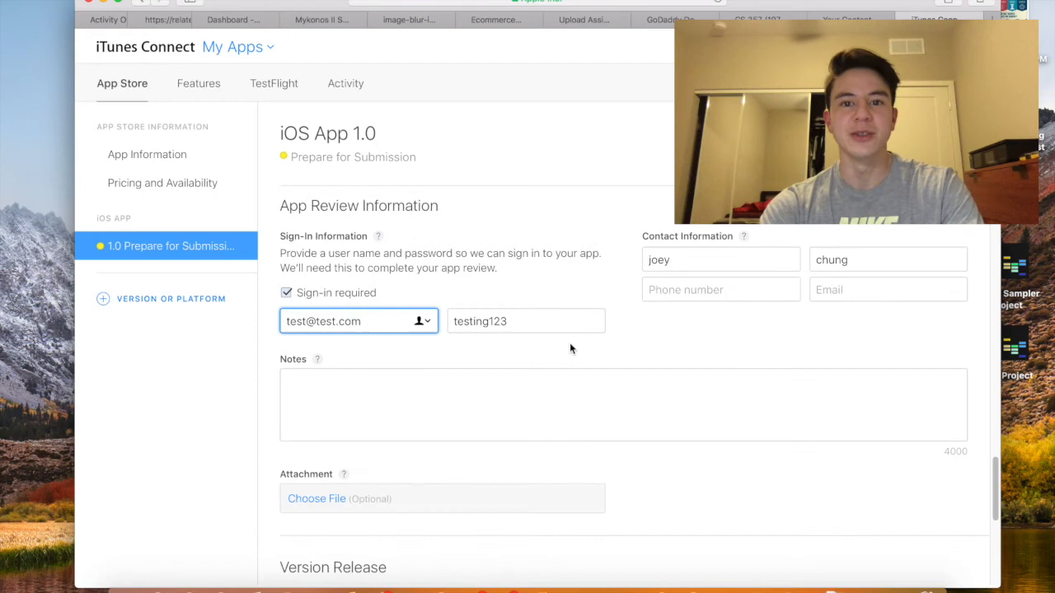
pyautogui.scroll(-3)
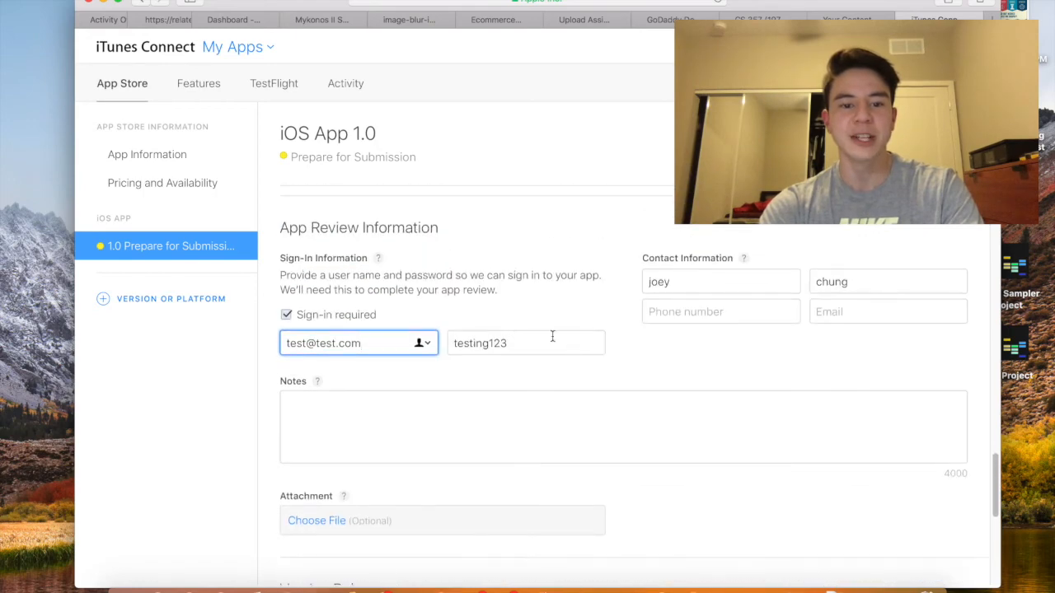
pyautogui.click(526, 342)
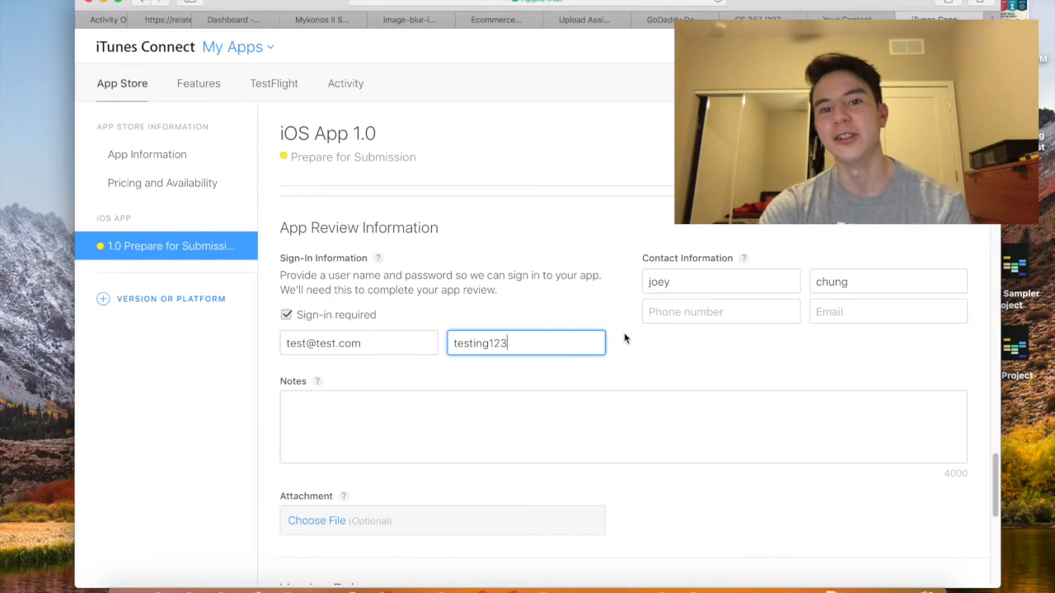
pyautogui.scroll(-3)
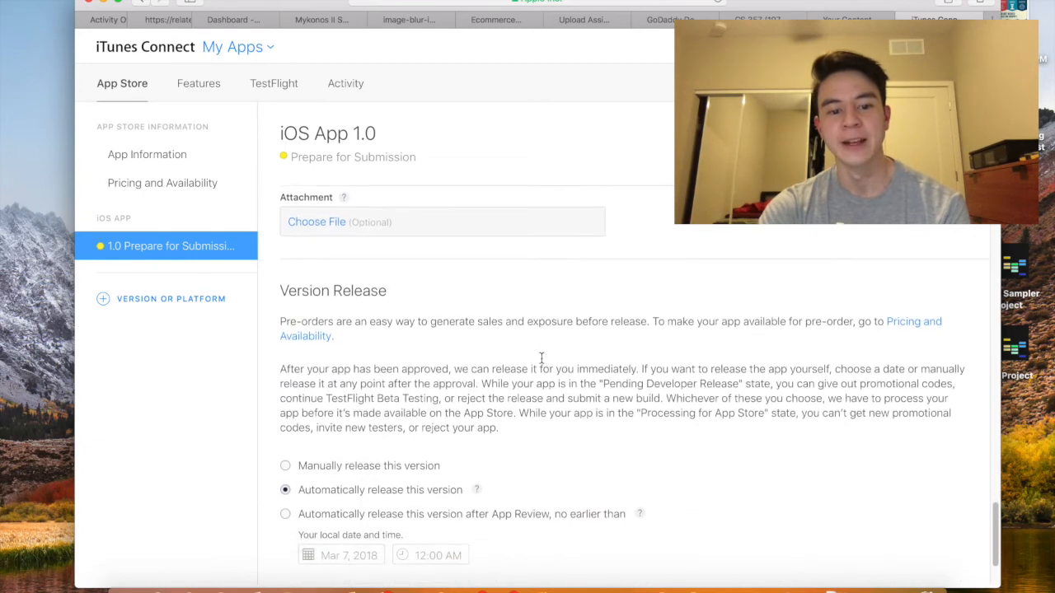
pyautogui.scroll(-3)
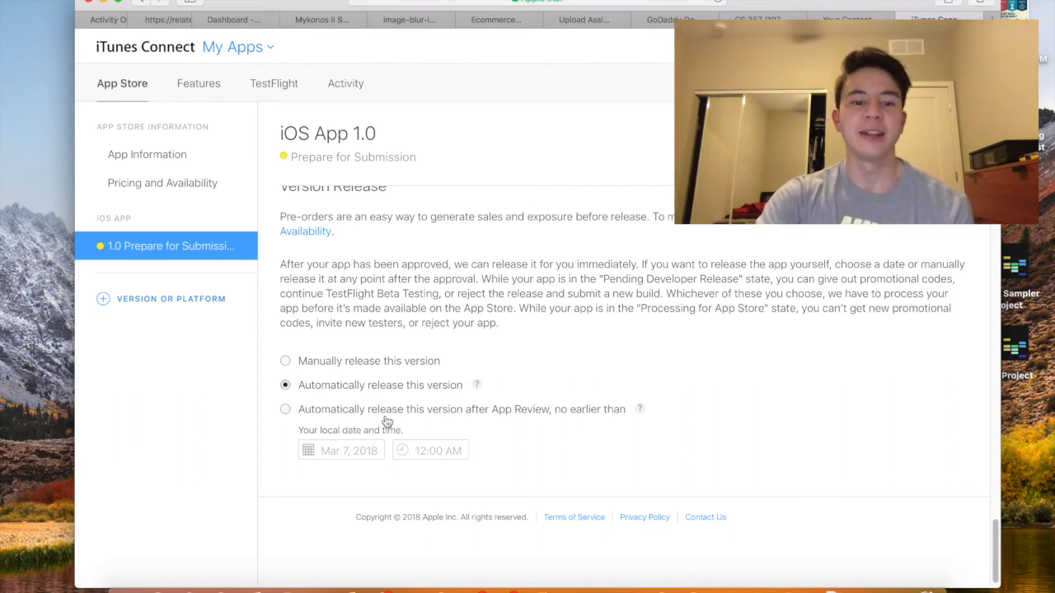
pyautogui.moveTo(600, 435)
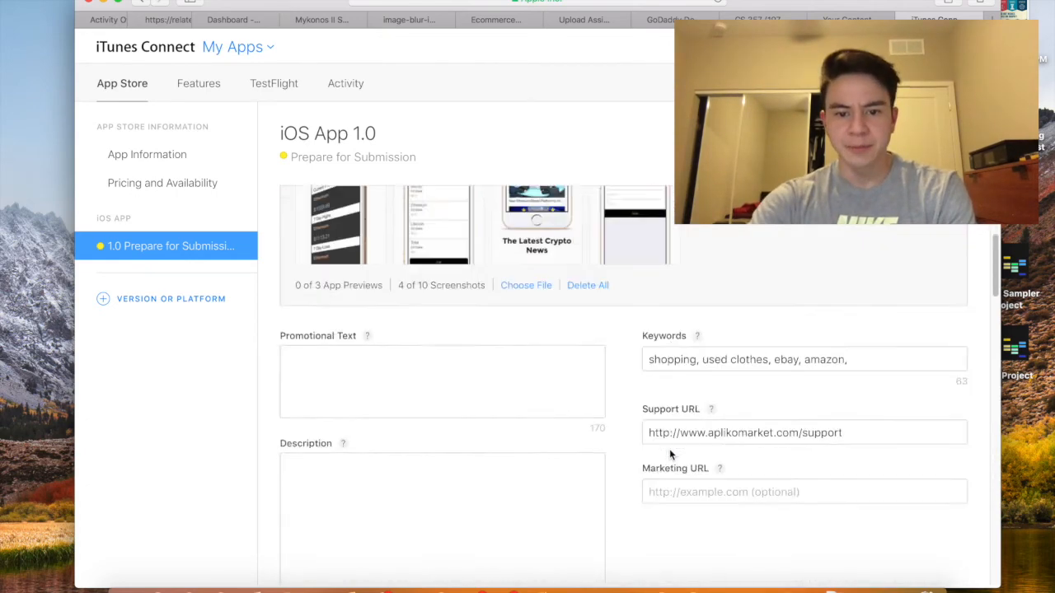
# Scroll through the version page reviewing the red-flagged required fields such as Description.
pyautogui.scroll(-3)
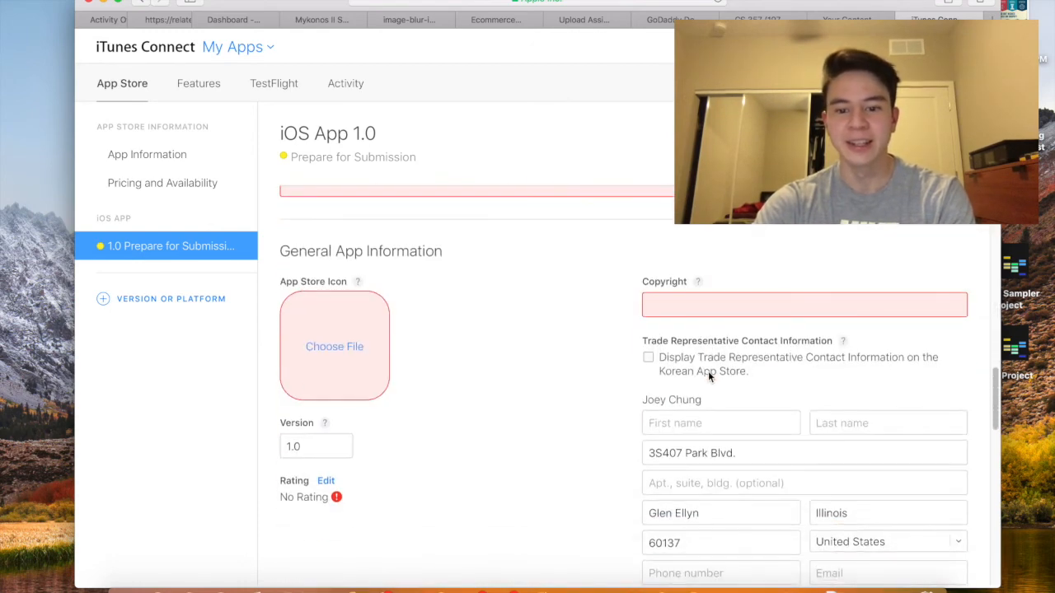
pyautogui.scroll(-3)
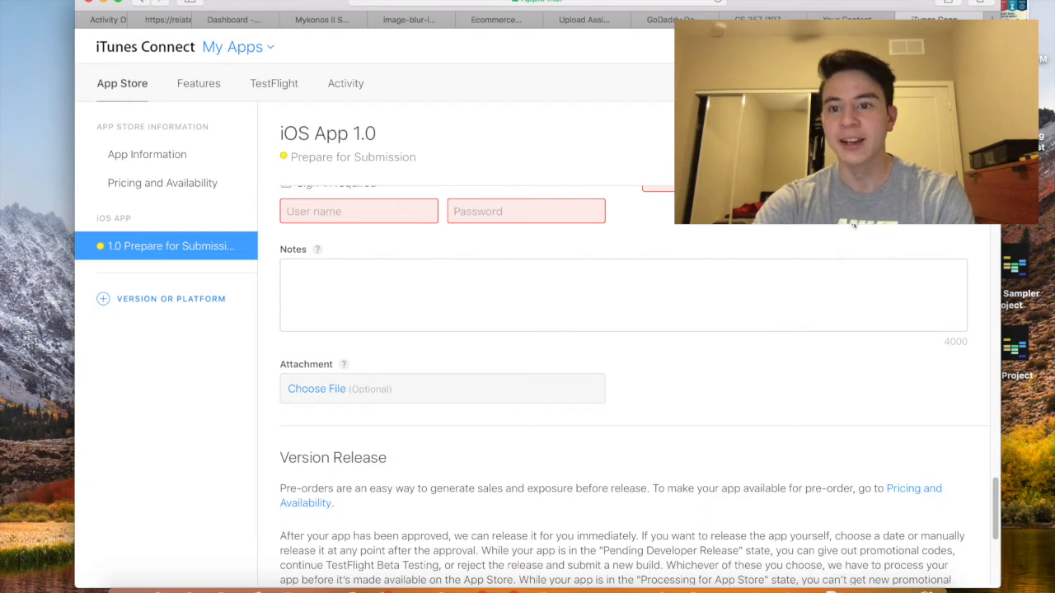
pyautogui.moveTo(558, 312)
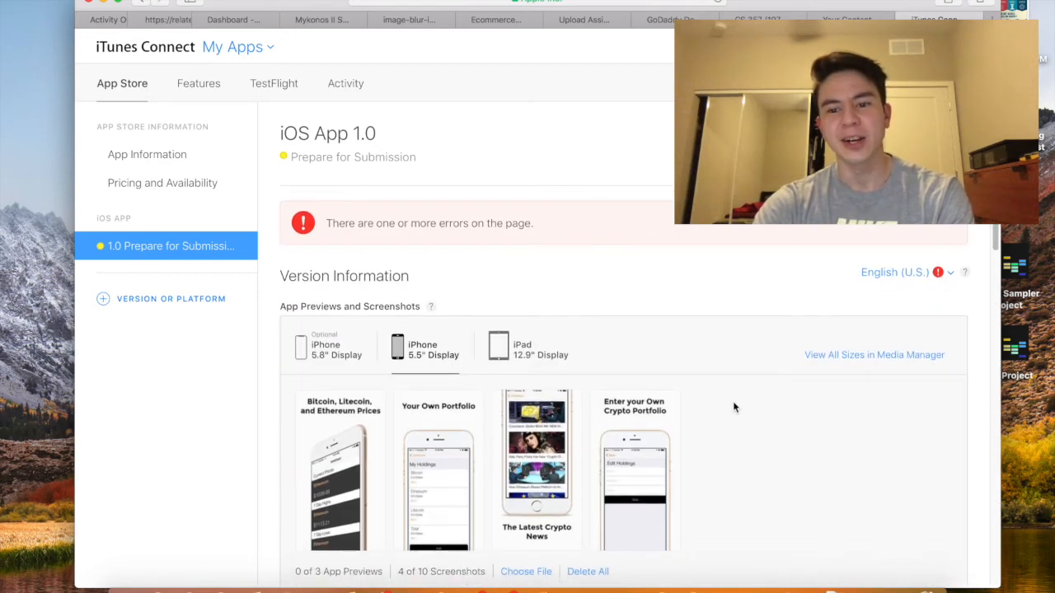
pyautogui.scroll(-3)
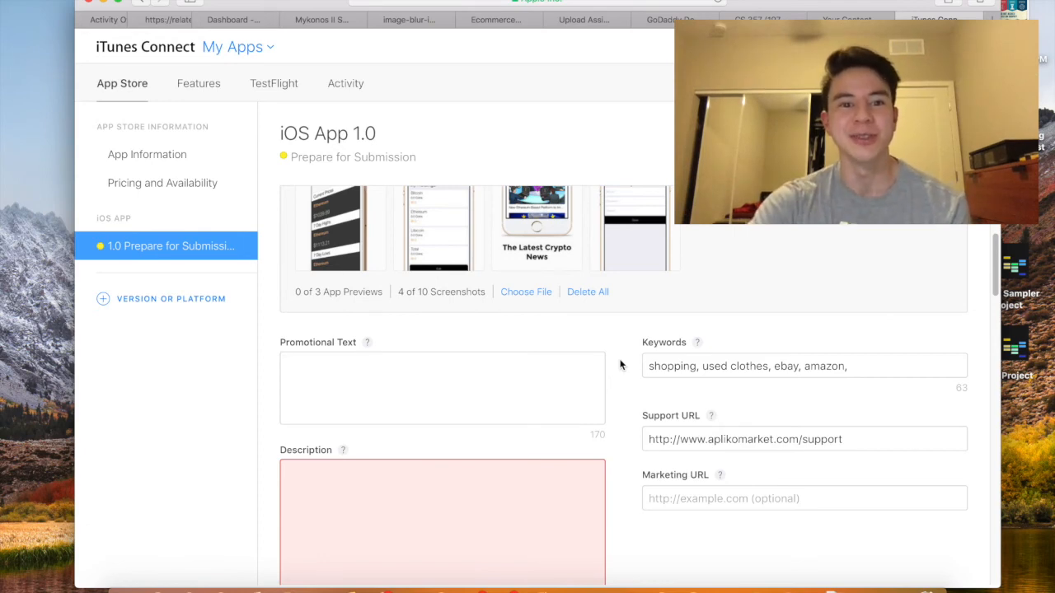
pyautogui.moveTo(427, 231)
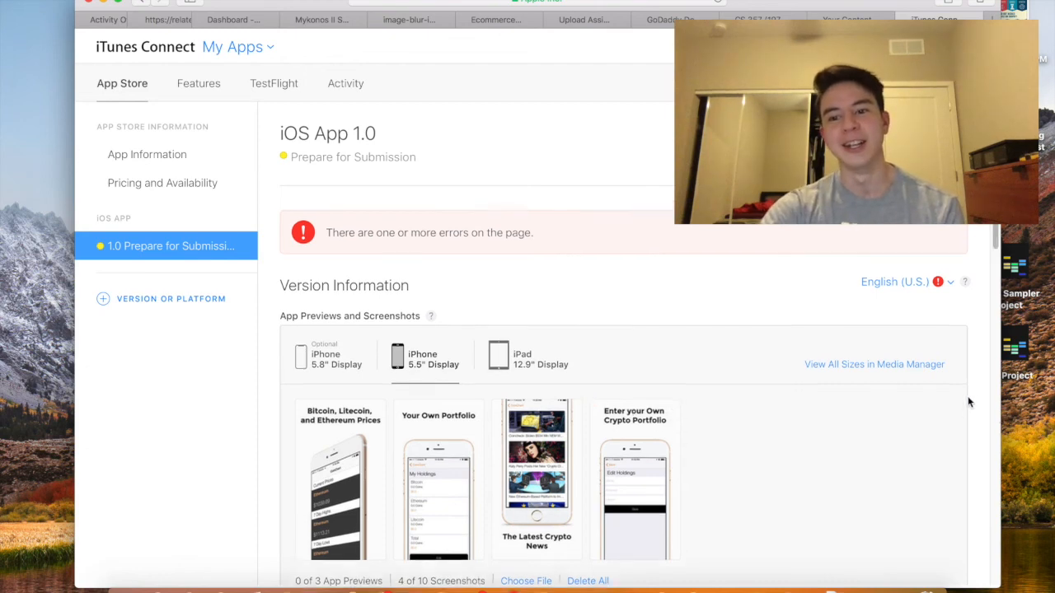
pyautogui.scroll(-3)
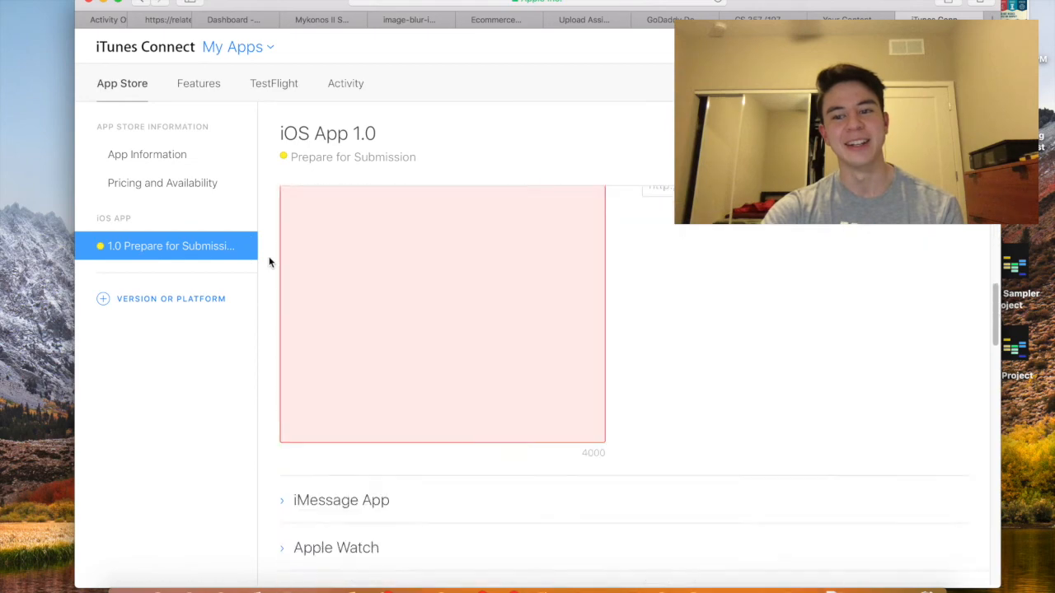
pyautogui.scroll(-3)
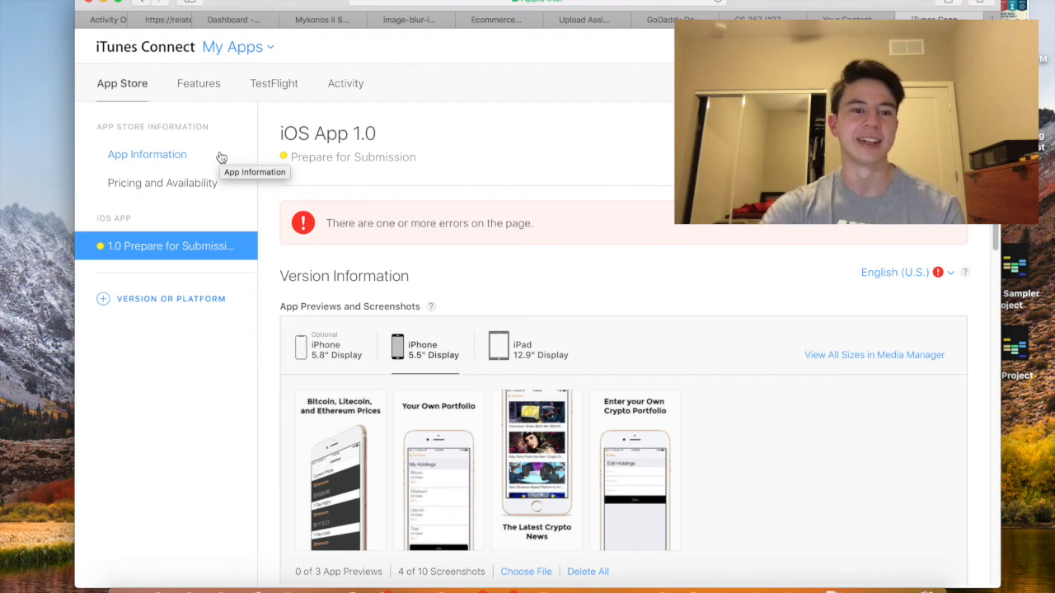
pyautogui.moveTo(195, 162)
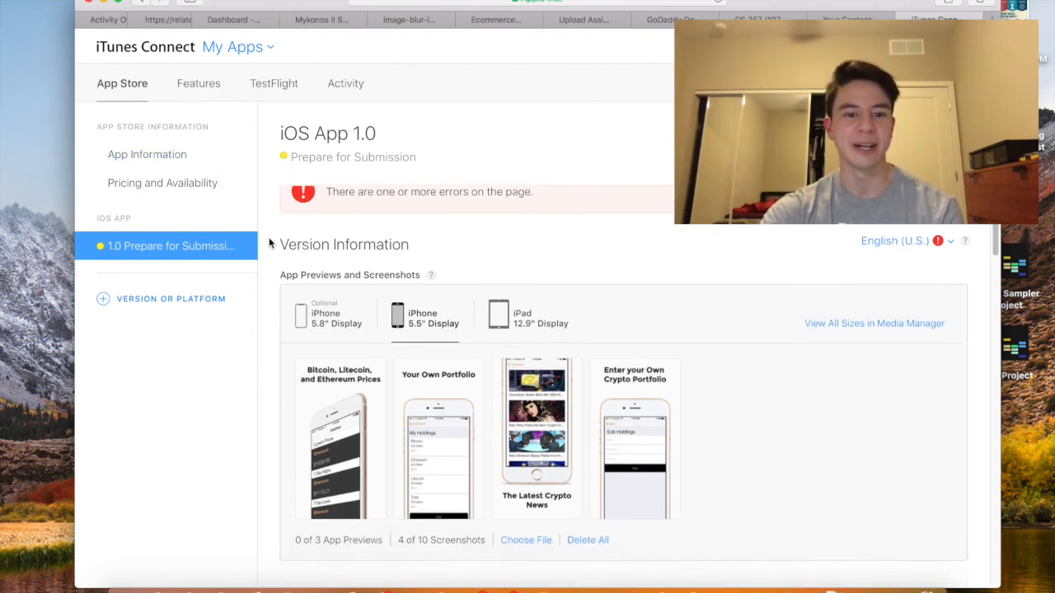
pyautogui.scroll(-3)
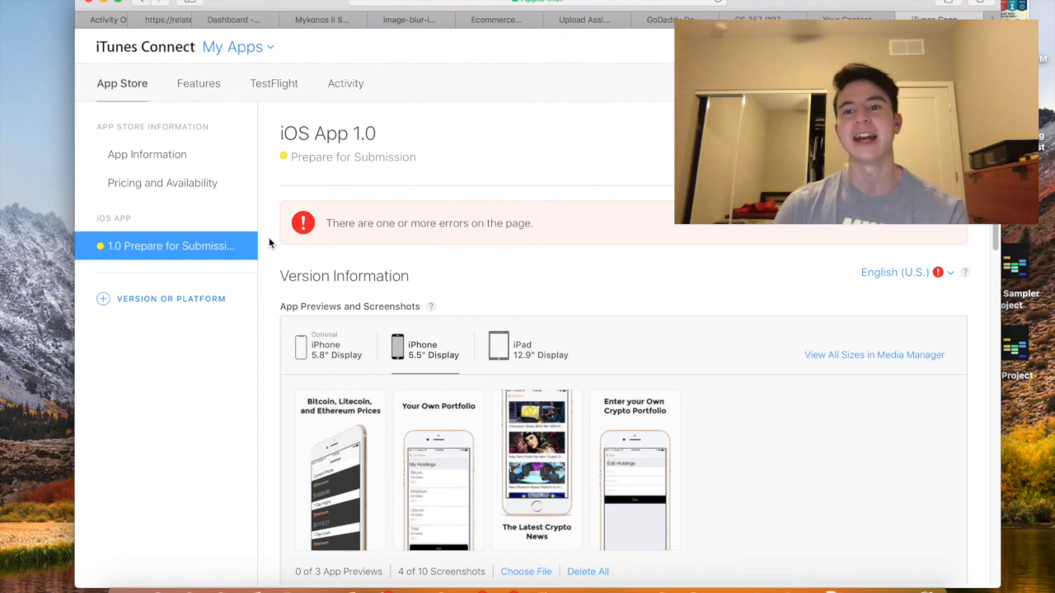
pyautogui.moveTo(946, 322)
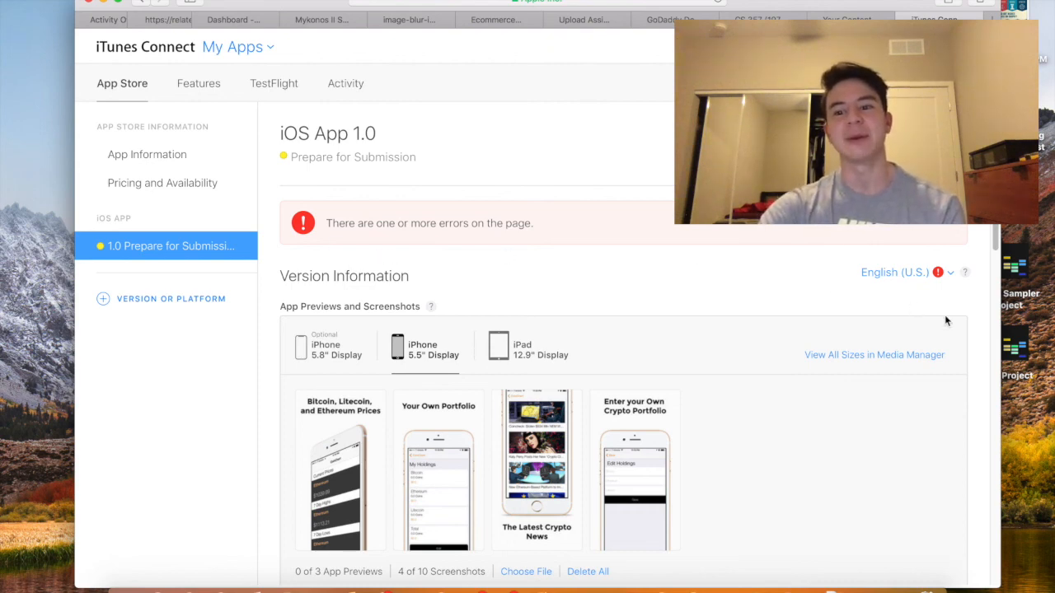
pyautogui.scroll(-3)
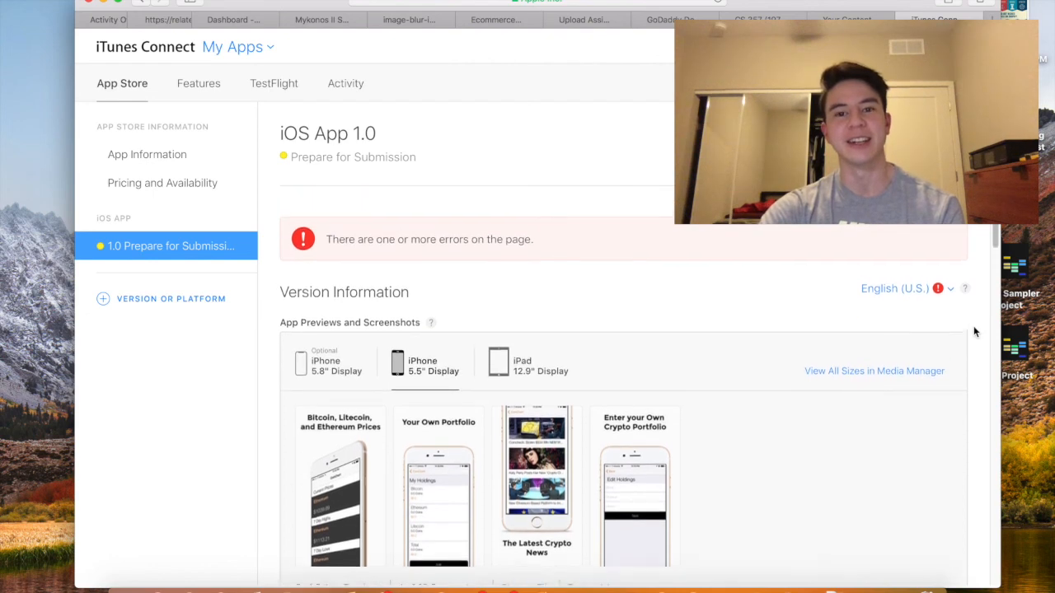
pyautogui.scroll(-3)
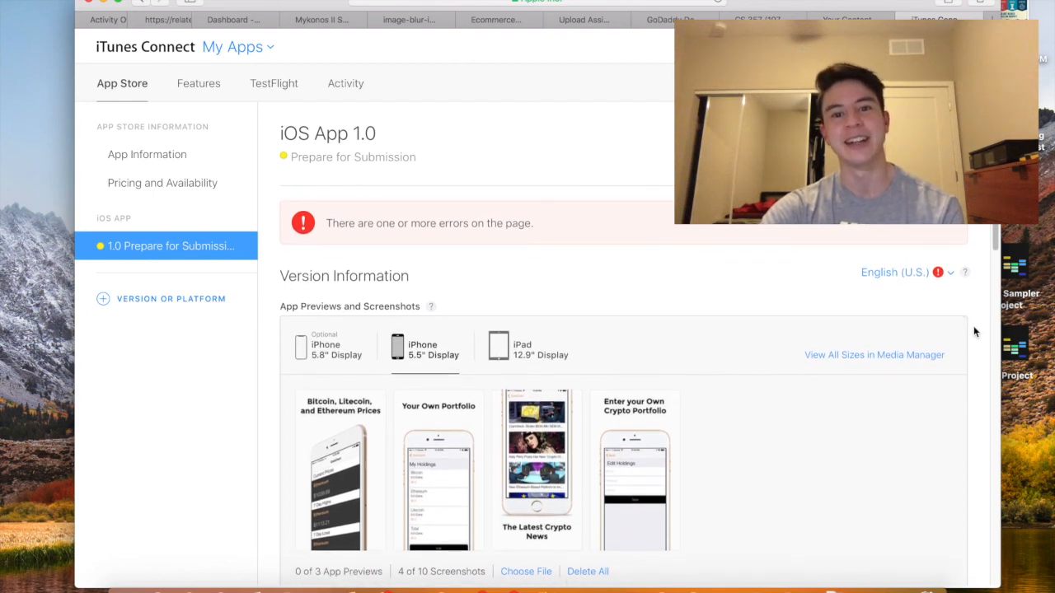